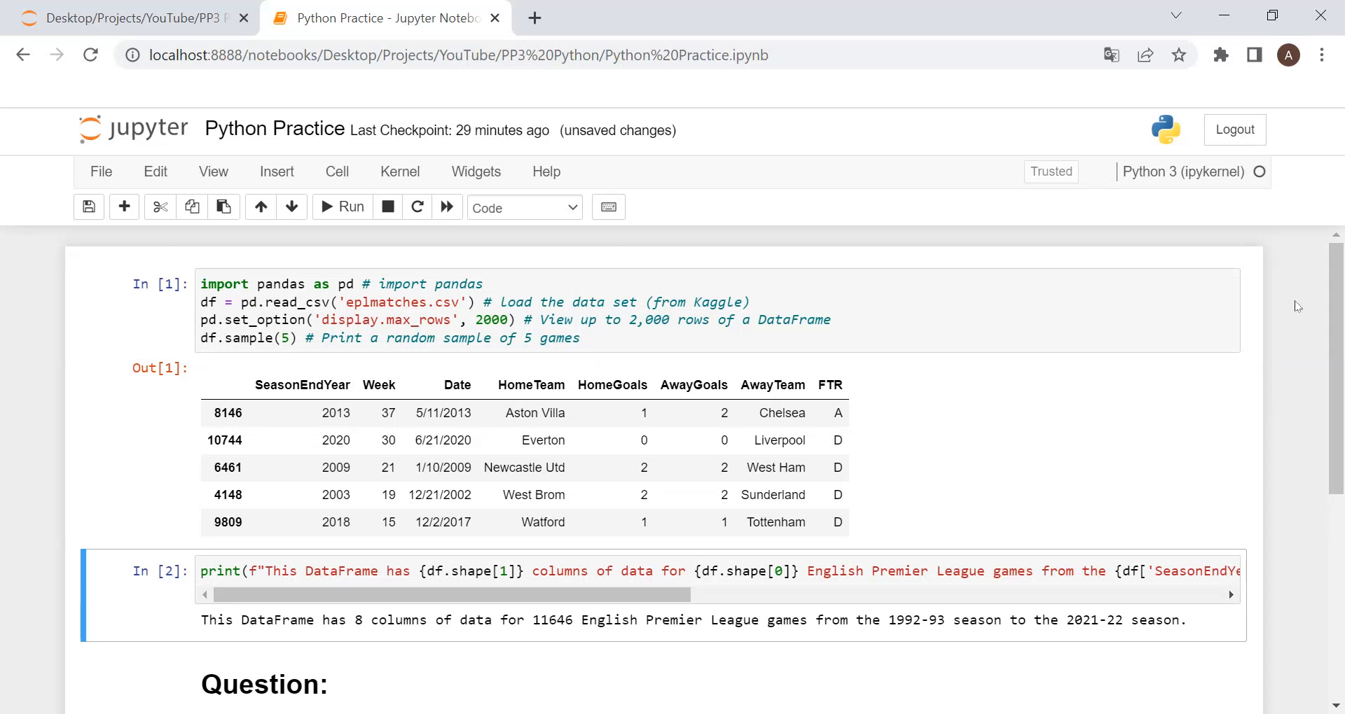
Step: Count HomeTeam/AwayTeam pairings with df[['HomeTeam','AwayTeam']].value_counts().to_frame().reset_index() and run it
scroll("down", 3)
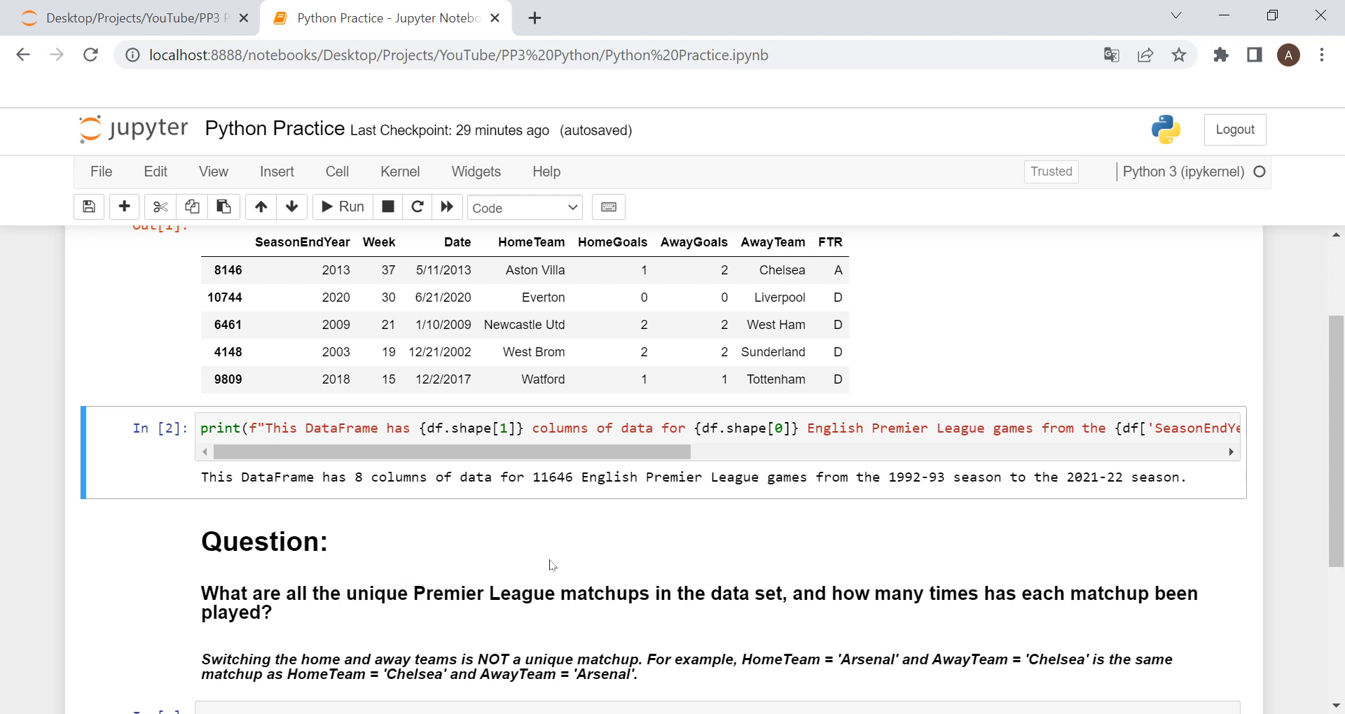
scroll("down", 3)
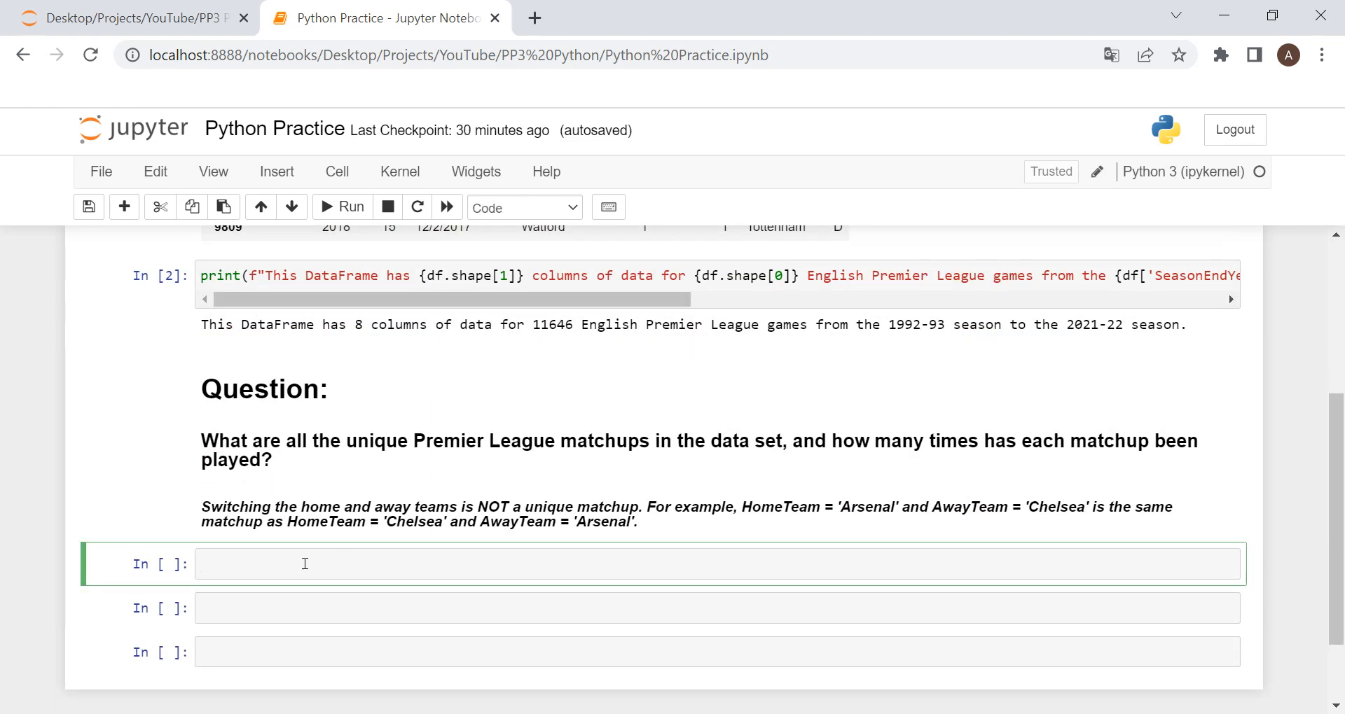
type("df[['H']]")
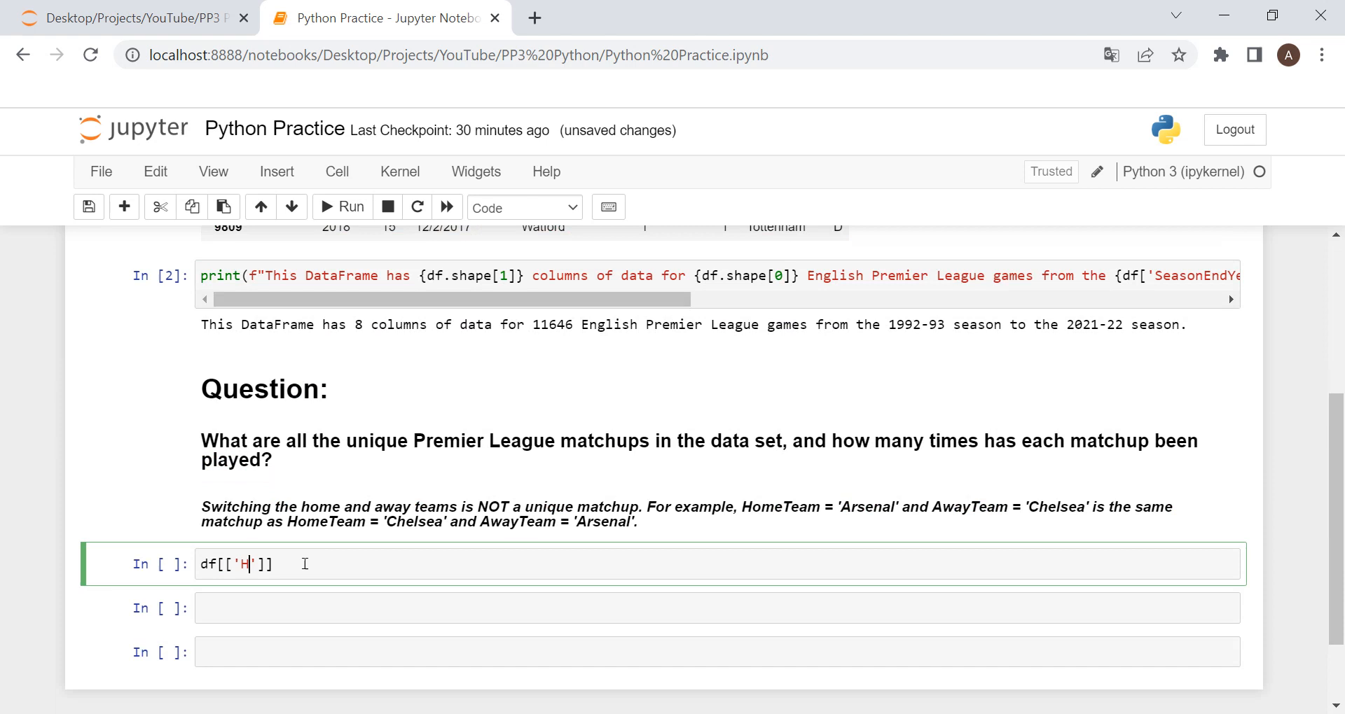
type("omeTeam','A")
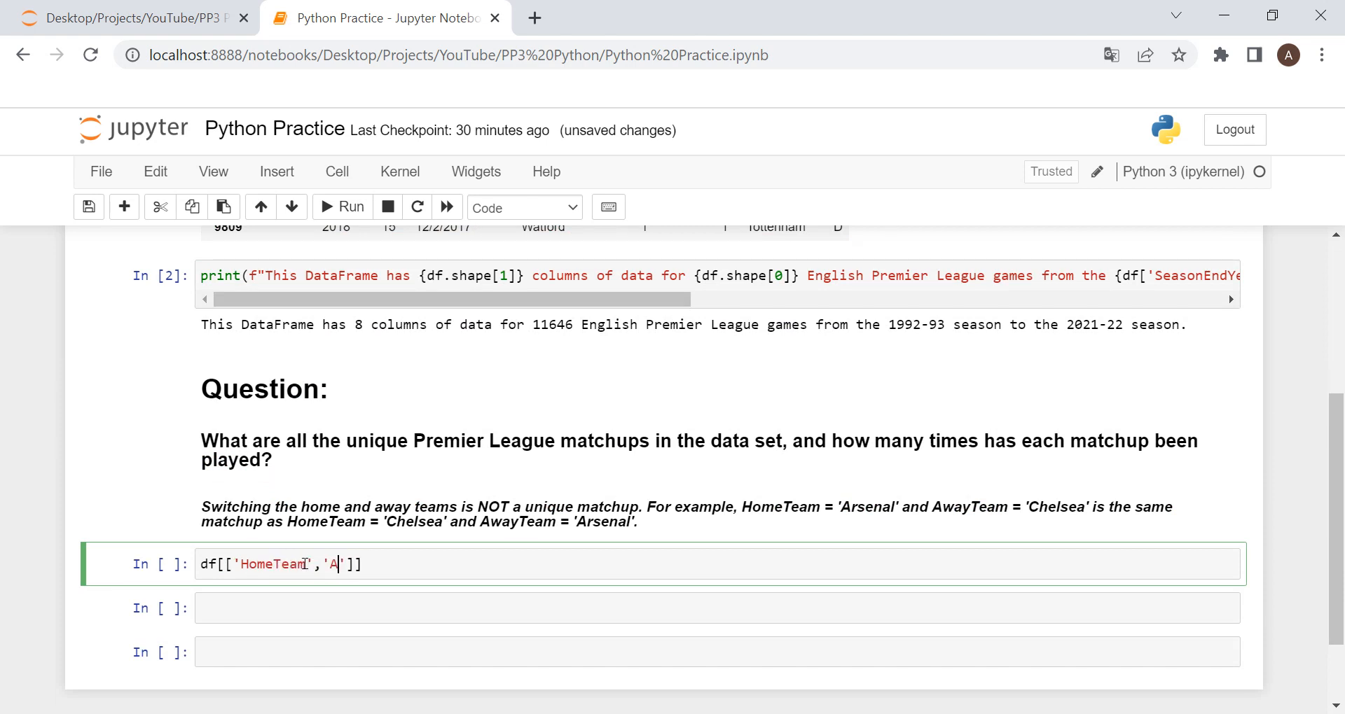
type("wayTeam")
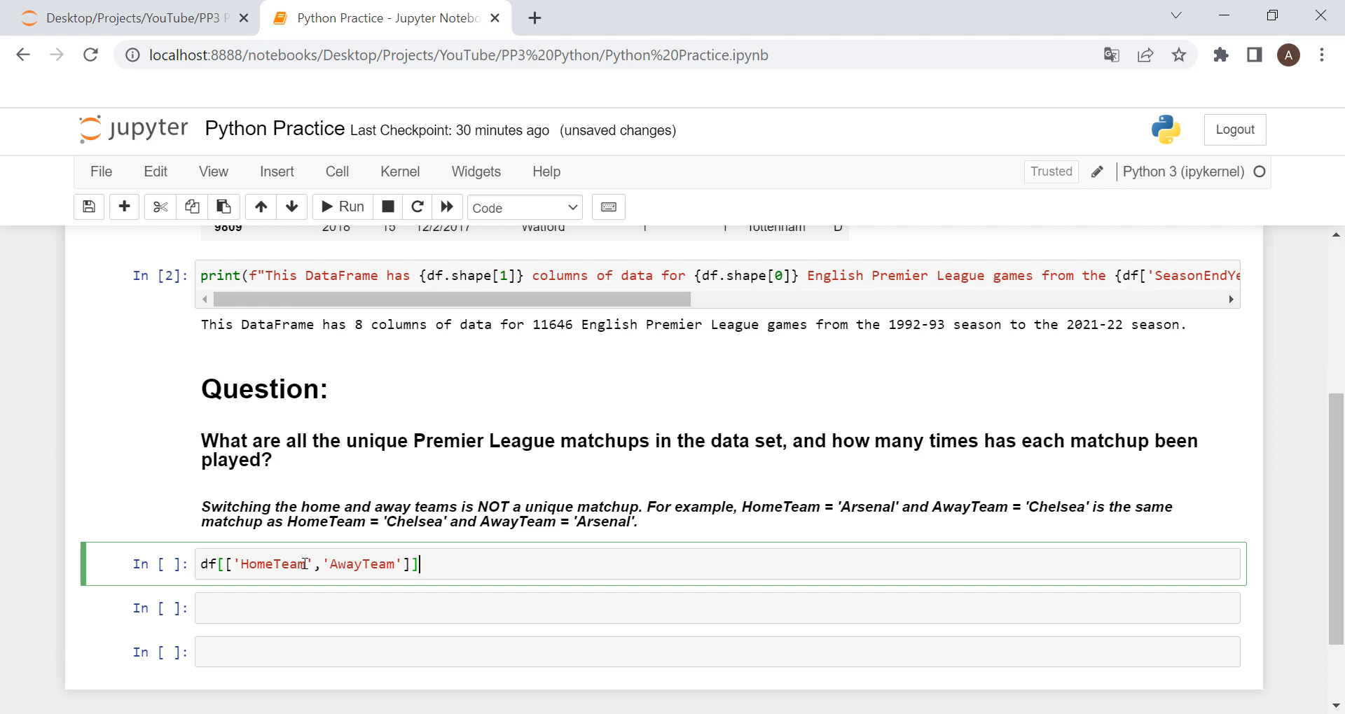
type(".value_cou")
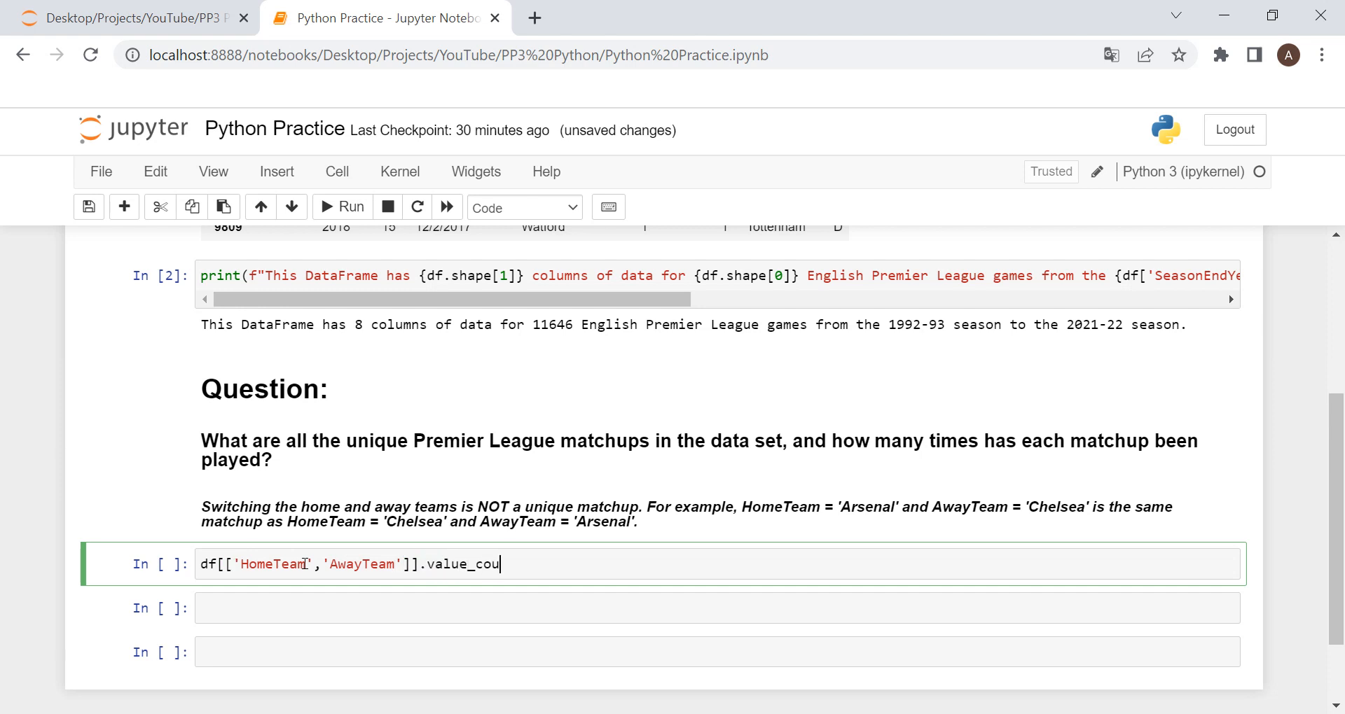
type("nts().to")
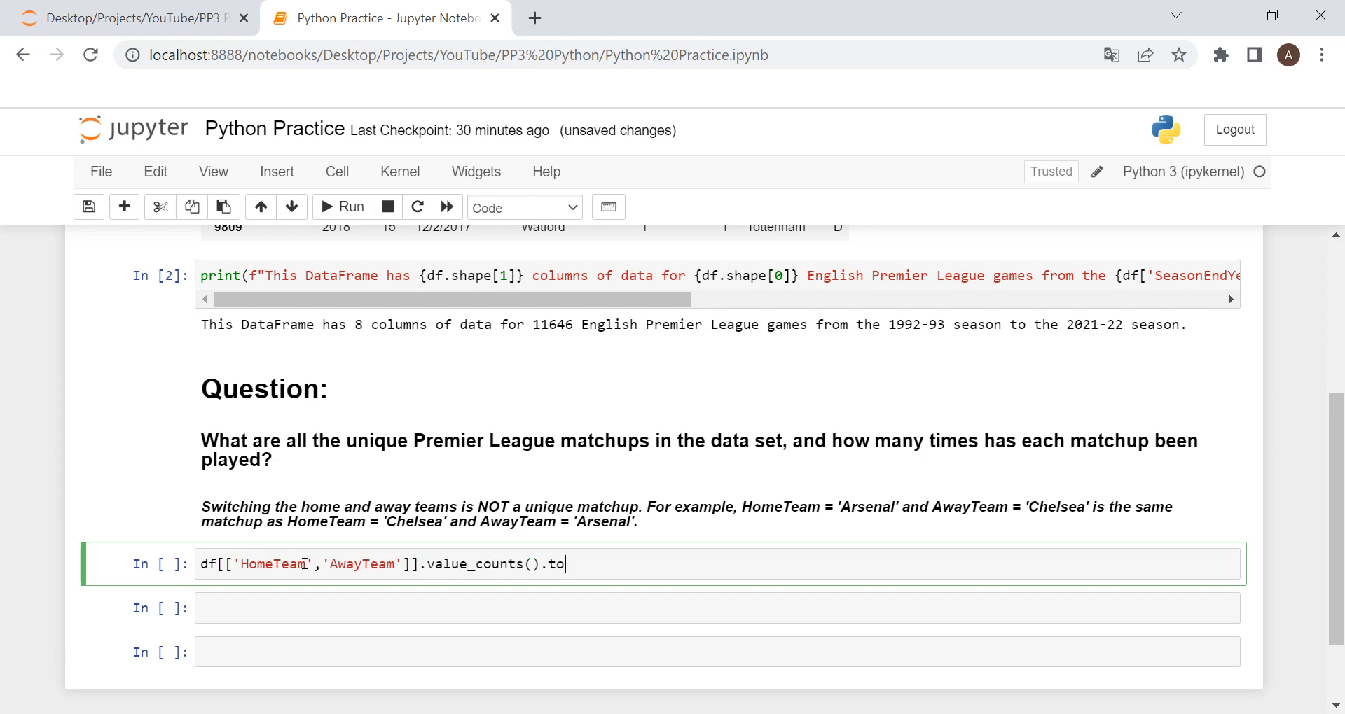
type("_frame()")
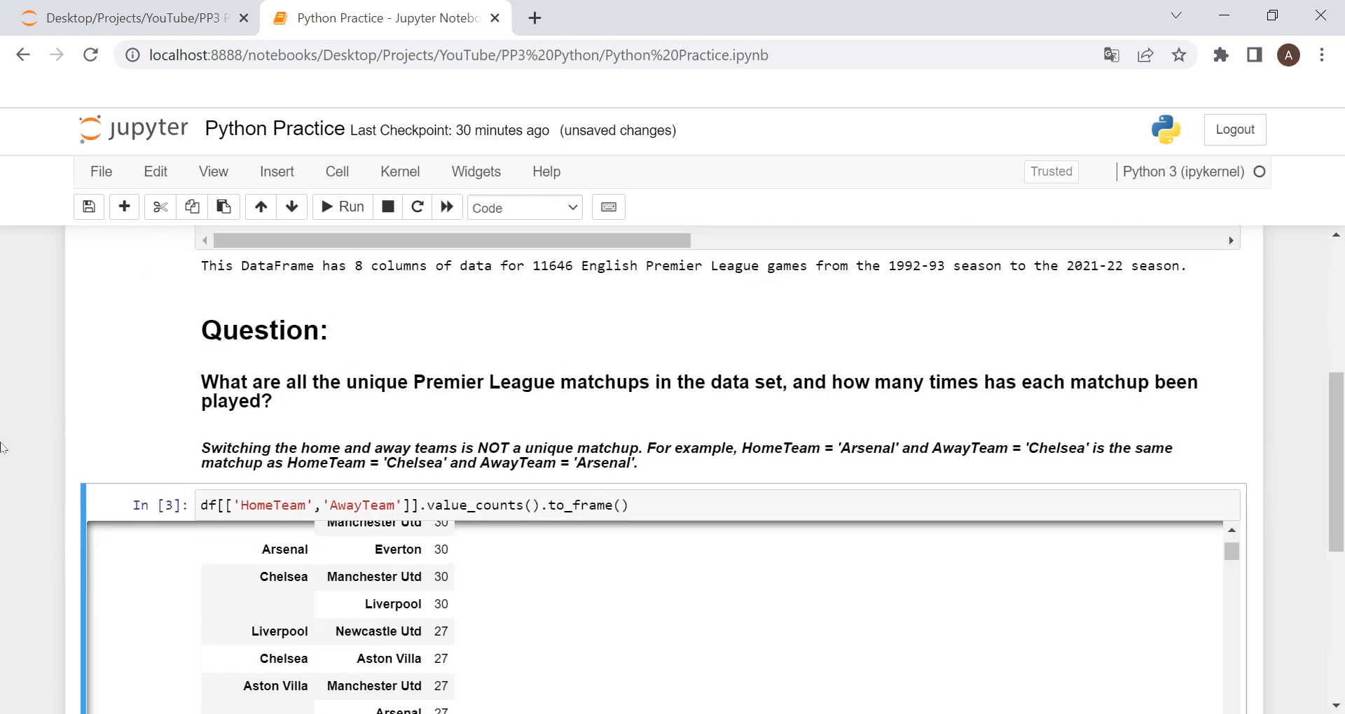
type(".rset_index(")
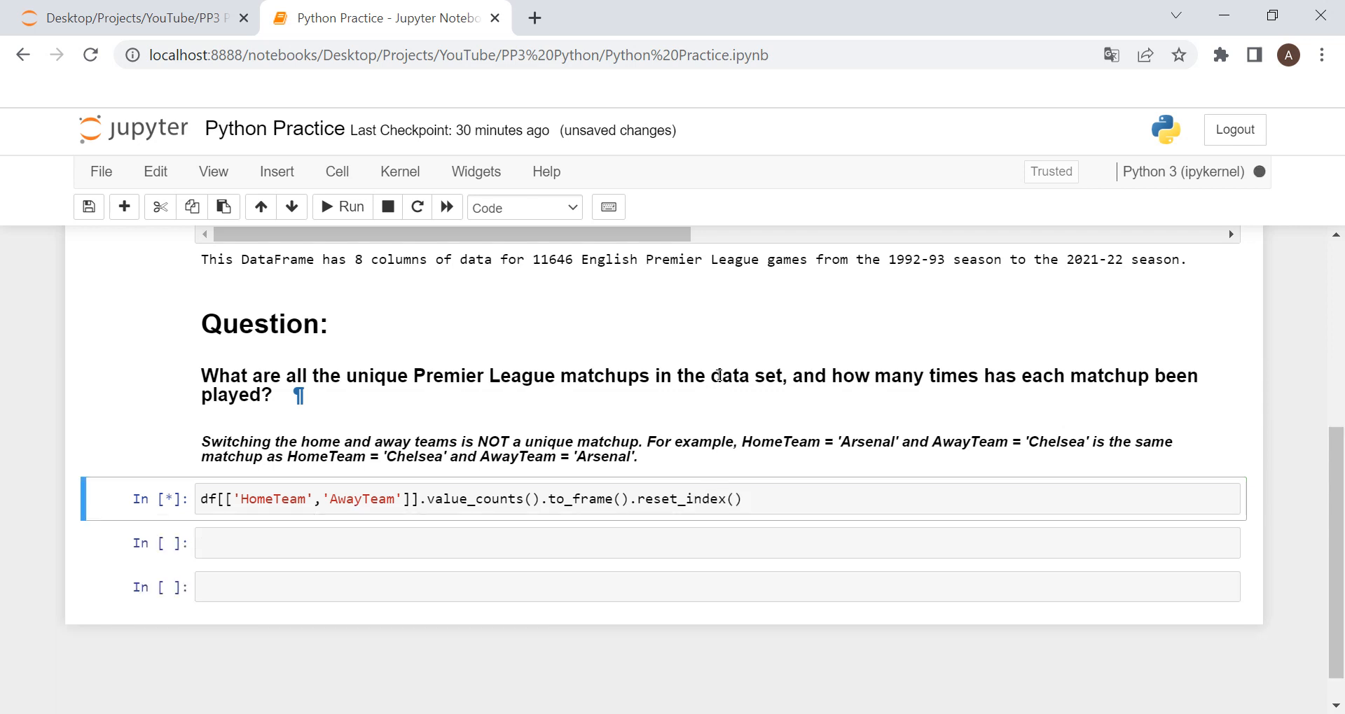
Step: Begin extending the counting expression with .sort_values(by=...)
left_click(351, 207)
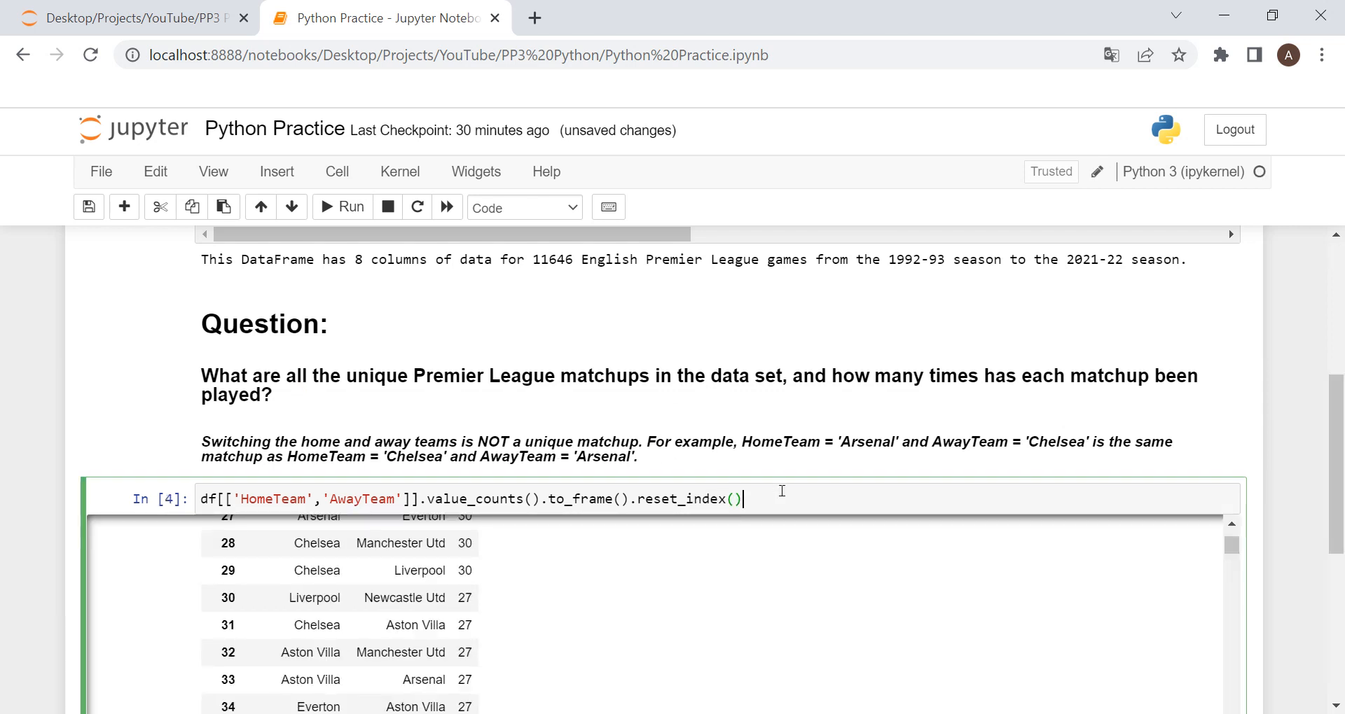
type(".sort_v")
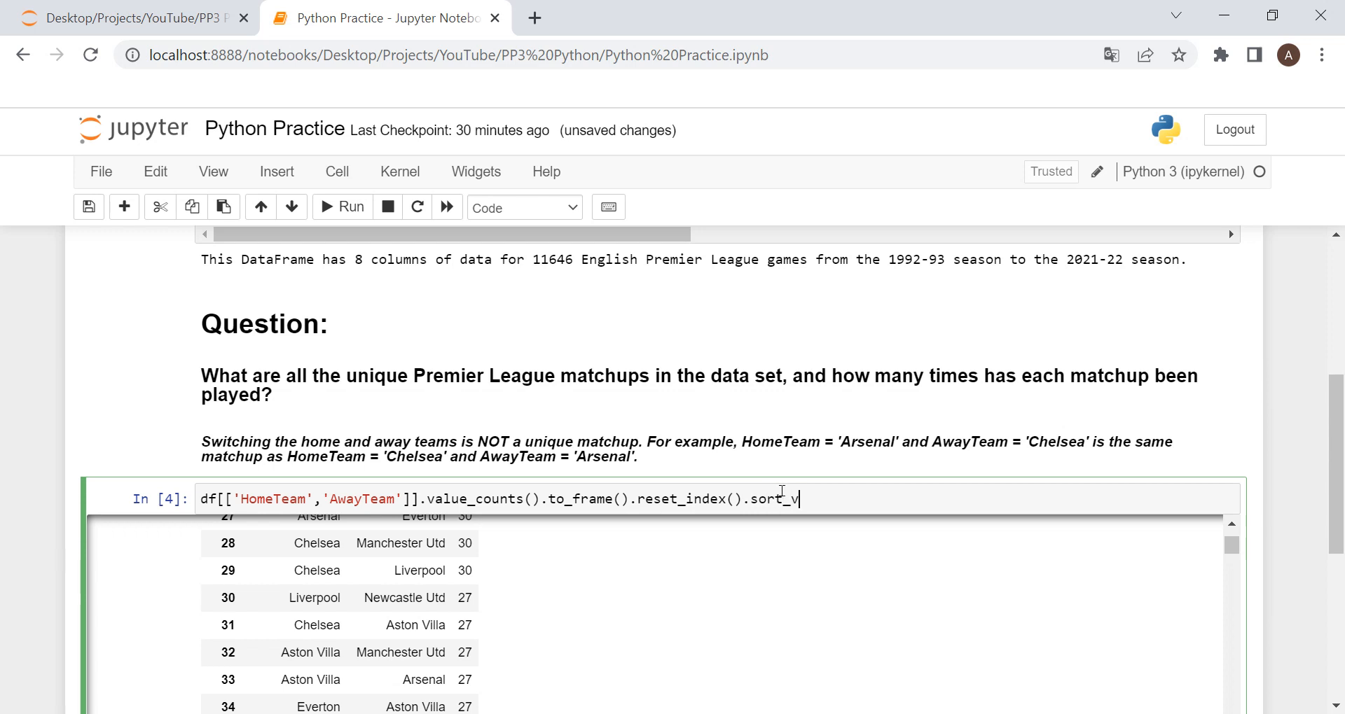
type("alues(")
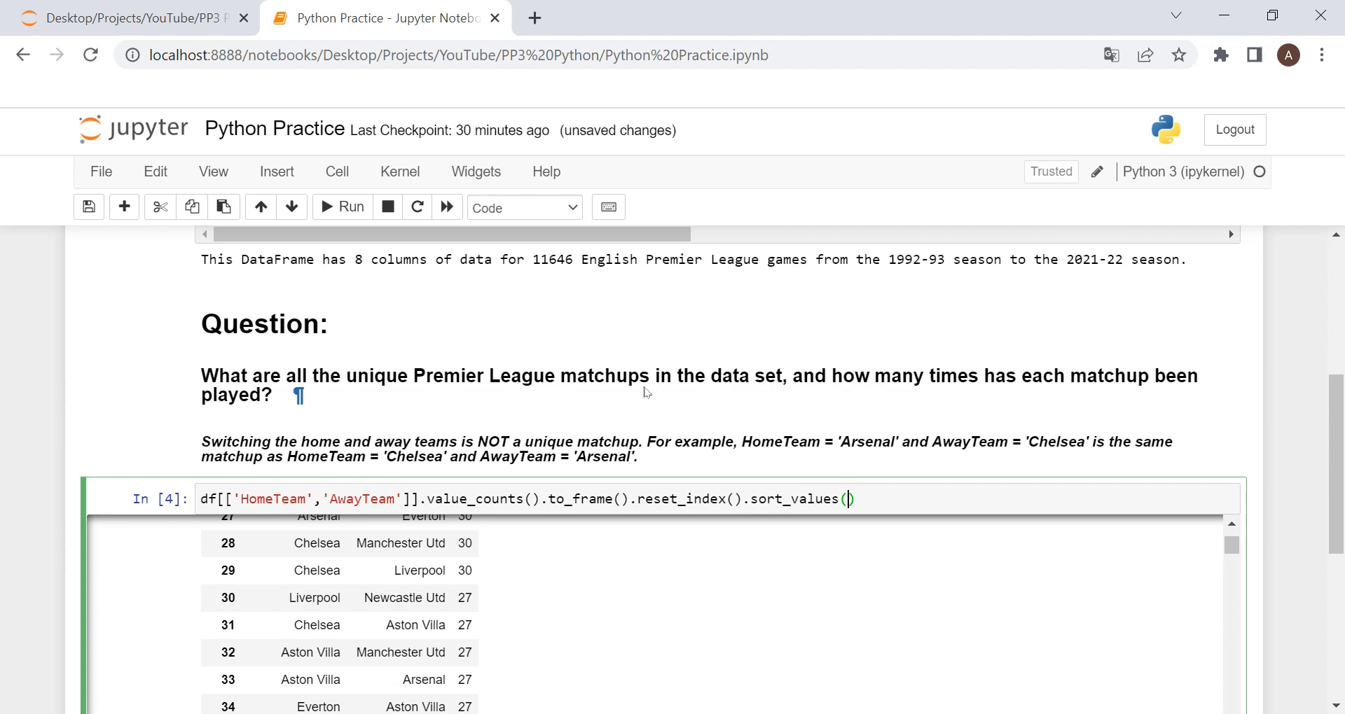
type("by=")
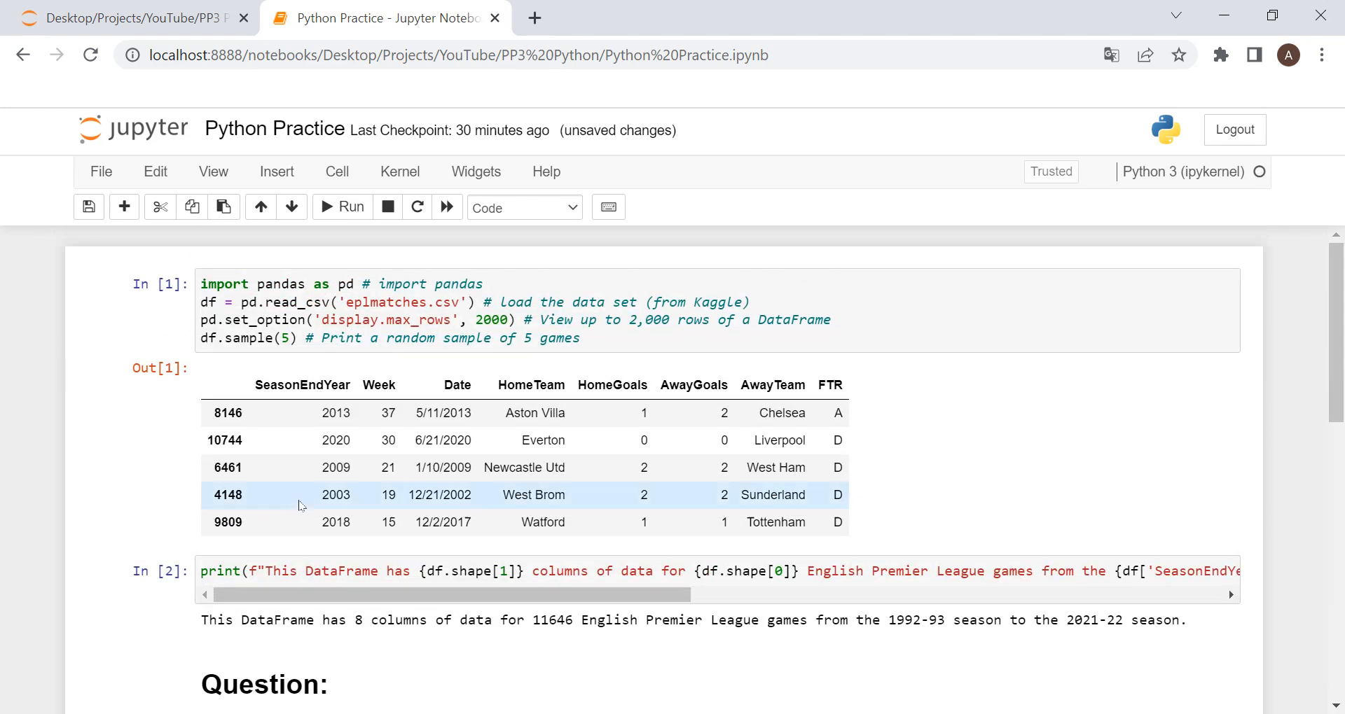
Step: Review the table sorted by HomeTeam then AwayTeam, highlighting Arsenal in the Aston Villa vs Arsenal row
scroll("down", 3)
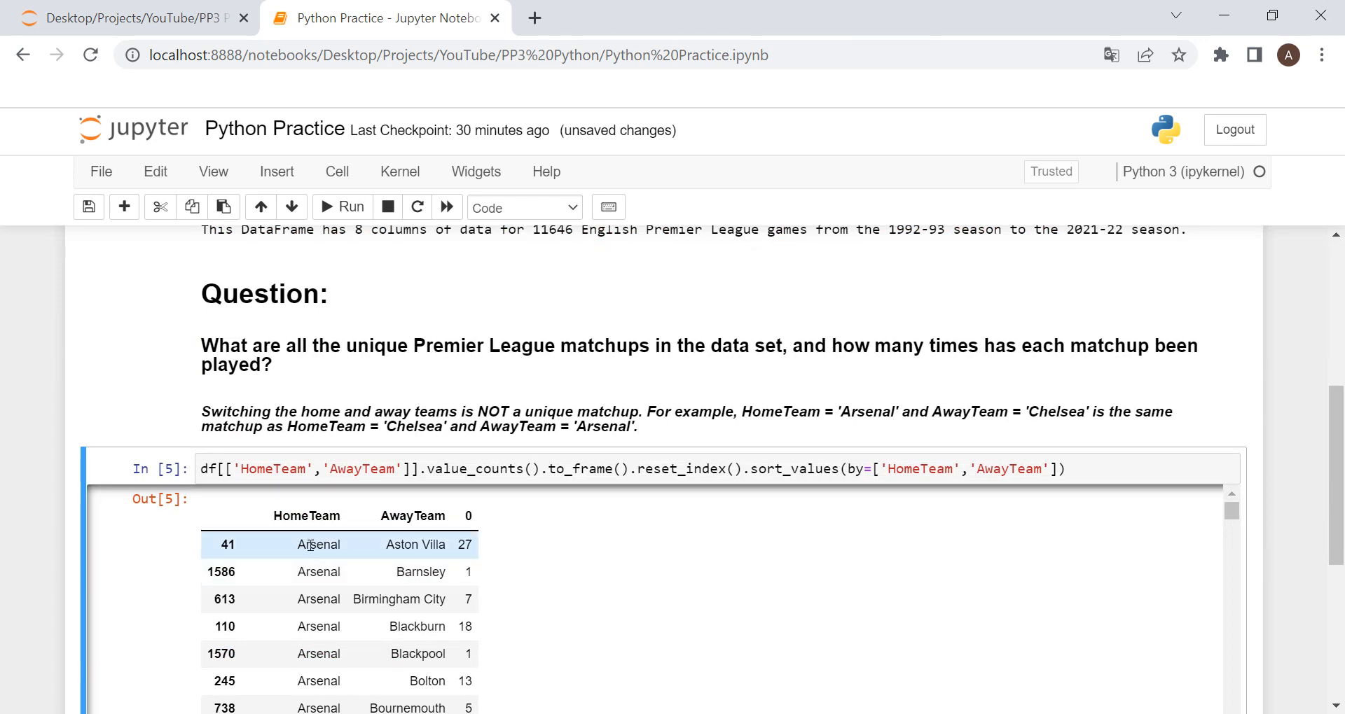
left_click_drag(308, 545, 446, 545)
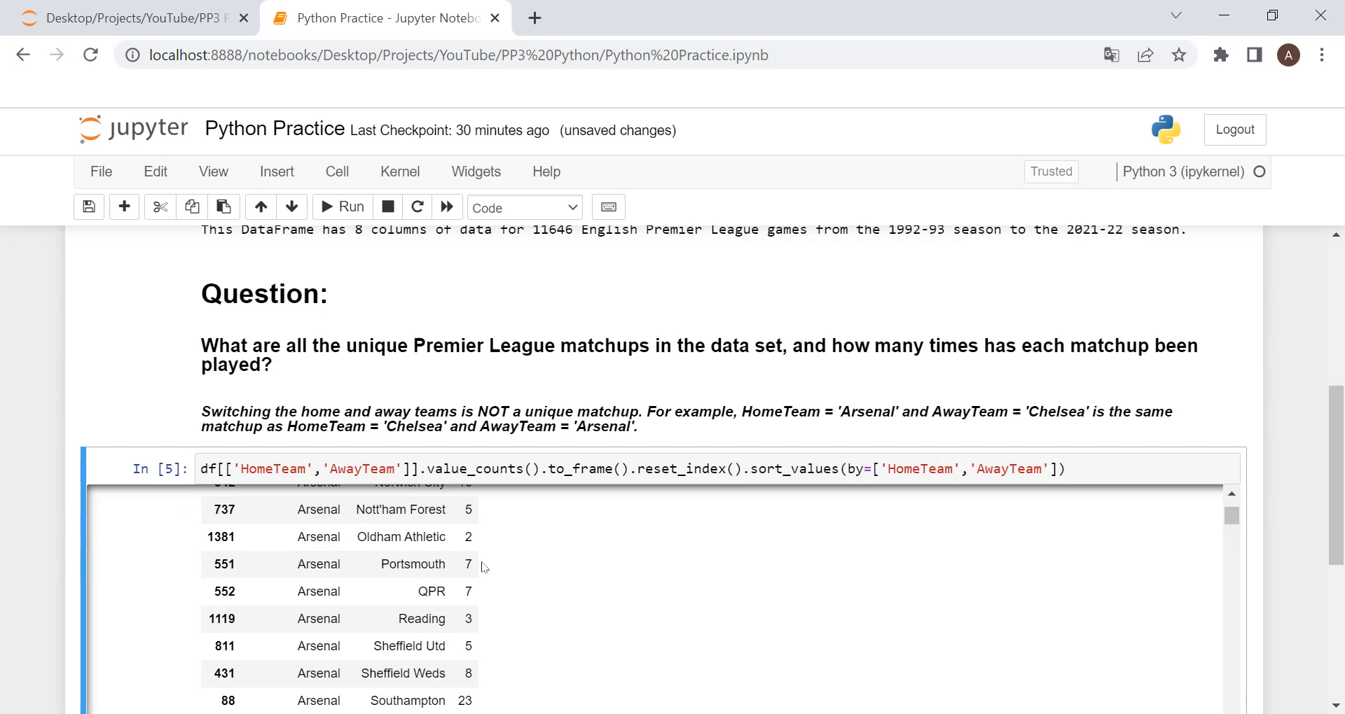
scroll("down", 3)
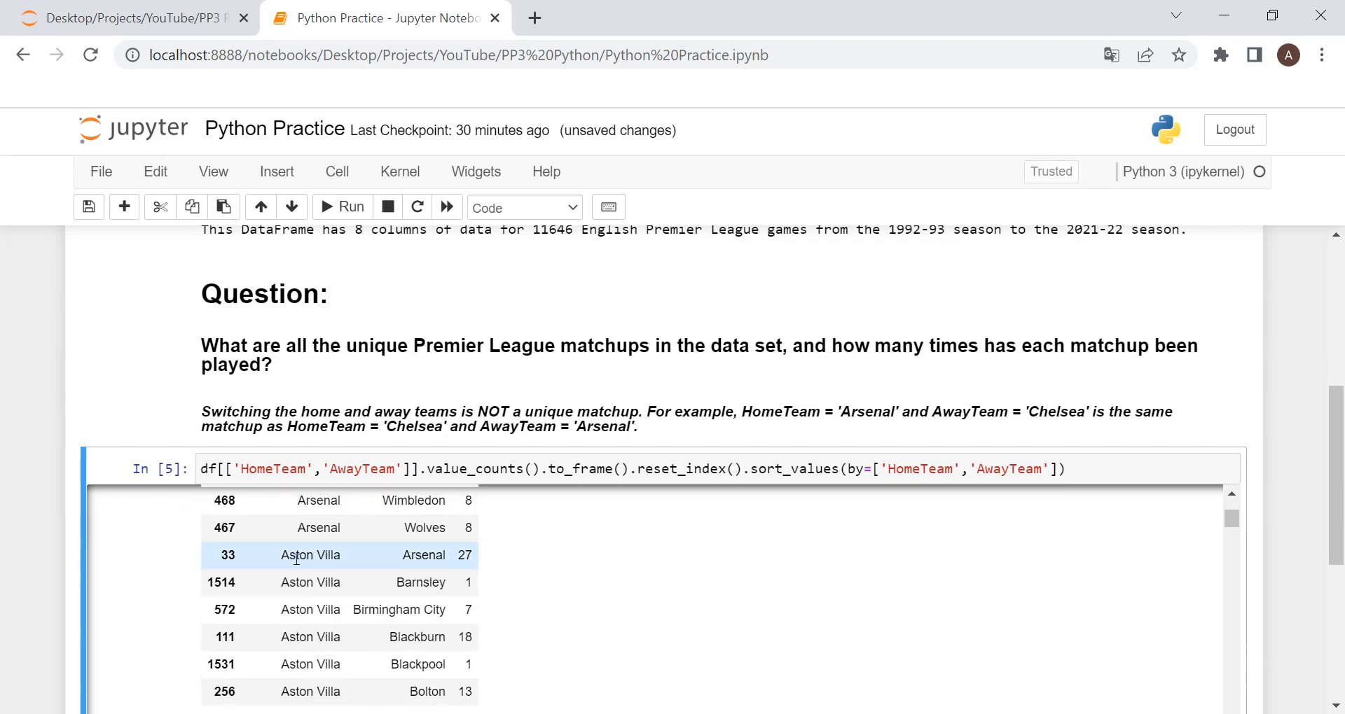
double_click(310, 555)
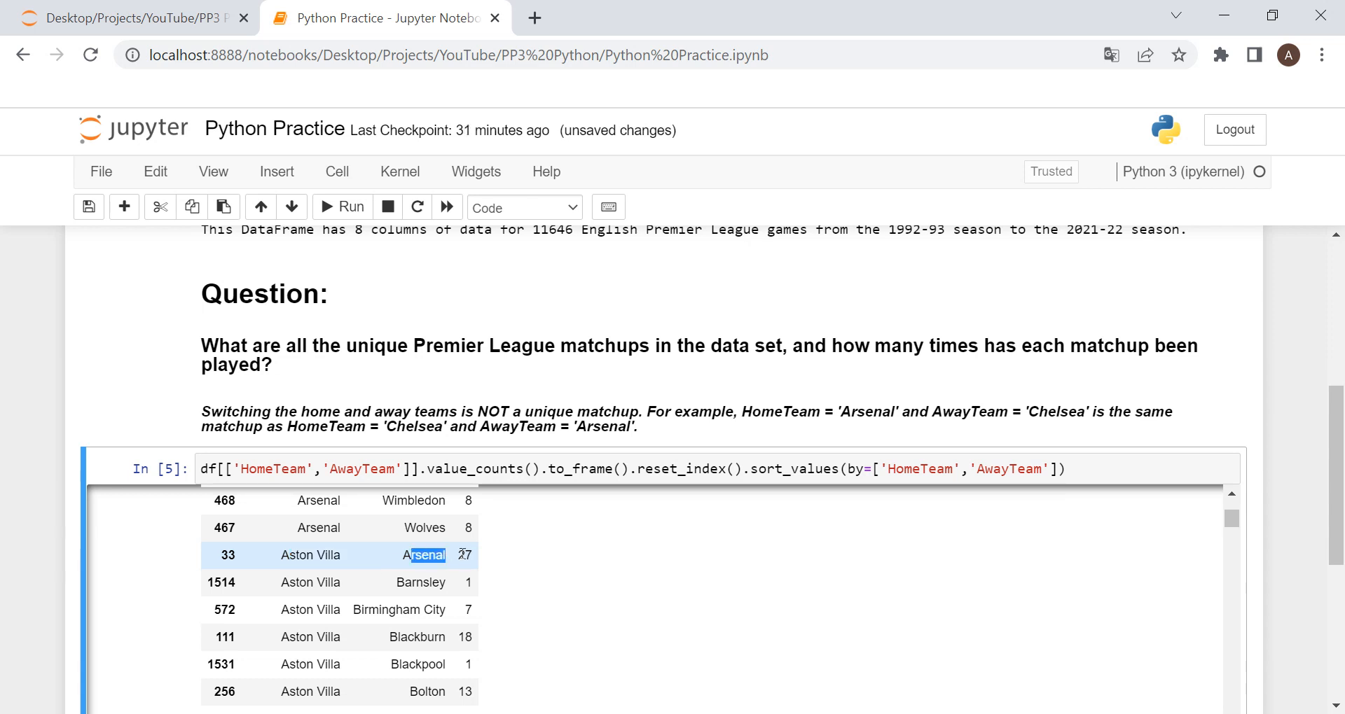
mouse_move(376, 544)
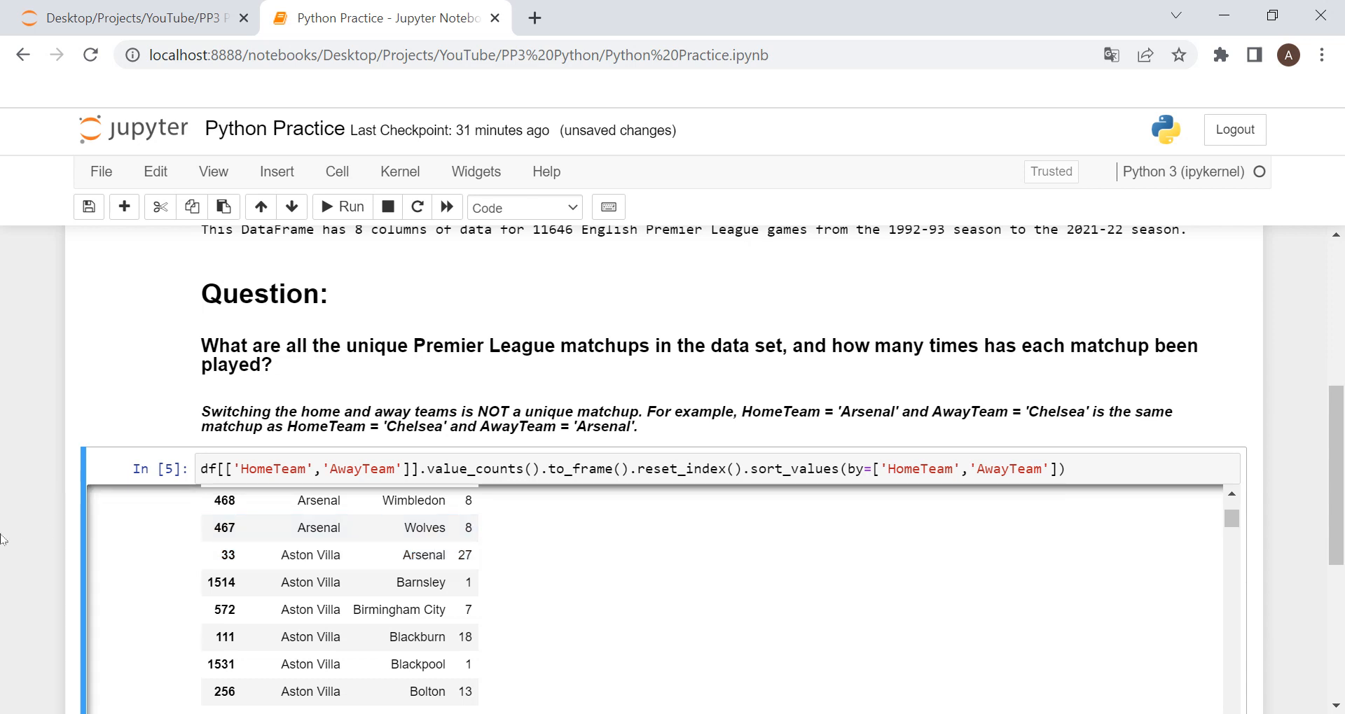
scroll("down", 3)
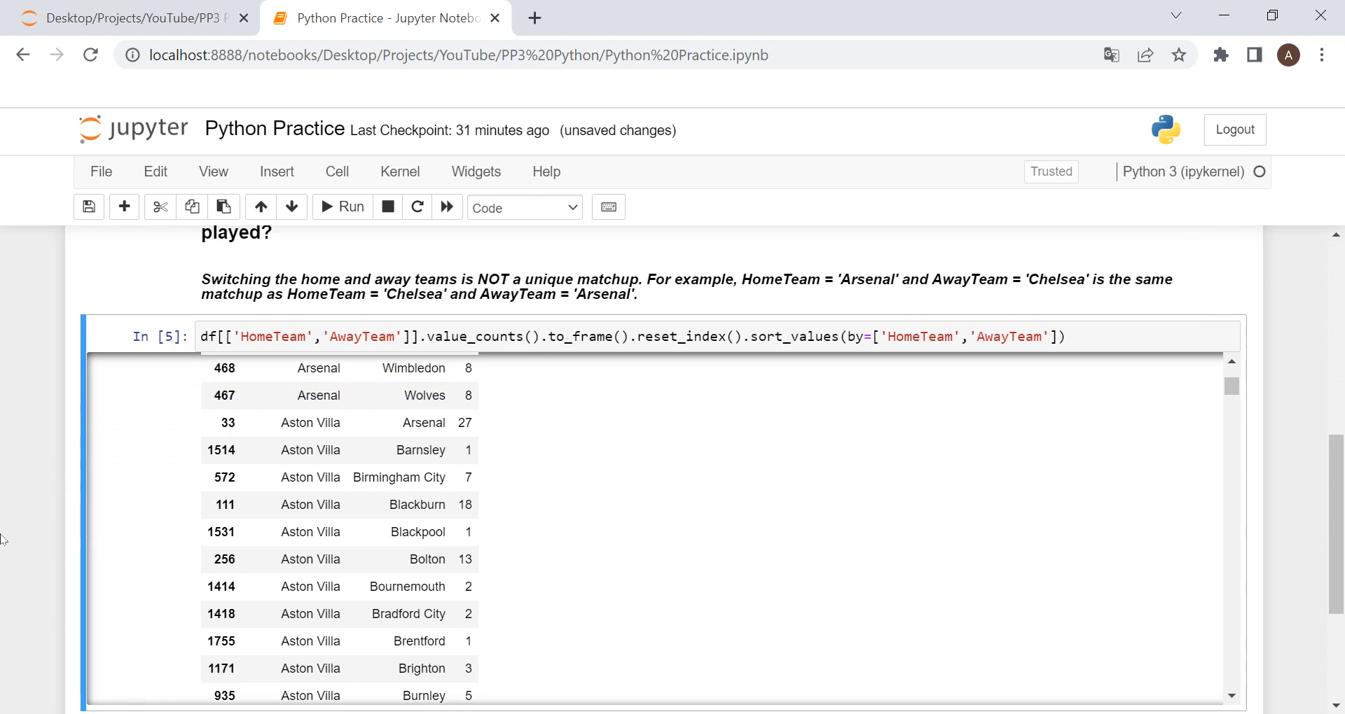
scroll("down", 3)
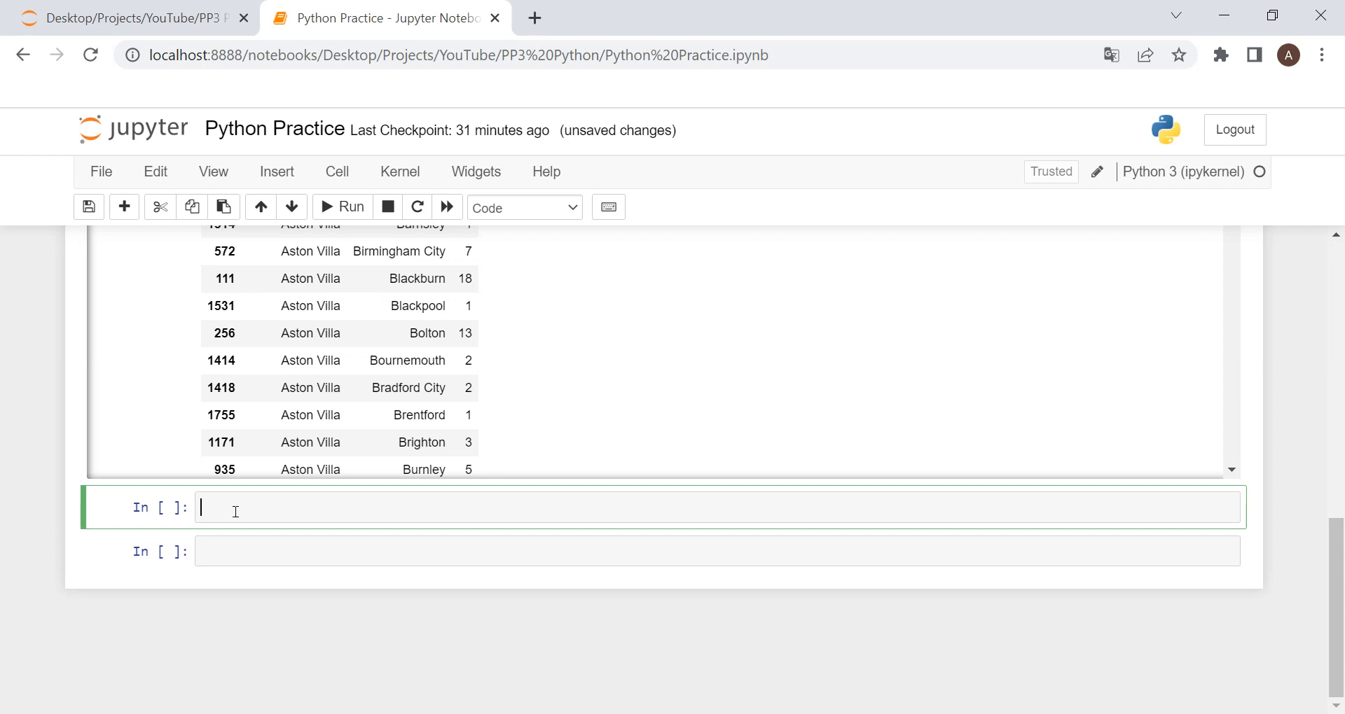
Step: Initialise temp_list = [] and matchup_list = [] in a new cell
type("te")
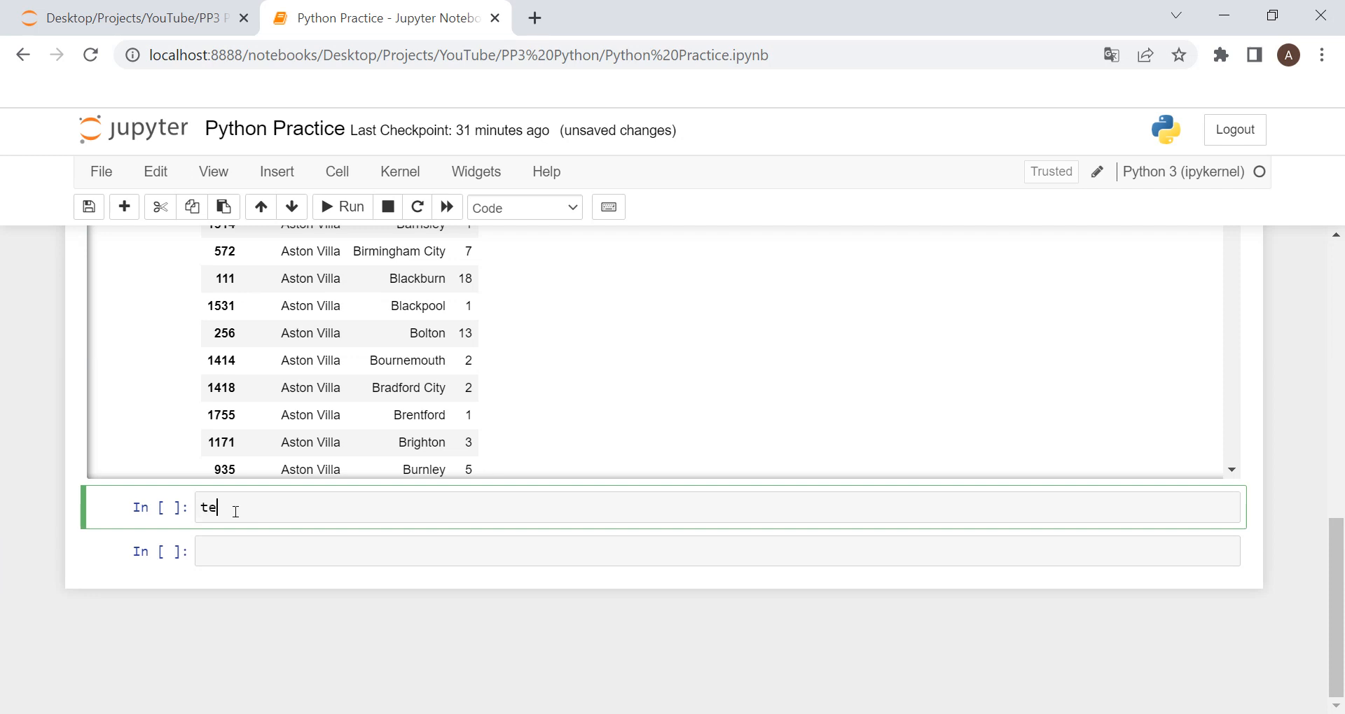
type("mp_list =")
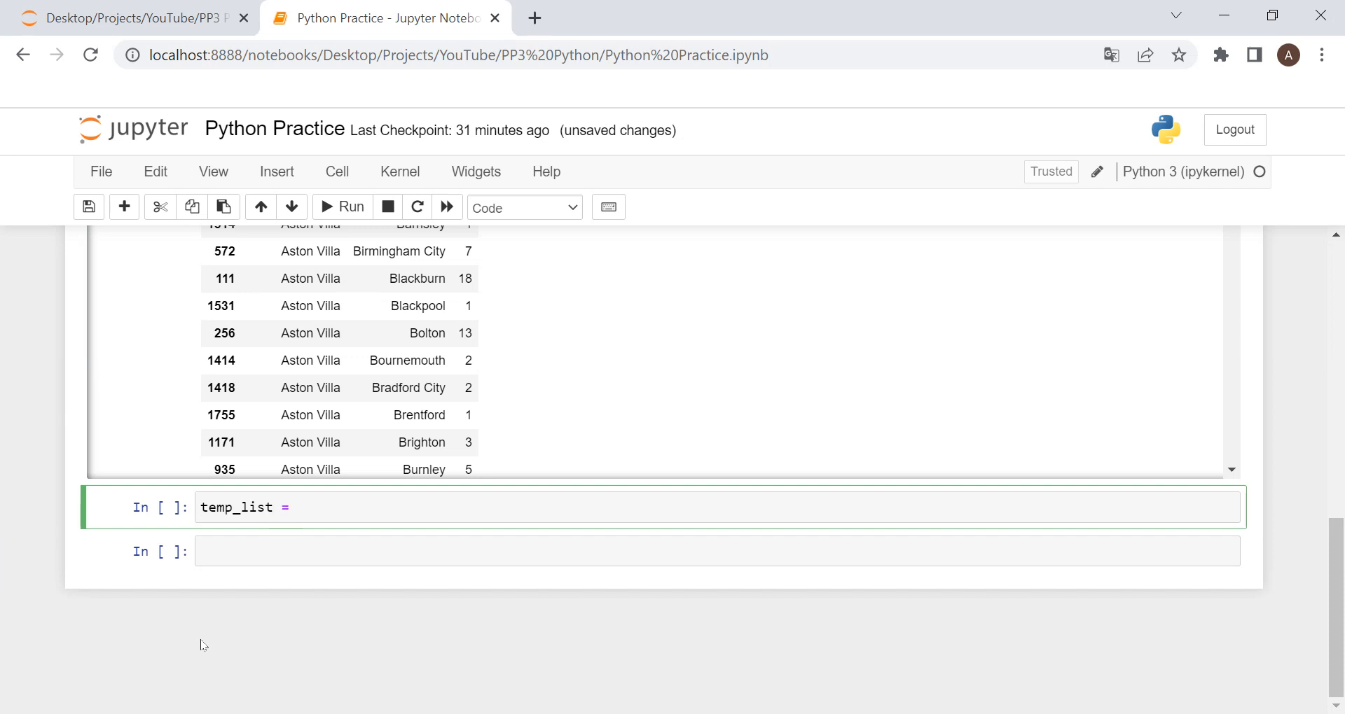
type("[]")
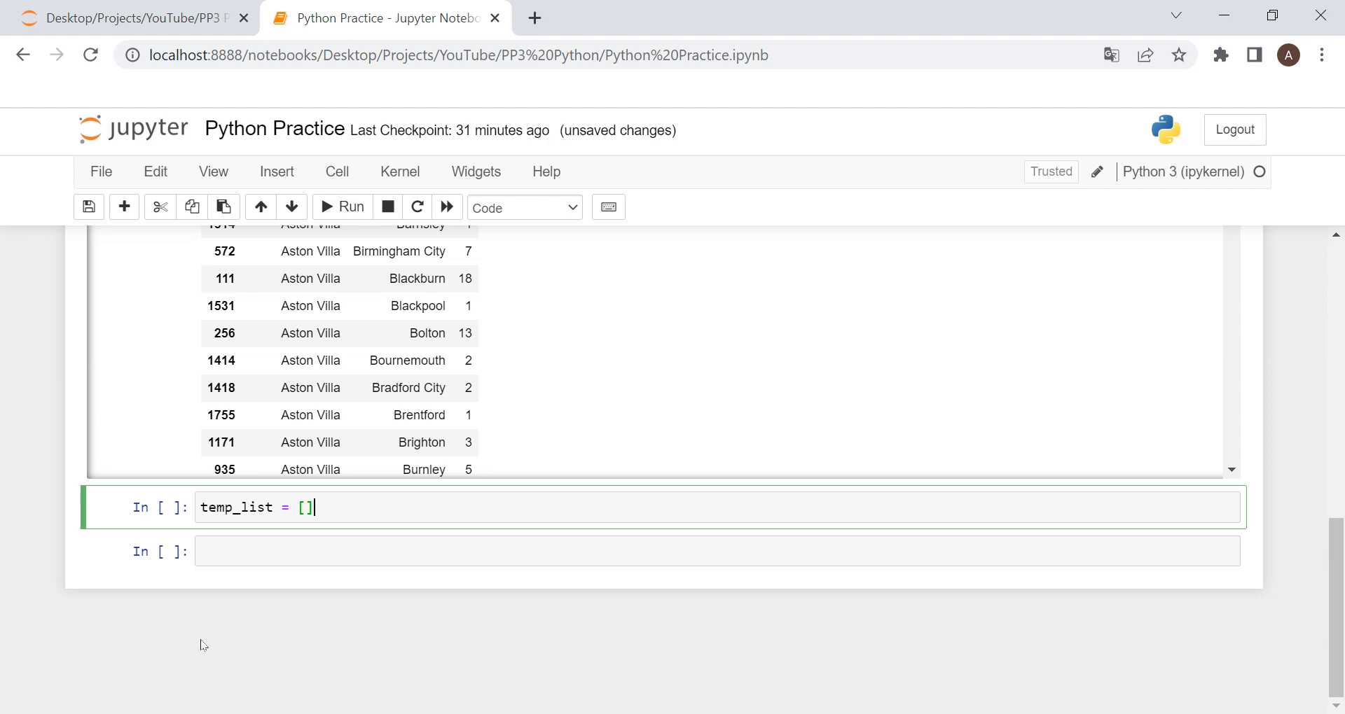
key("enter")
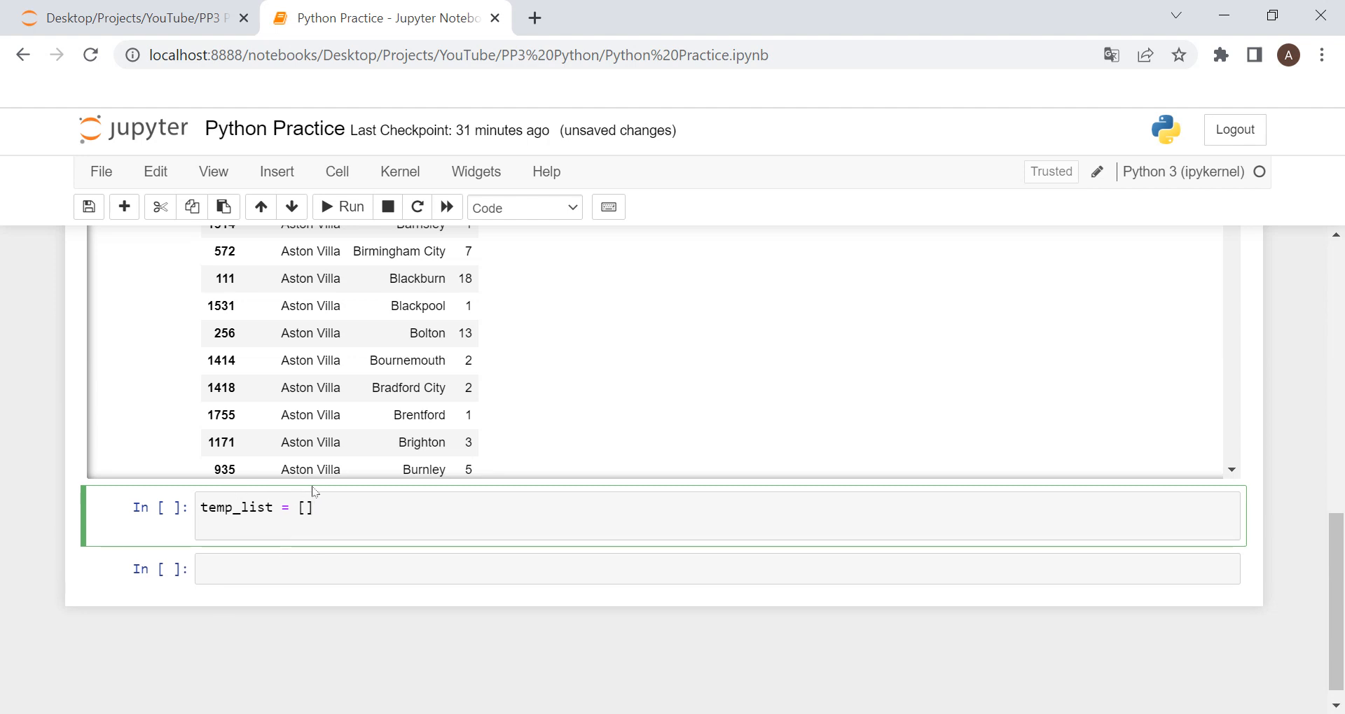
mouse_move(368, 509)
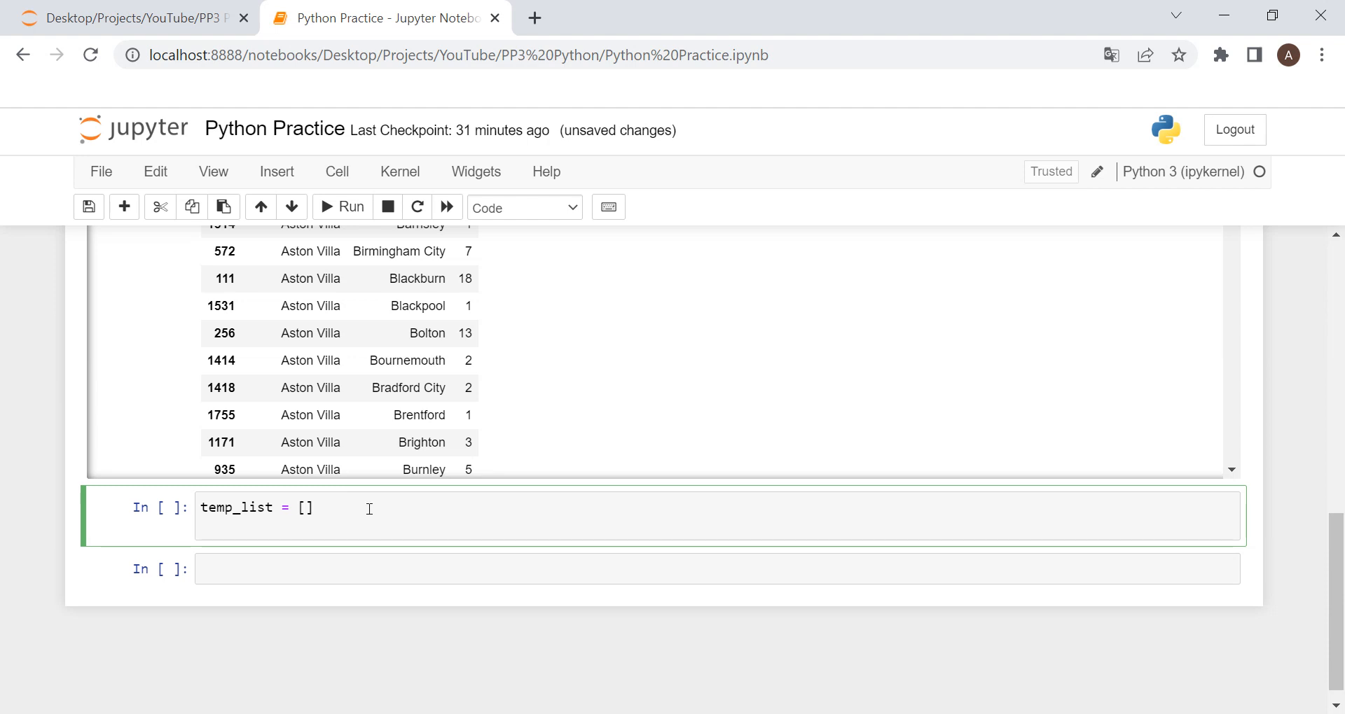
type("matchup")
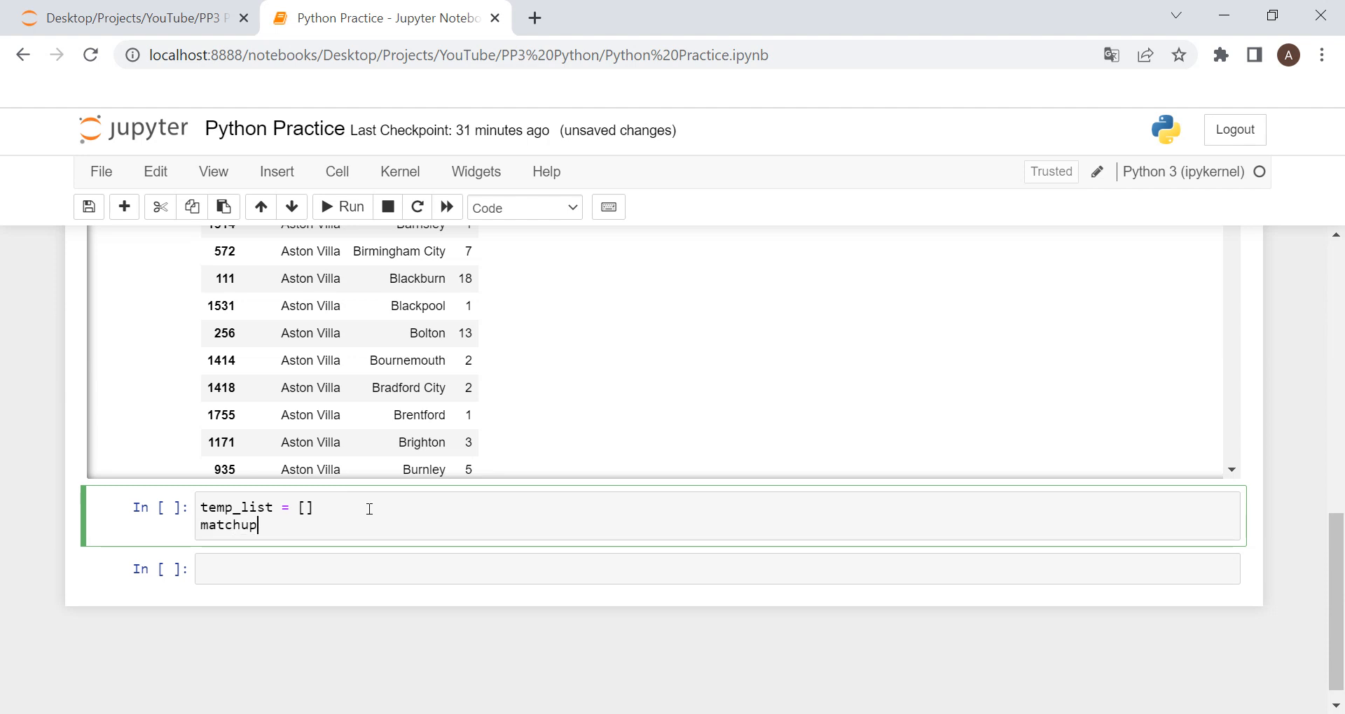
type("_list = []")
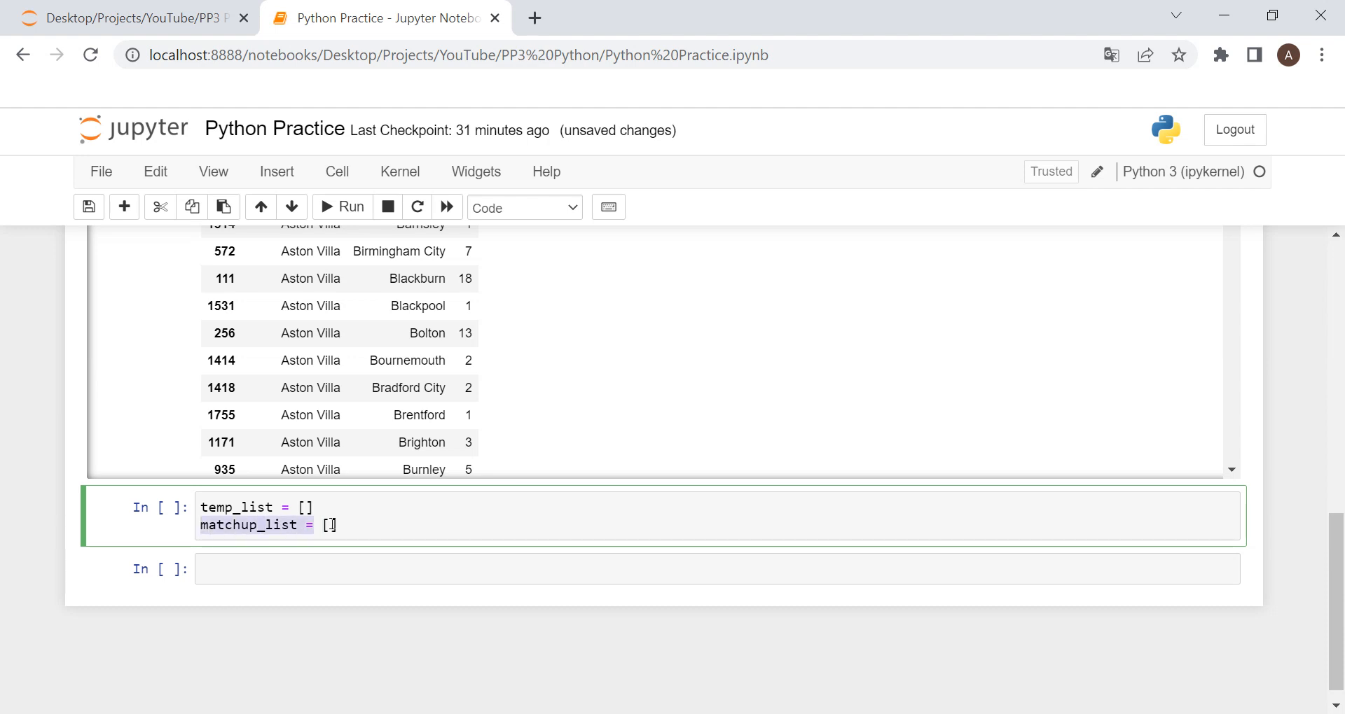
key("enter")
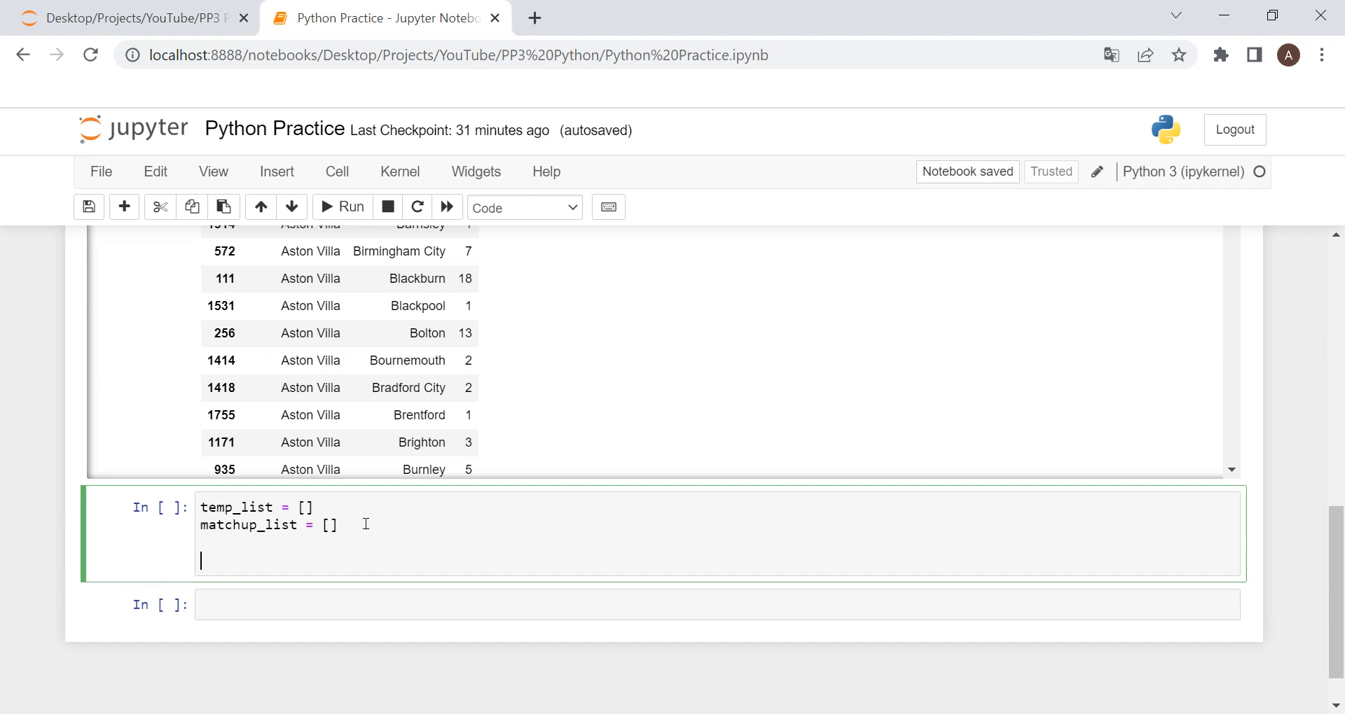
Step: Start a for i in range(len(df)) loop that resets temp_list each iteration
type("for")
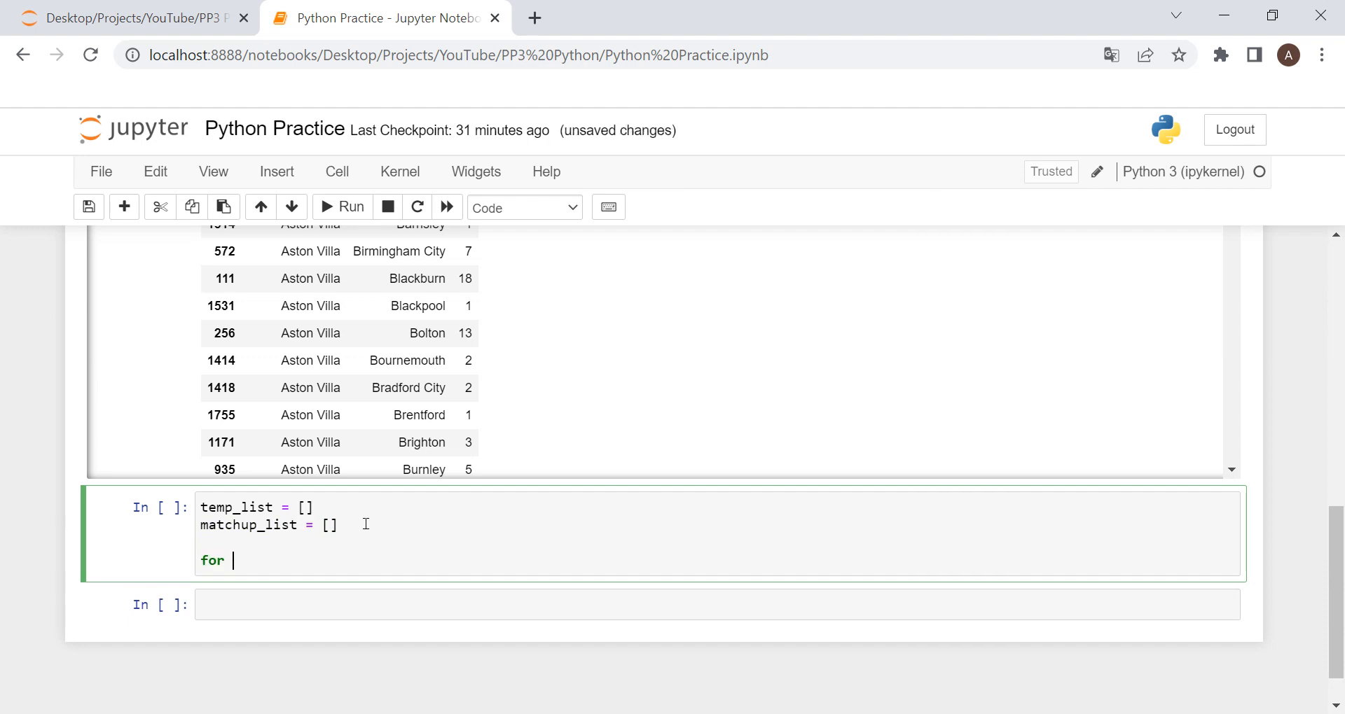
type("i in range(len(")
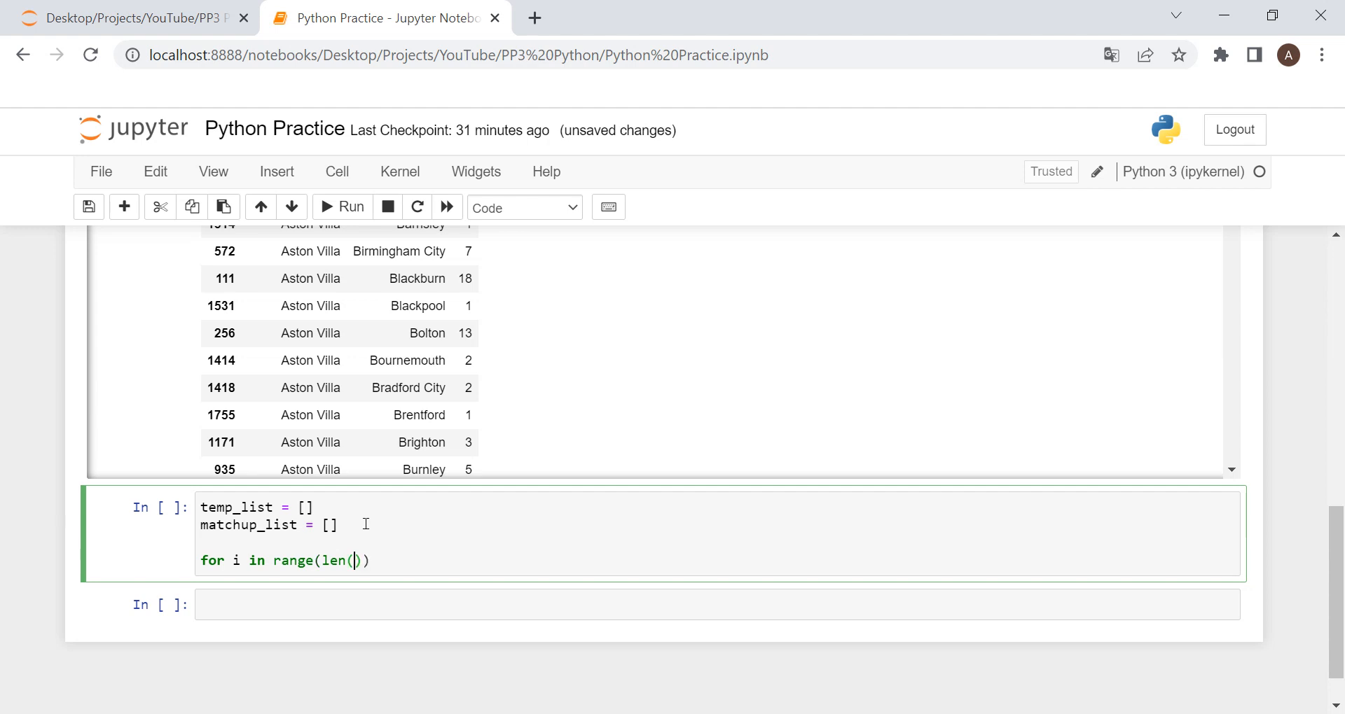
type("df):")
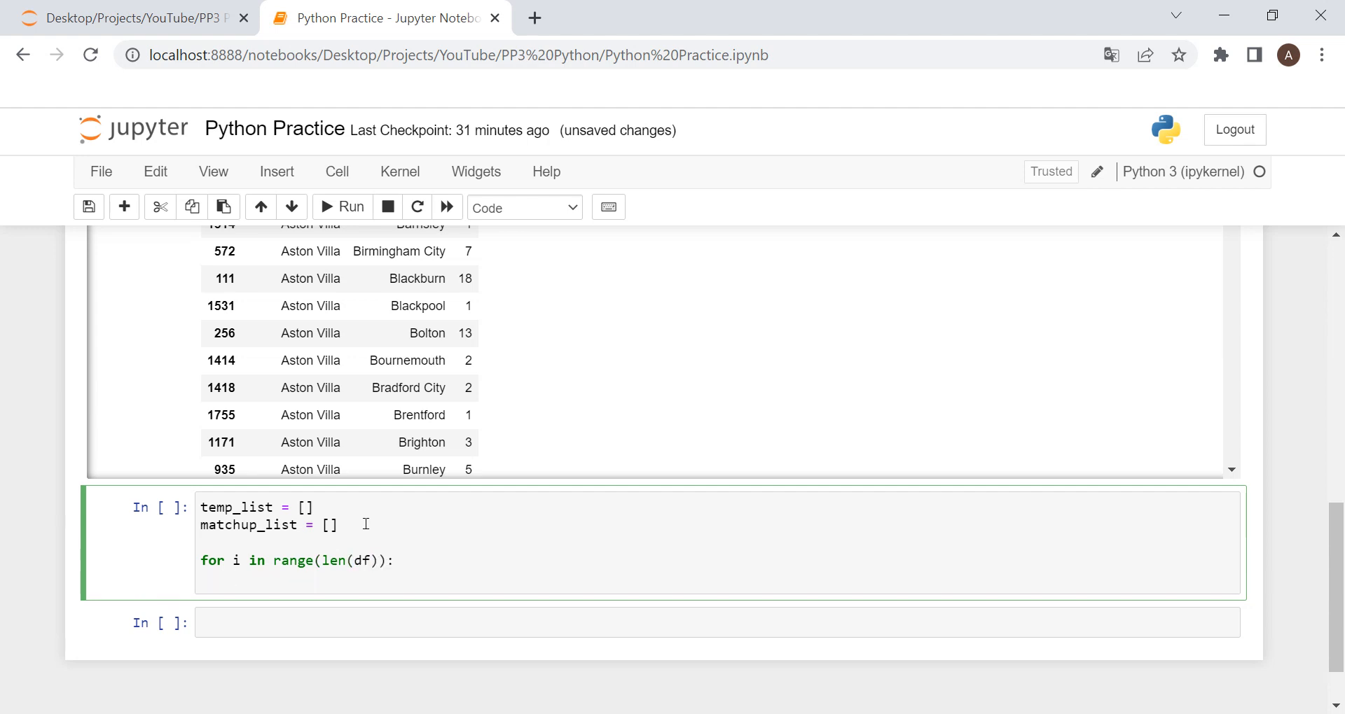
type("temp")
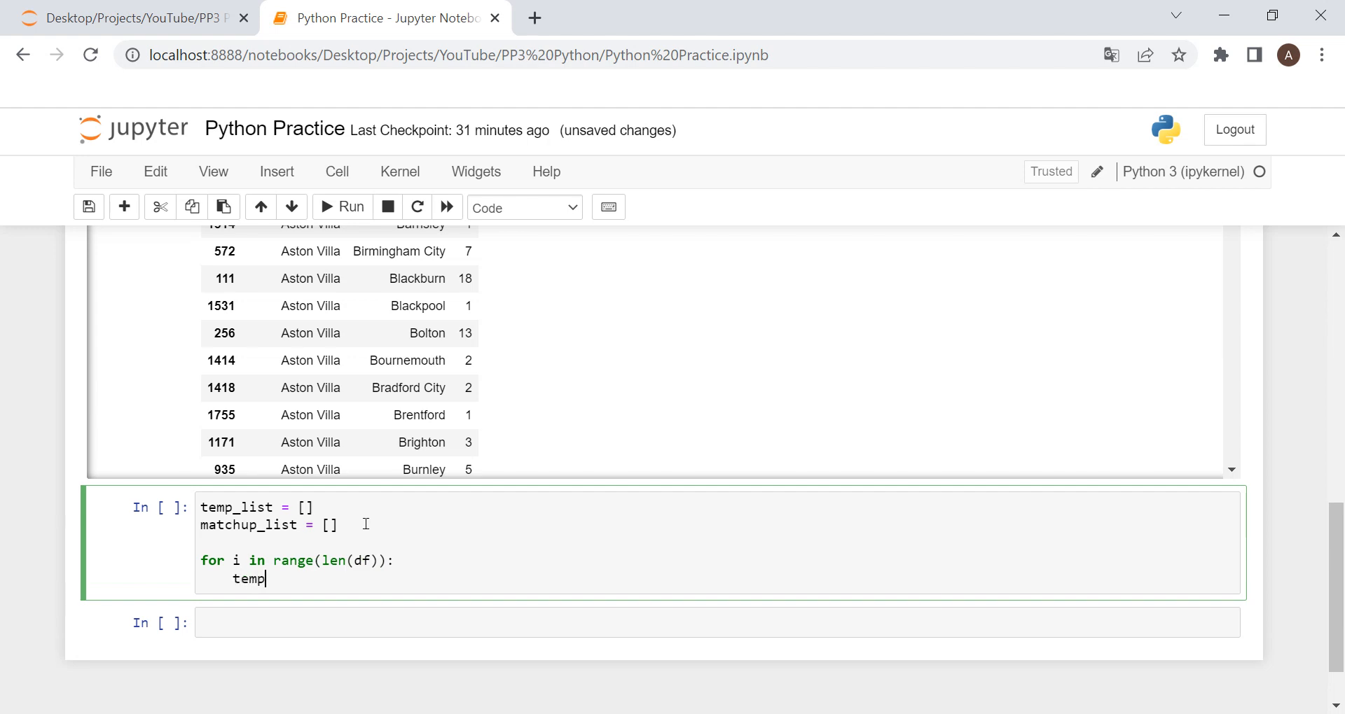
type("_list")
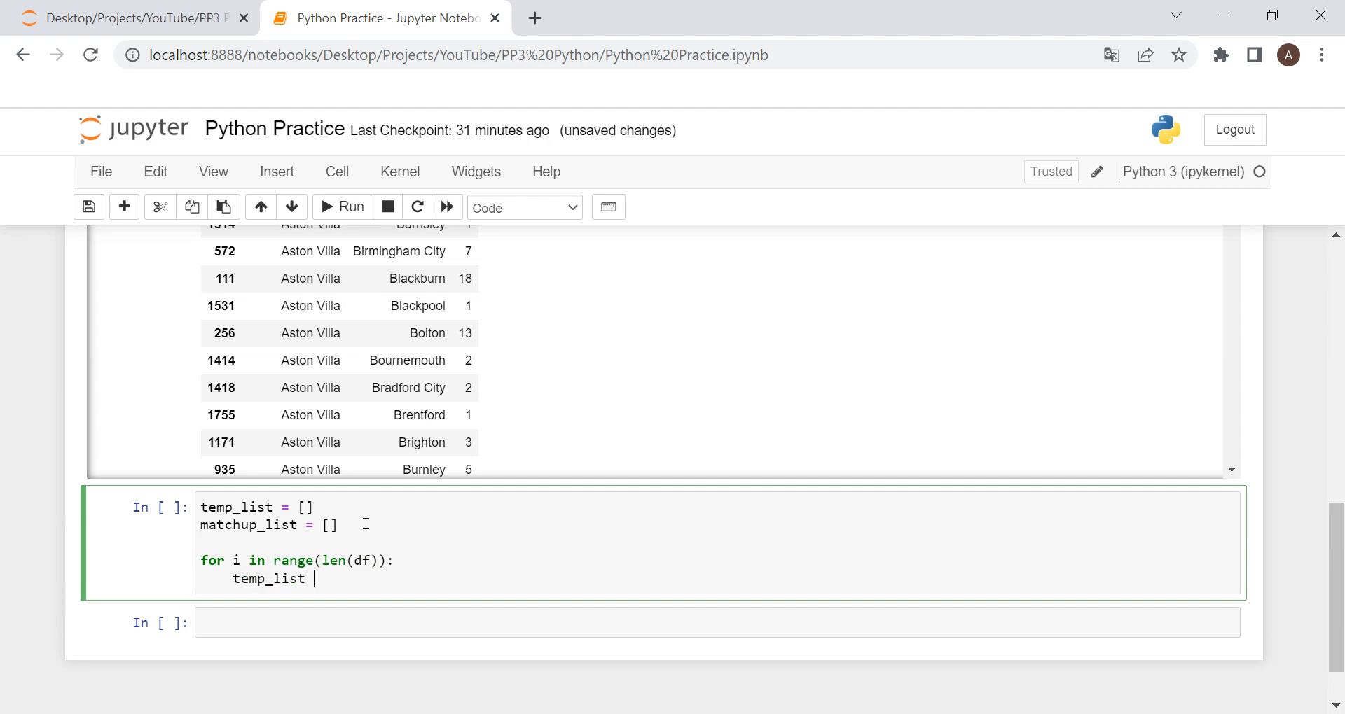
type("= []")
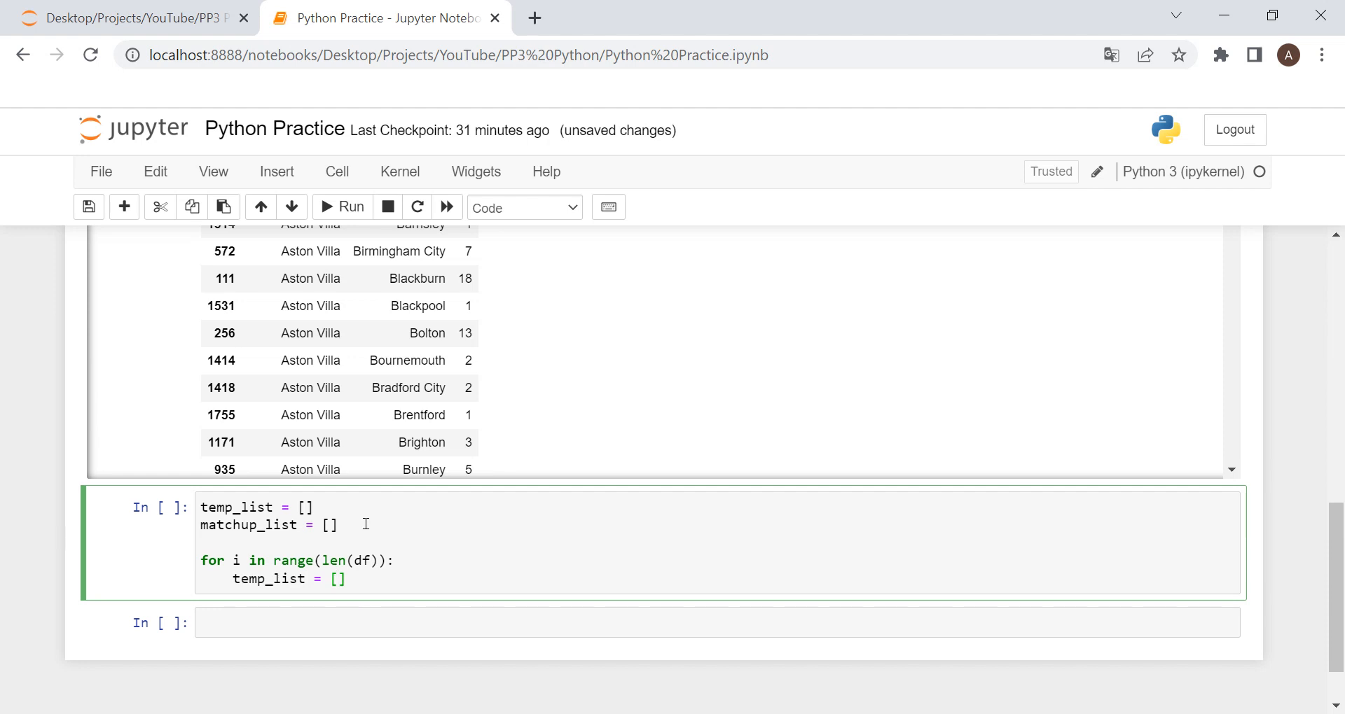
Step: Set temp_list to sorted([df['HomeTeam'].values[i], df['AwayTeam'].values[i]])
type("[df['']]")
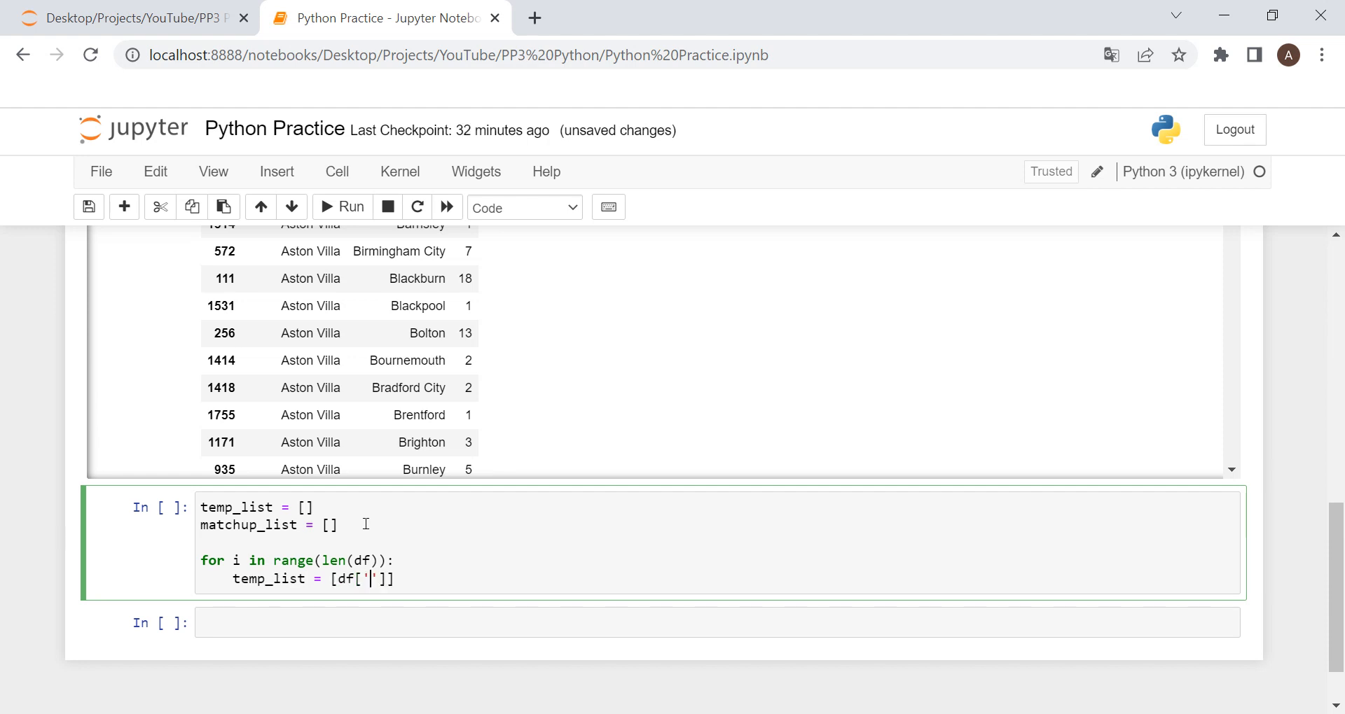
type("HomeTeam")
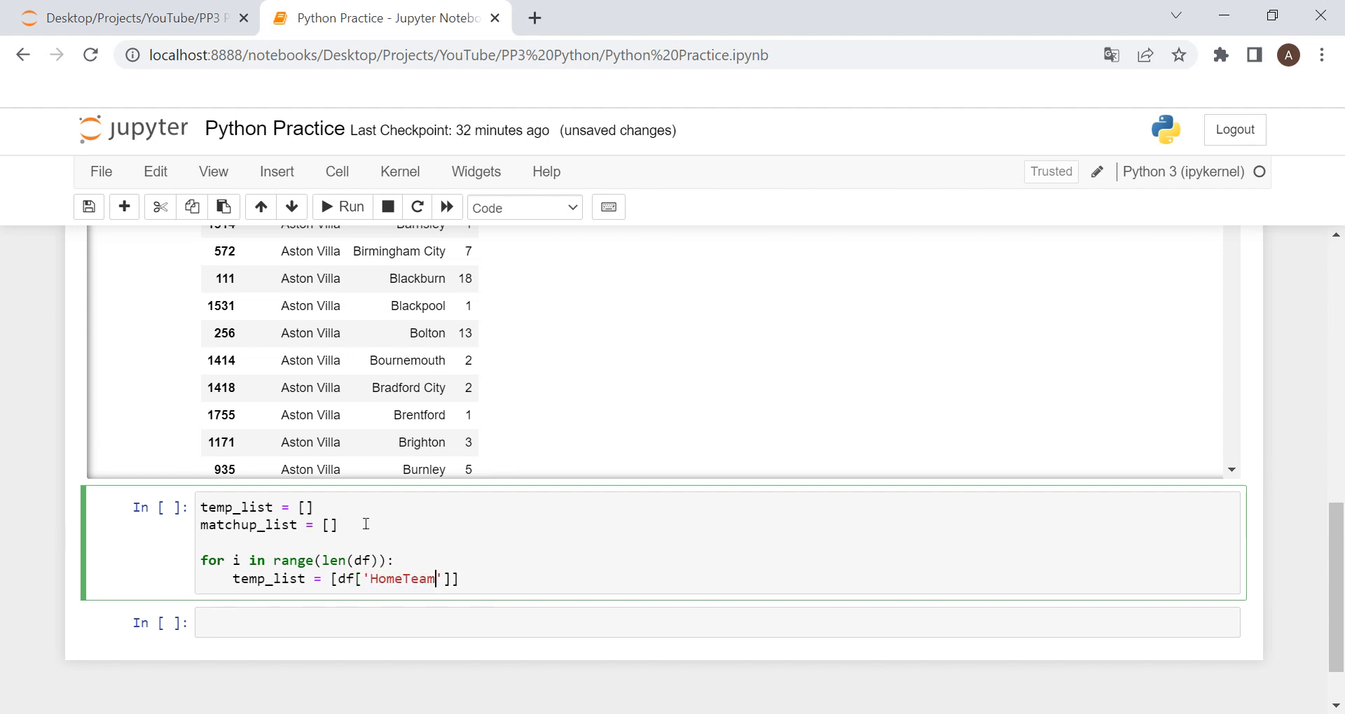
type(".values")
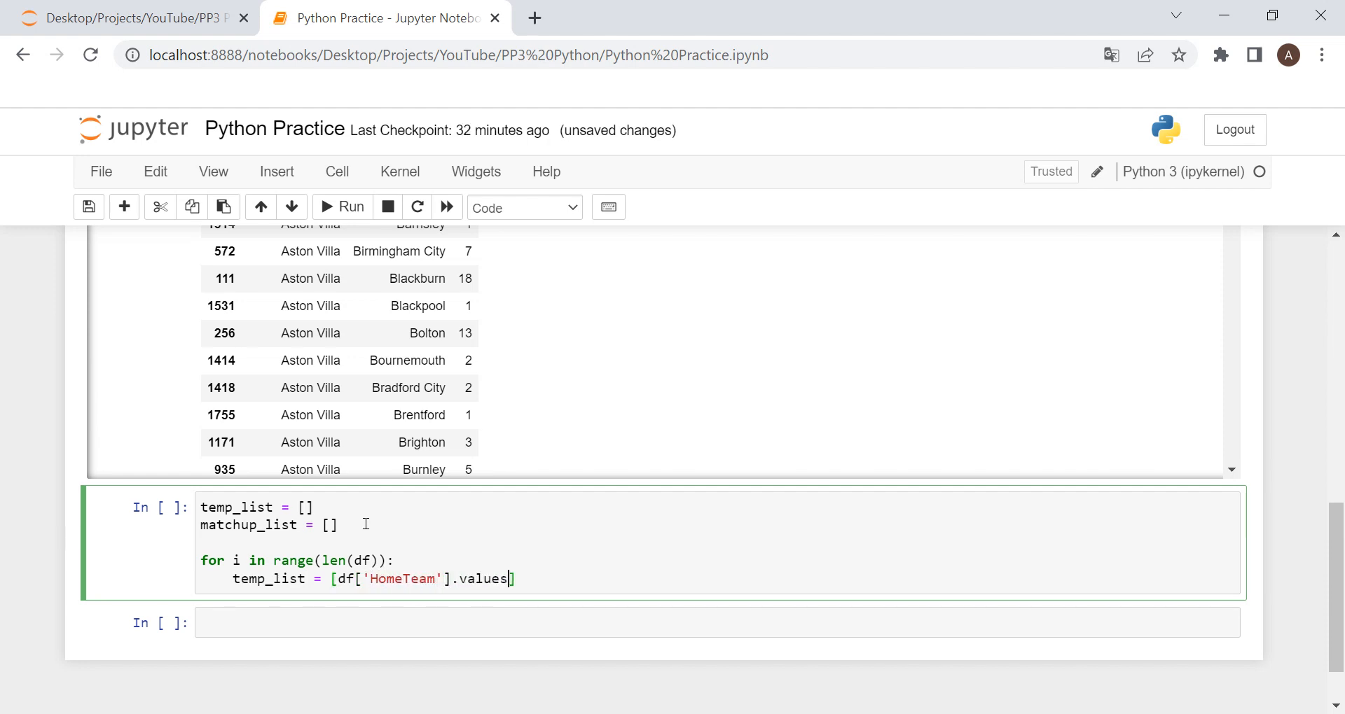
type("[i]")
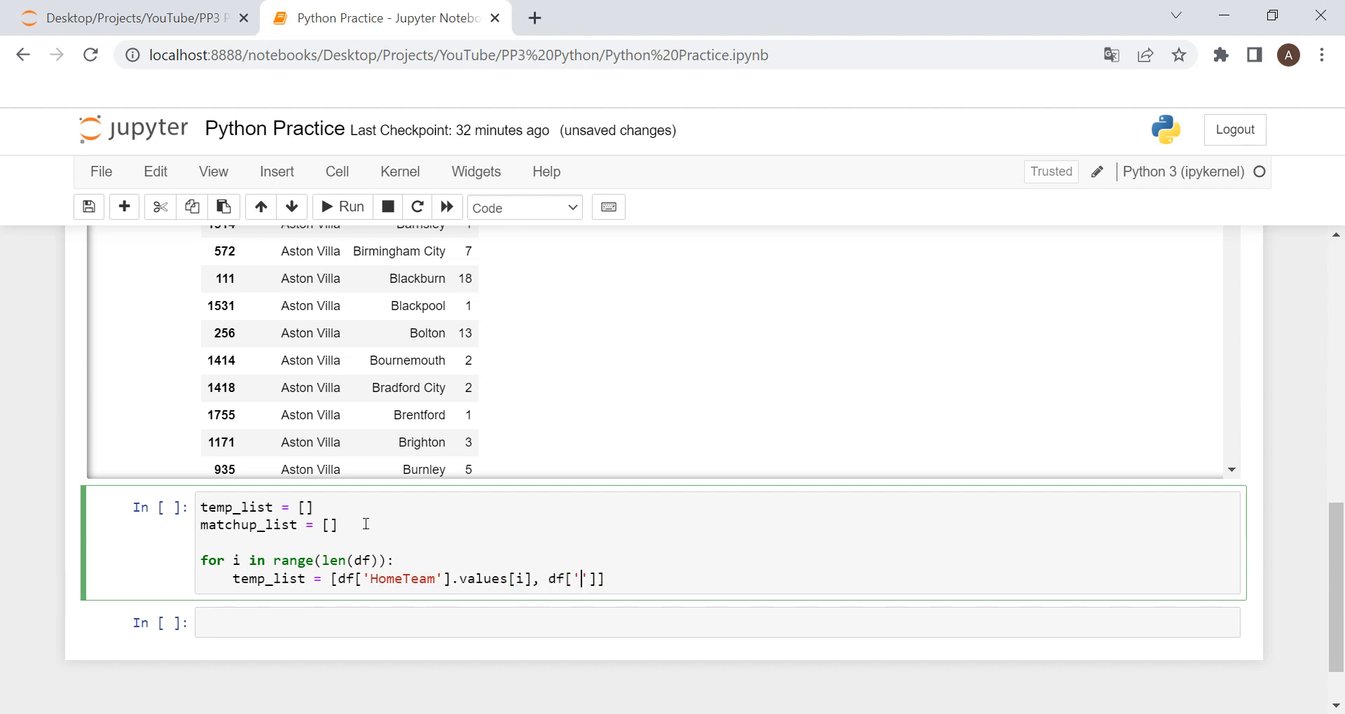
type("AwayT")
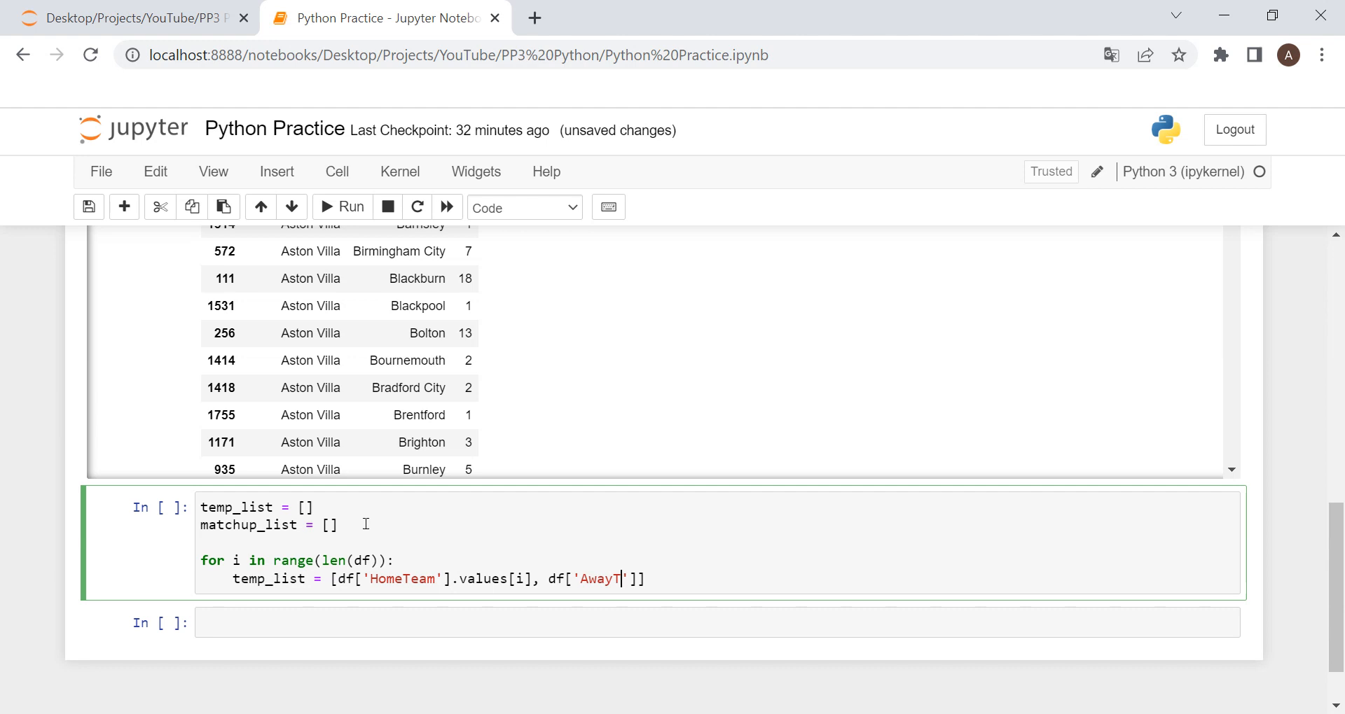
type("eam'].va")
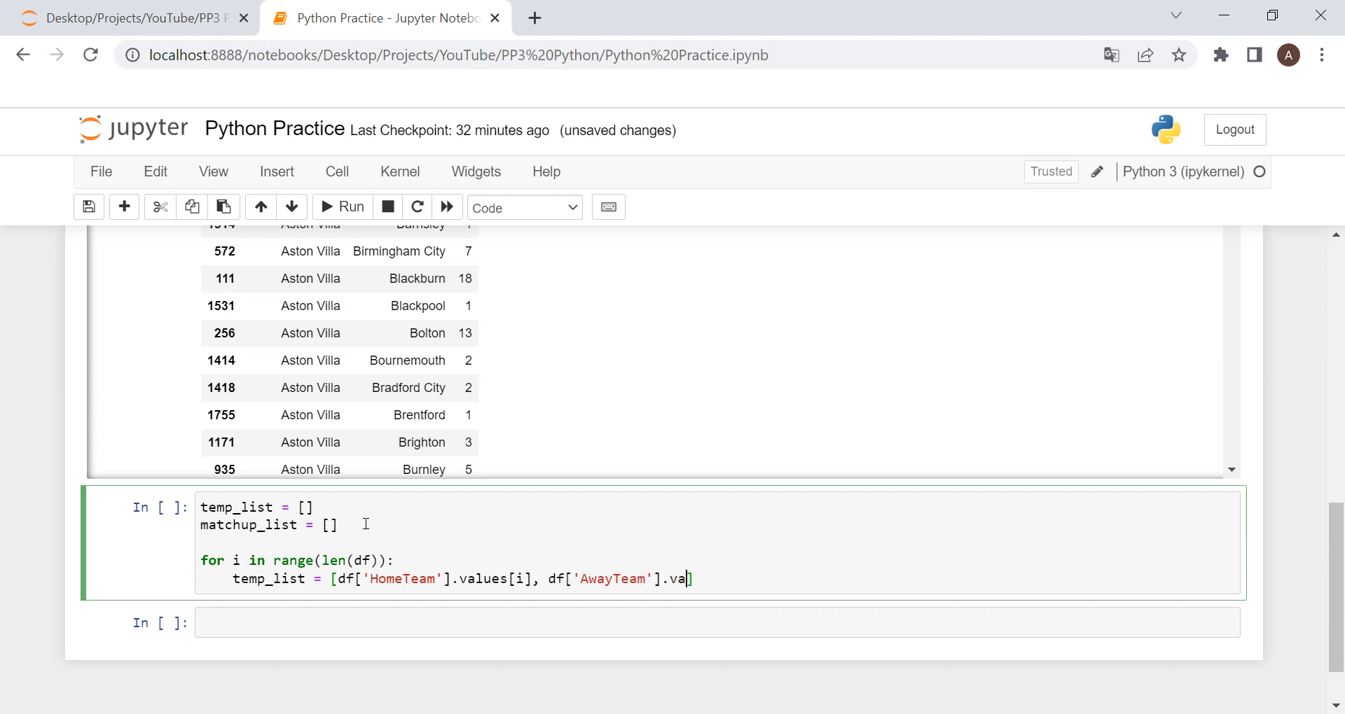
type("lues[i]]")
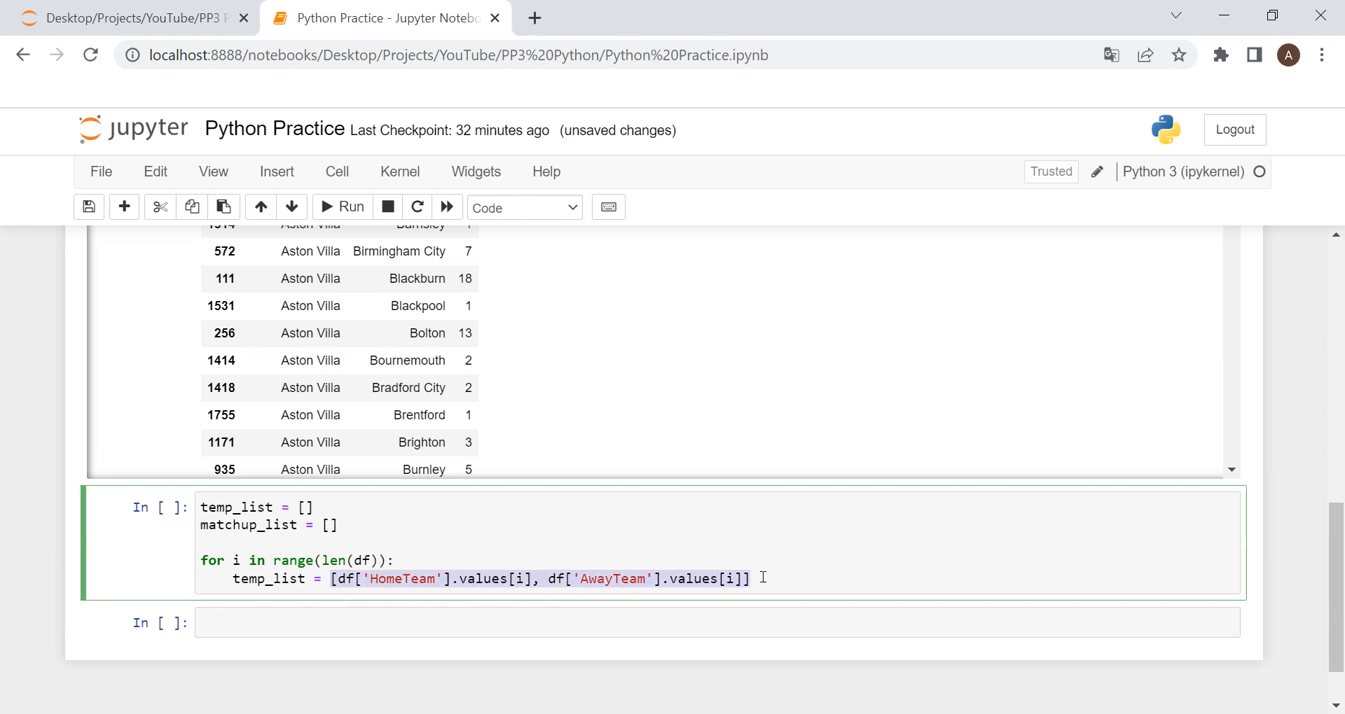
type("(")
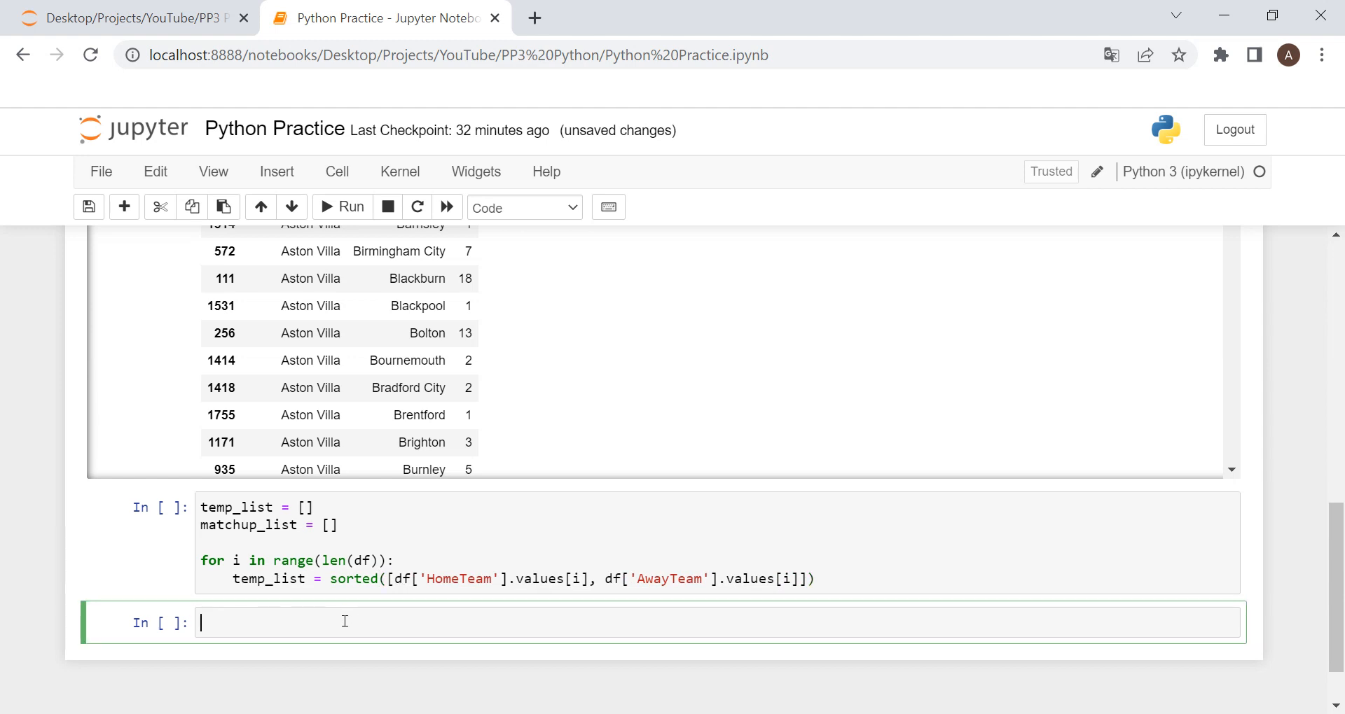
Step: Check that sorted(['Chelsea','Arsenal']) and sorted(['Arsenal','Chelsea']) both return Arsenal before Chelsea
type("[]")
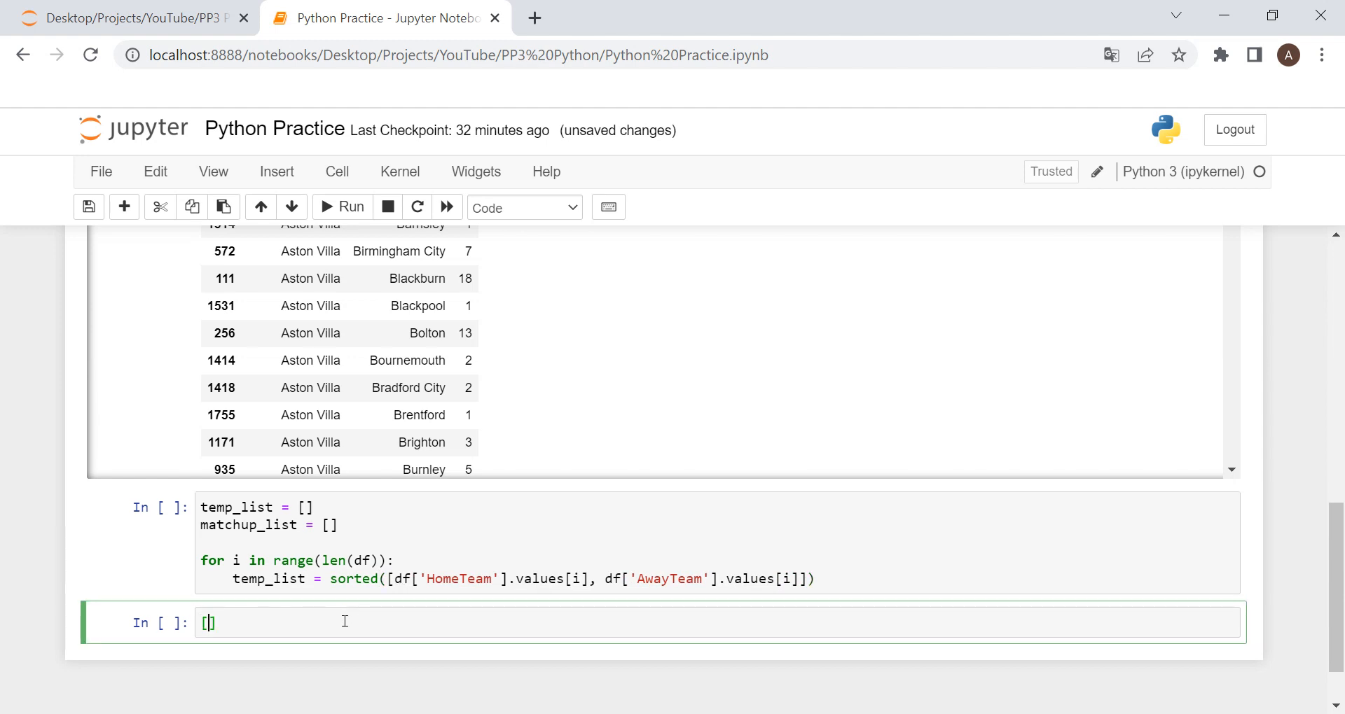
type("'Chelsea'")
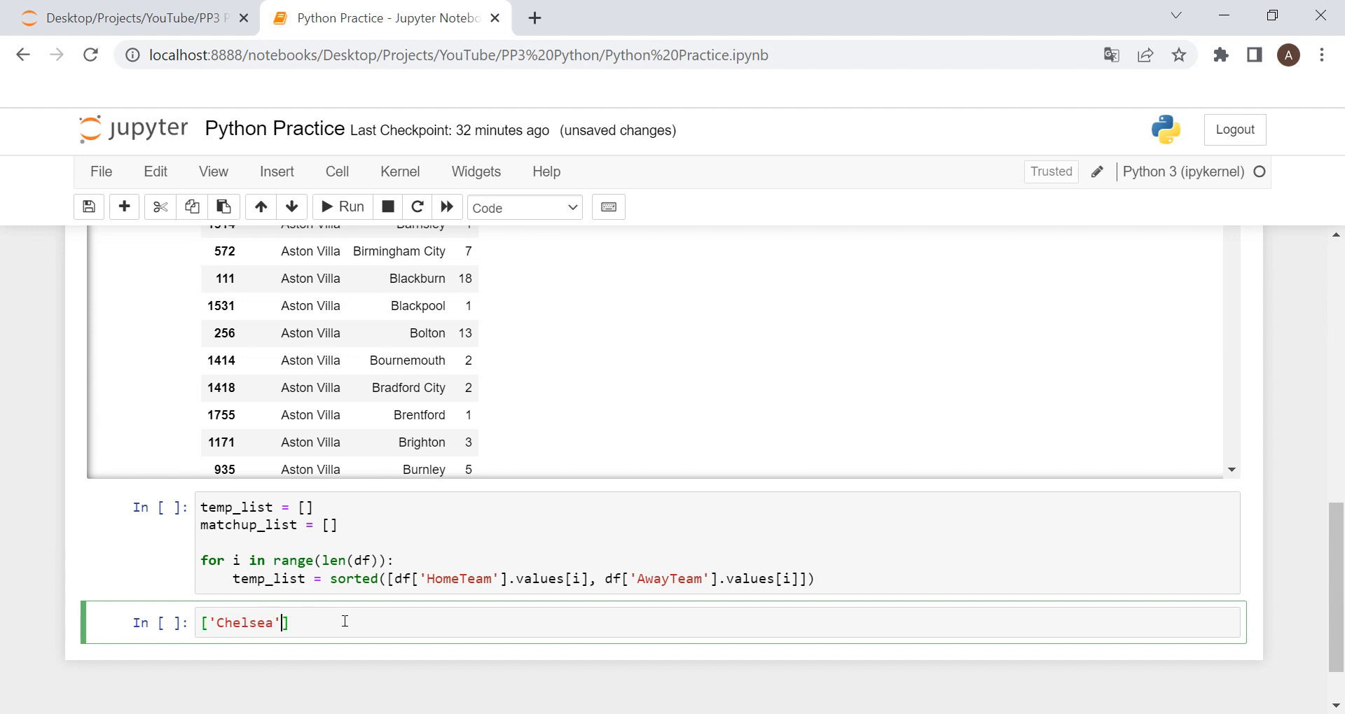
type(",'Ars'")
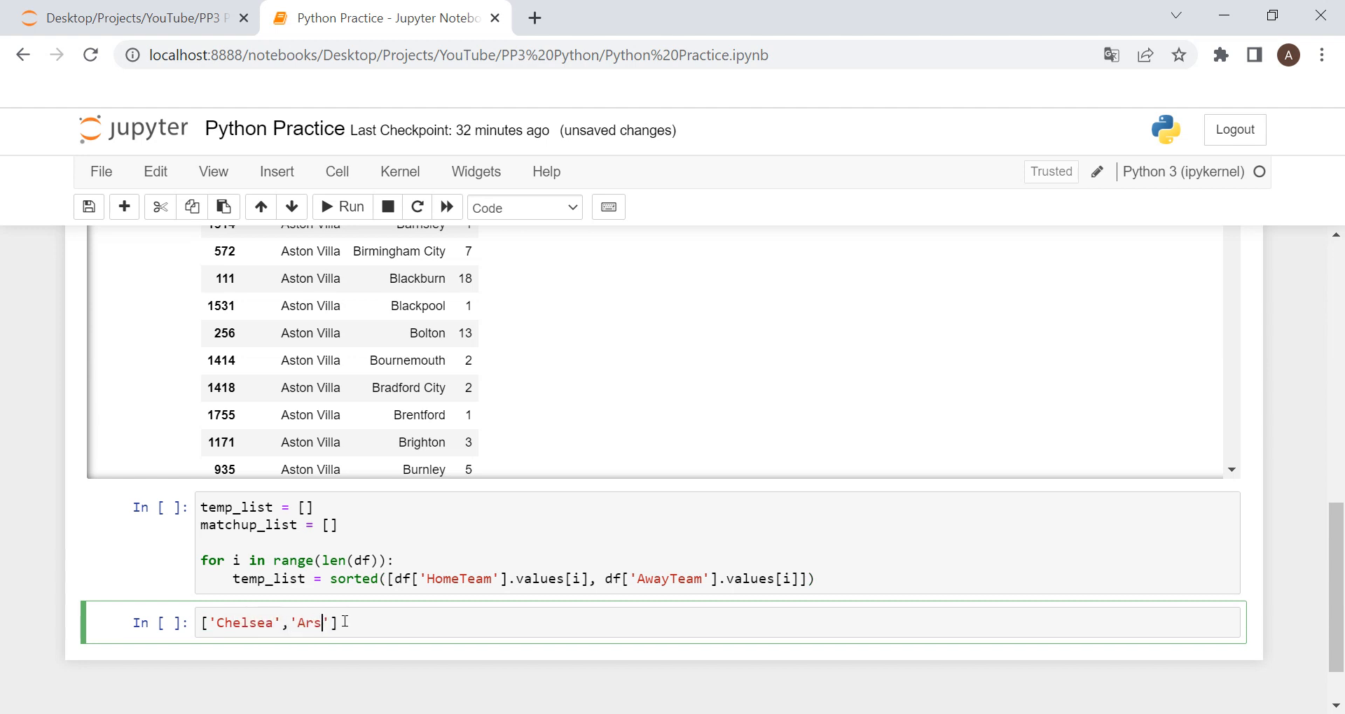
type("enal")
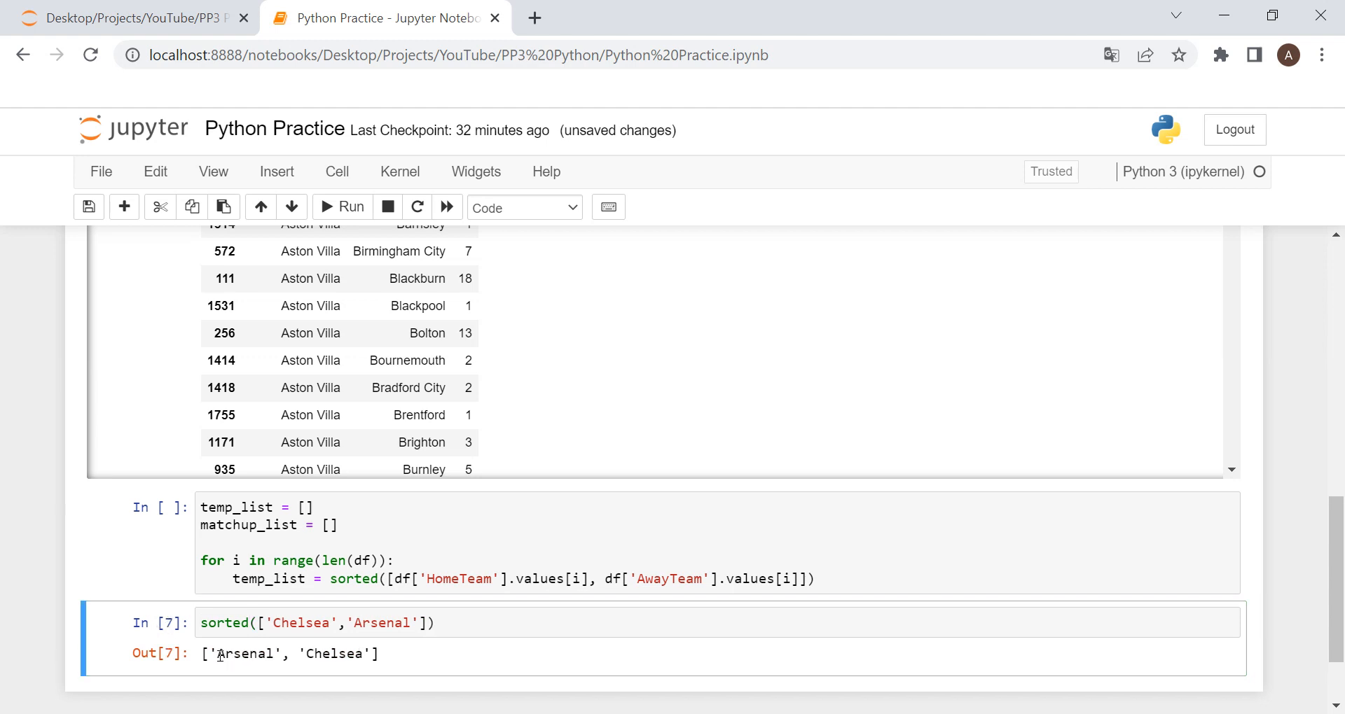
left_click_drag(219, 654, 361, 654)
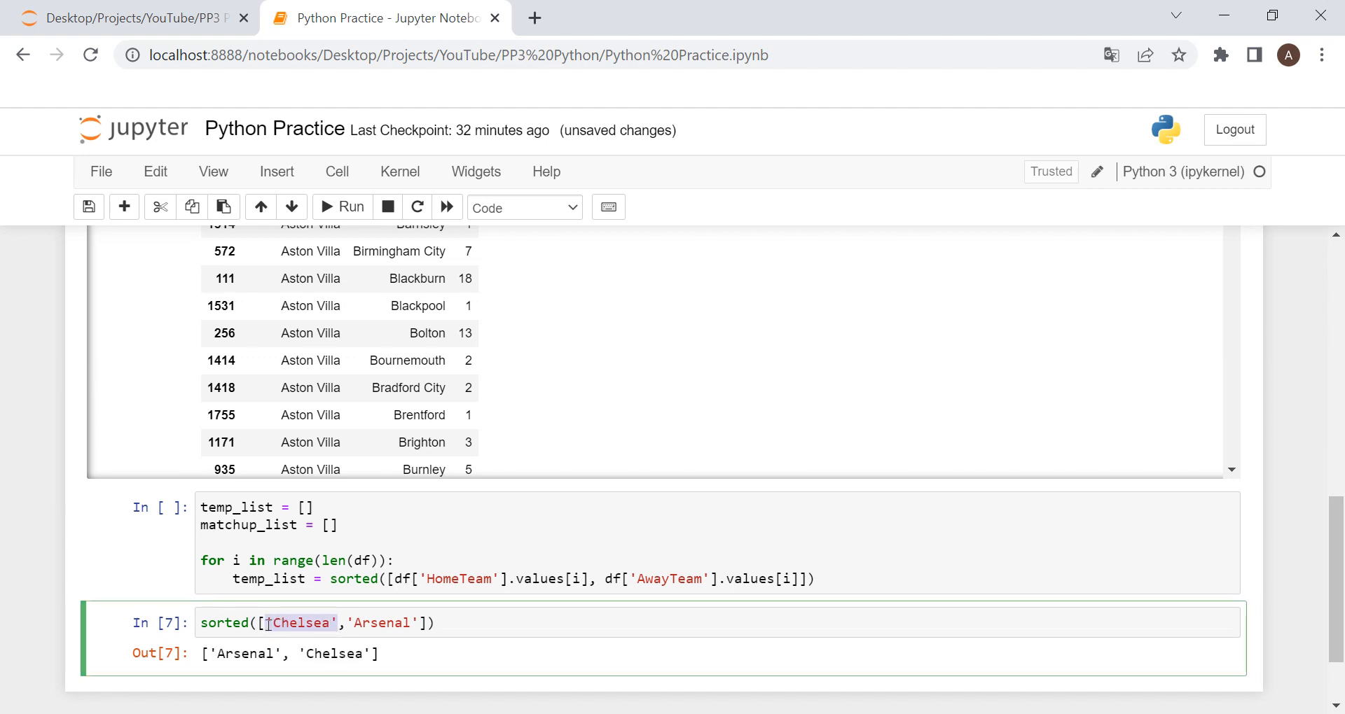
key("Delete")
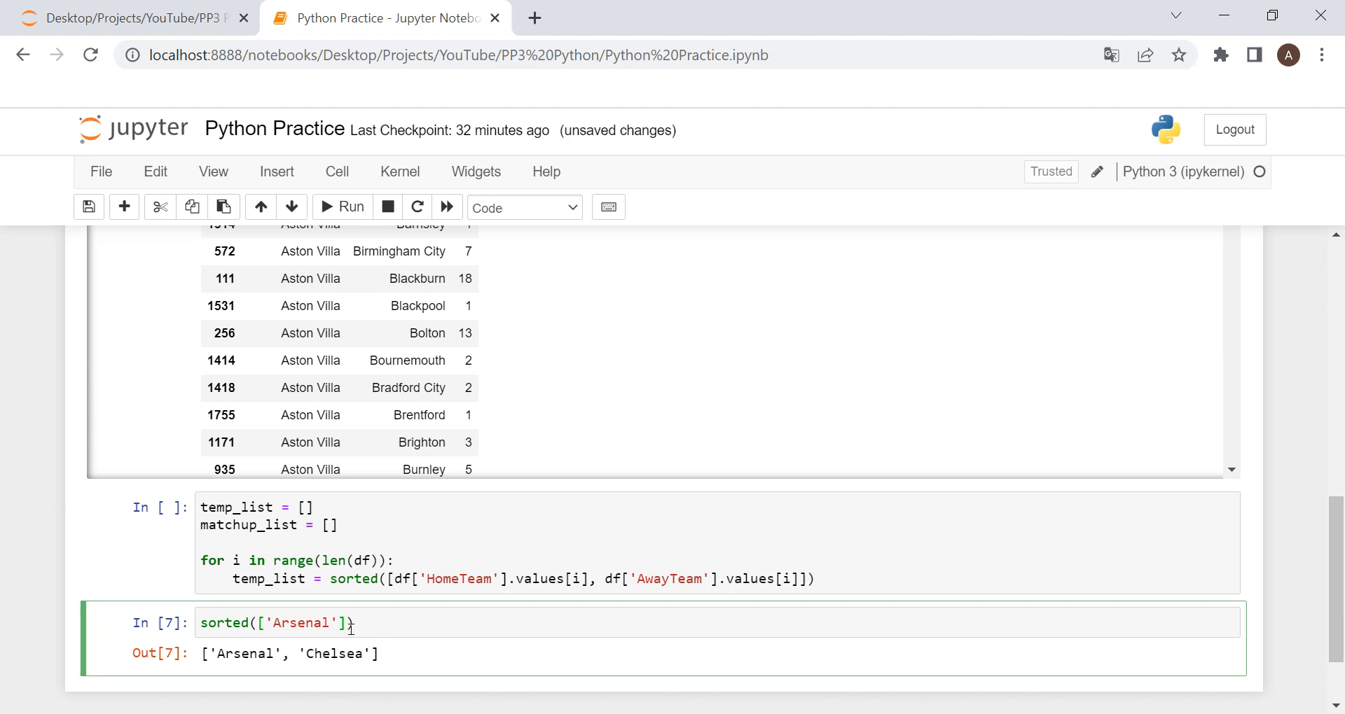
type(", 'Chelsea'")
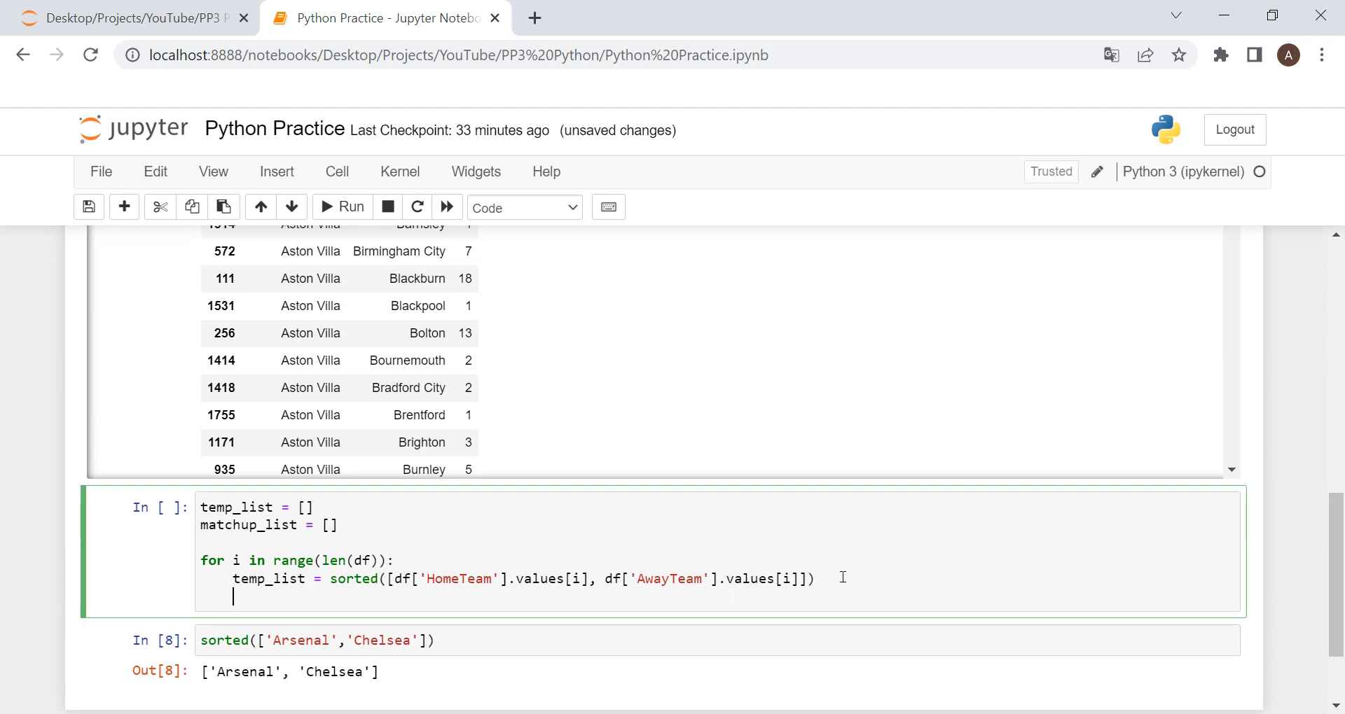
Step: Append temp_list[0] + ' vs. ' + temp_list[1] to matchup_list inside the loop
type("matchup")
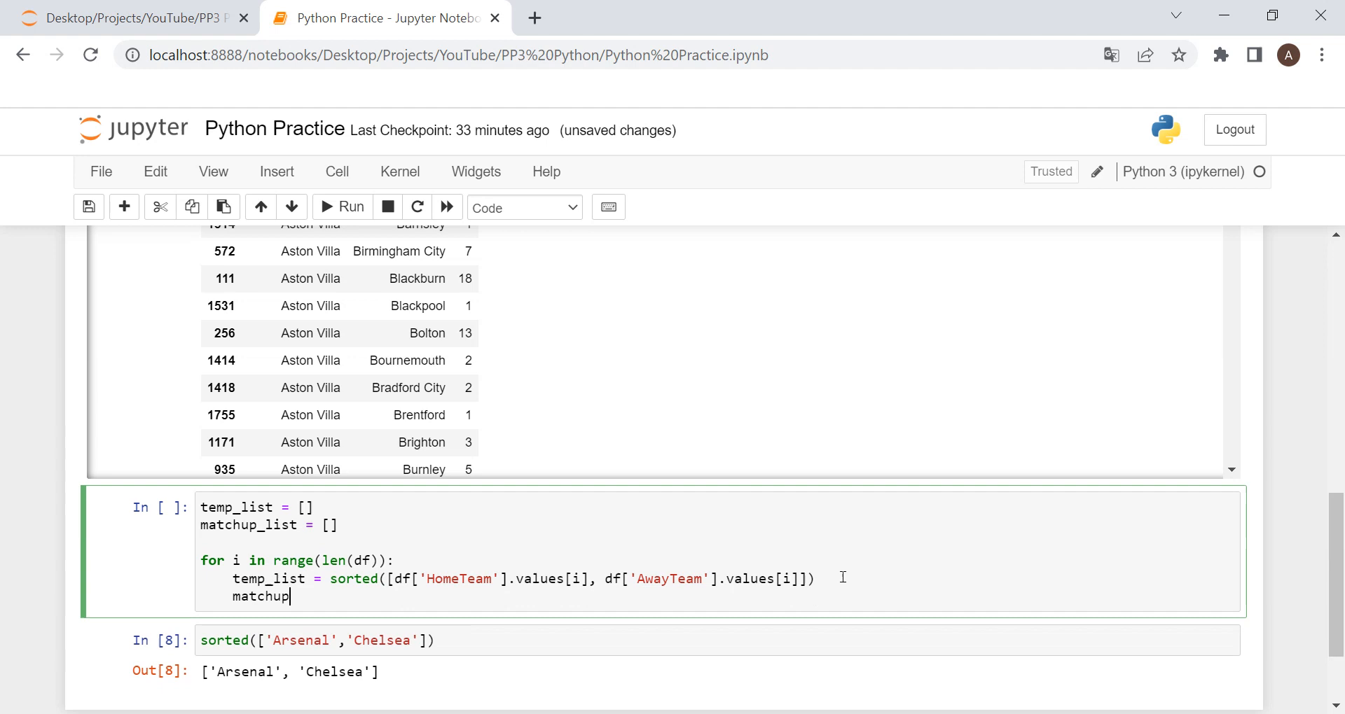
type("_list =")
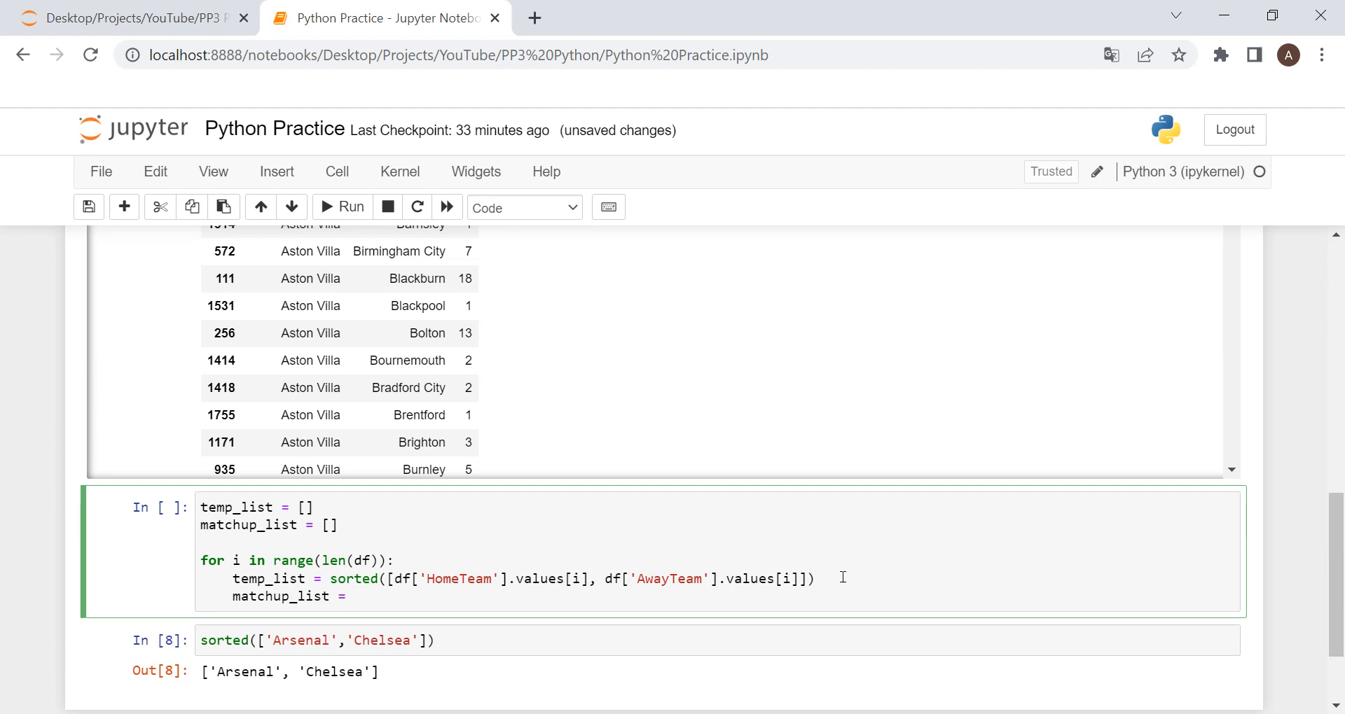
left_click(353, 596)
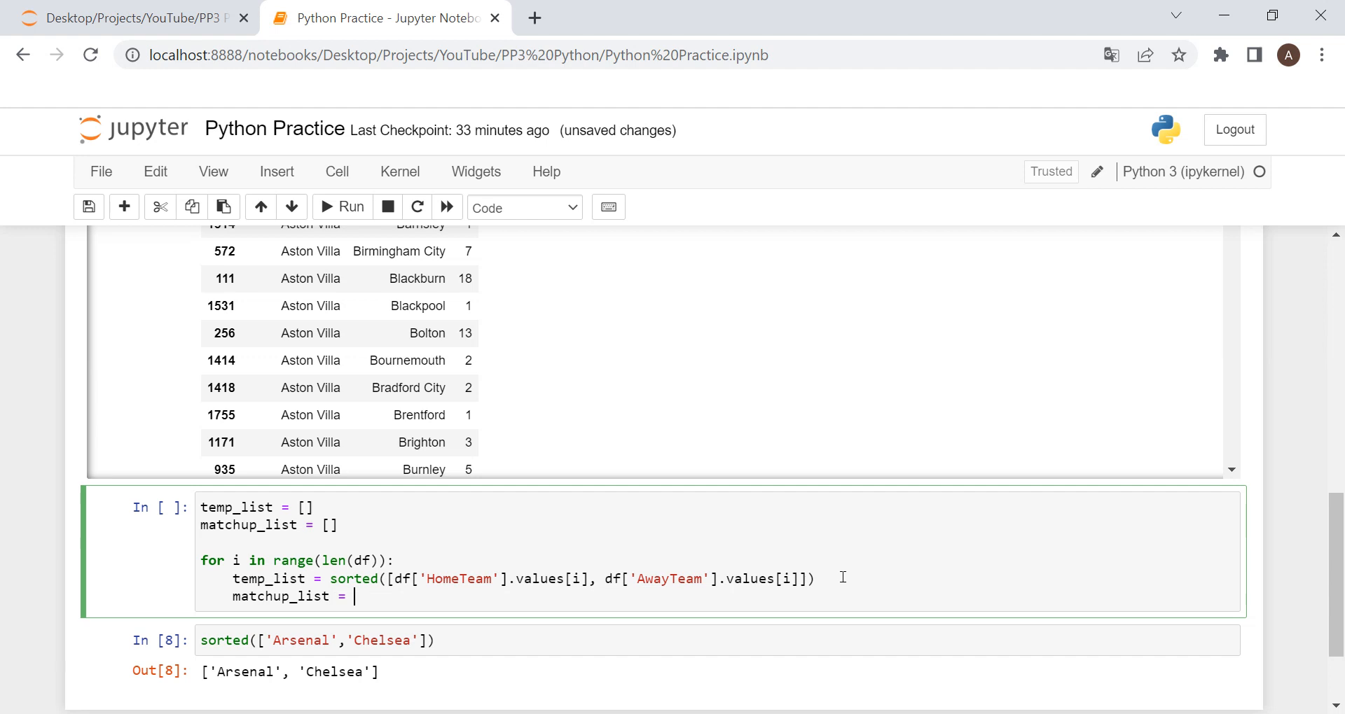
type(".appen")
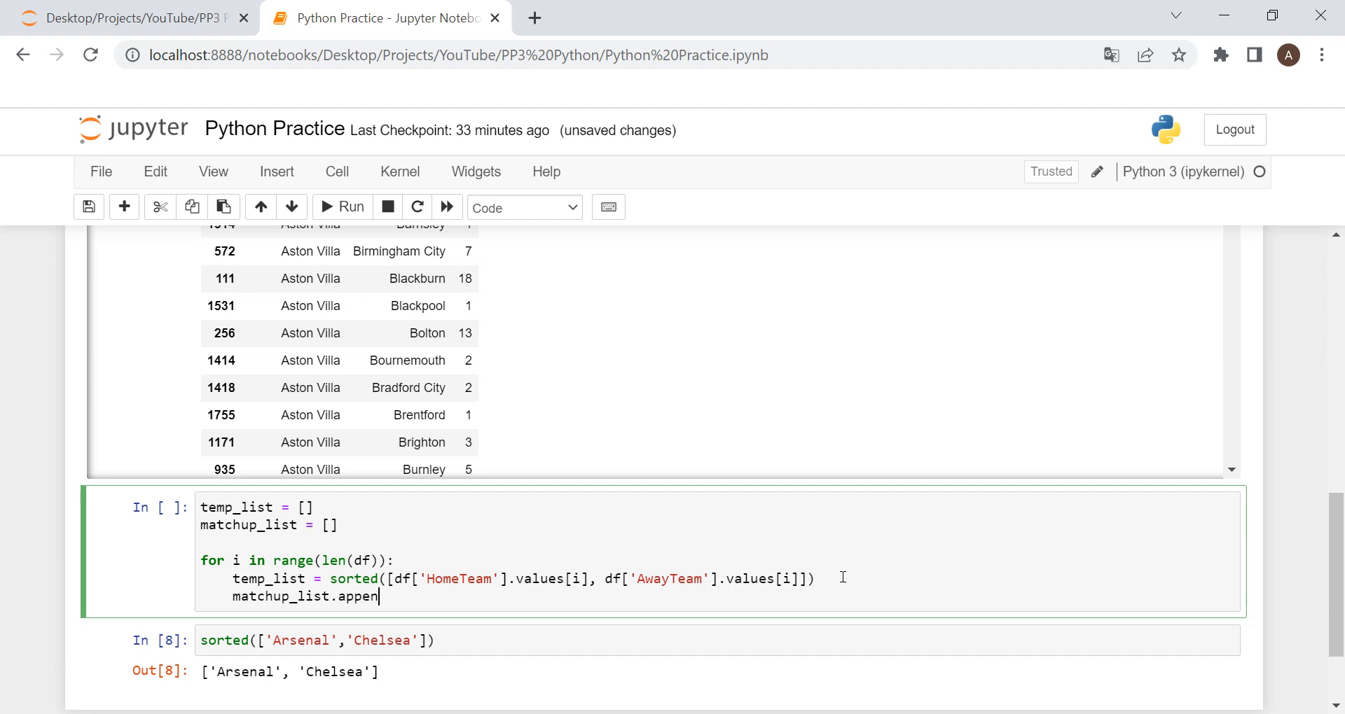
type("d()")
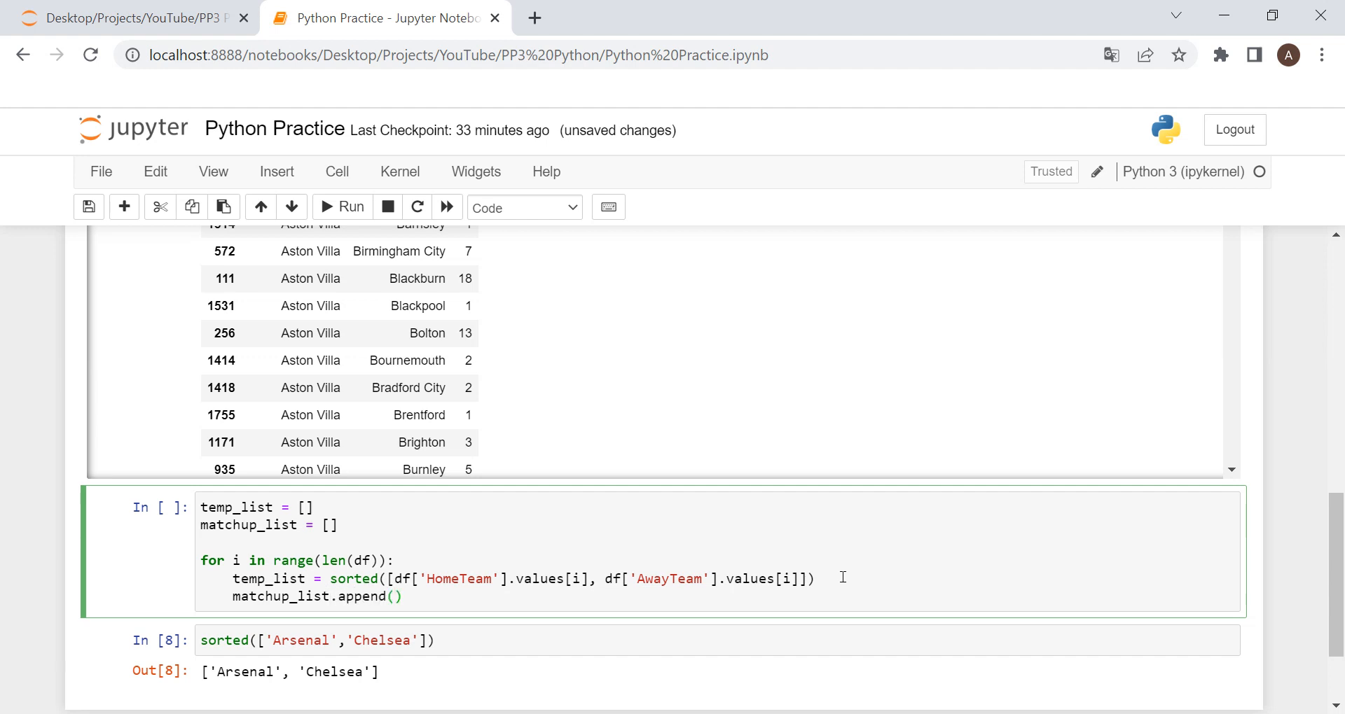
type("temp_")
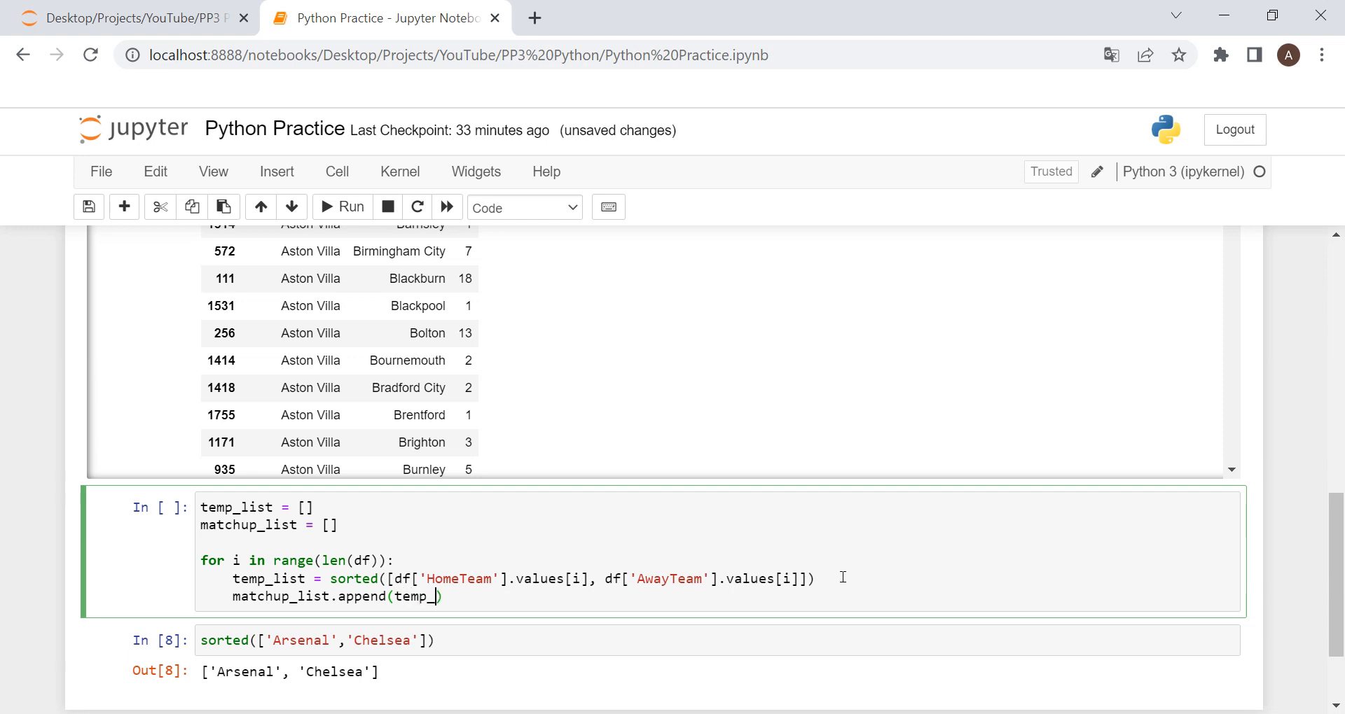
type("[0] + ' vs")
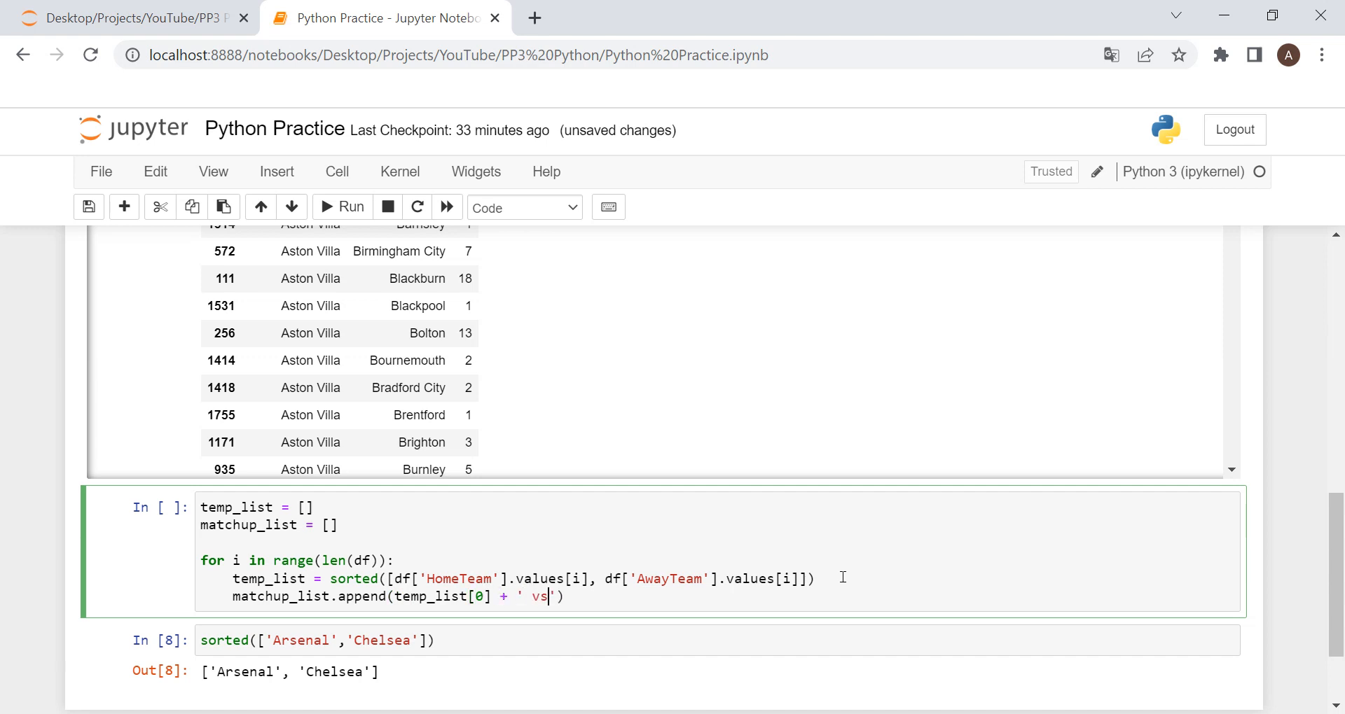
type(".")
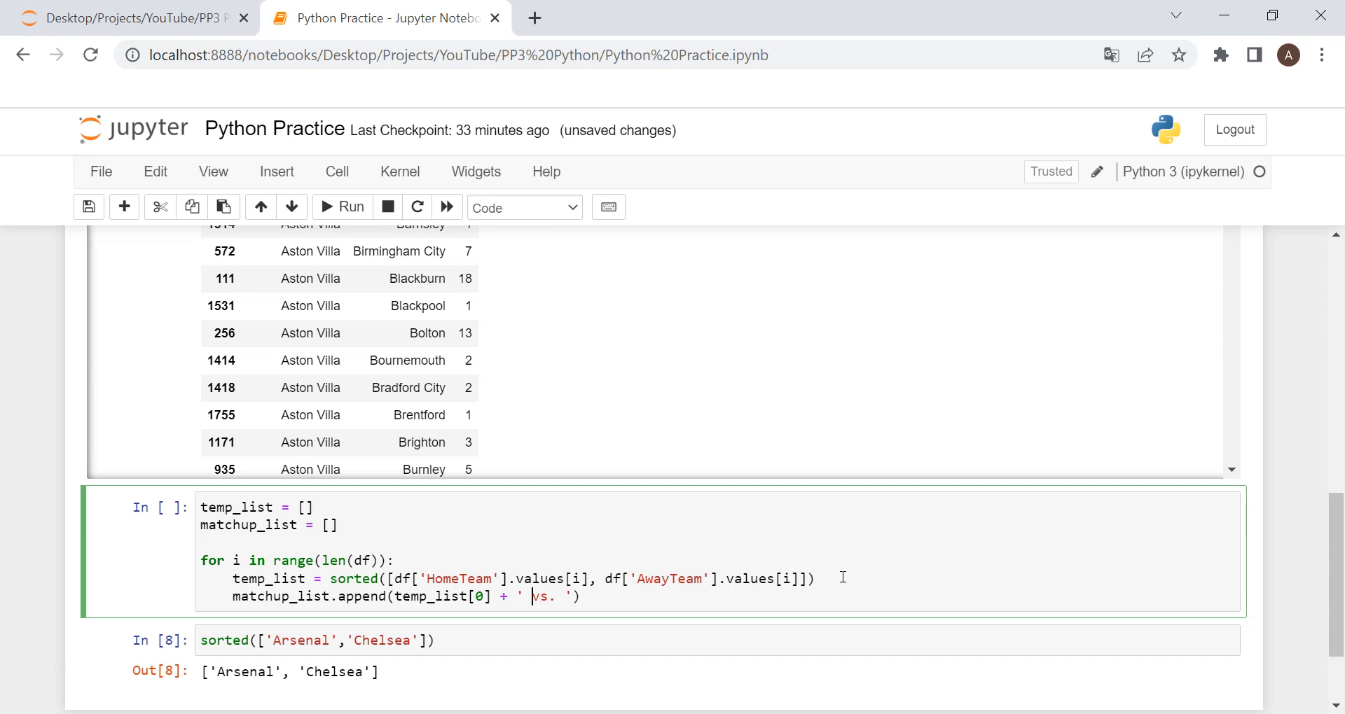
key("ctrl+s")
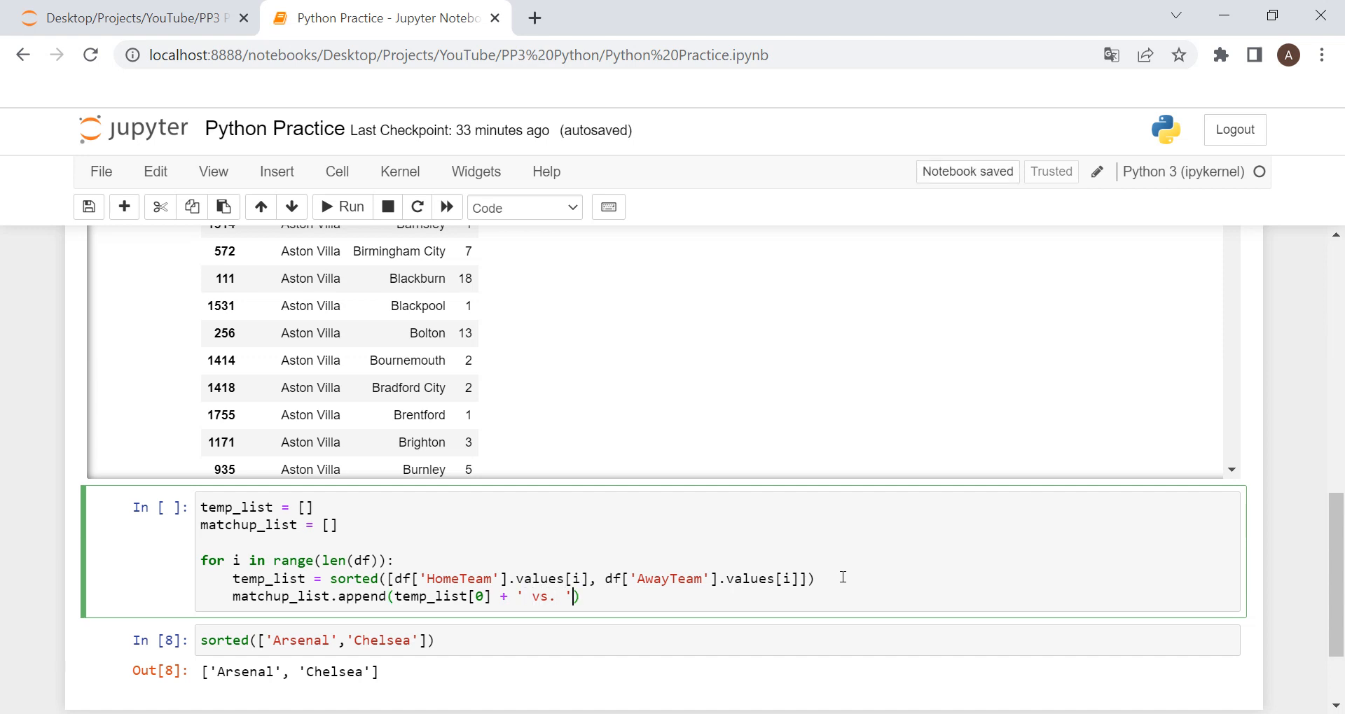
type("+")
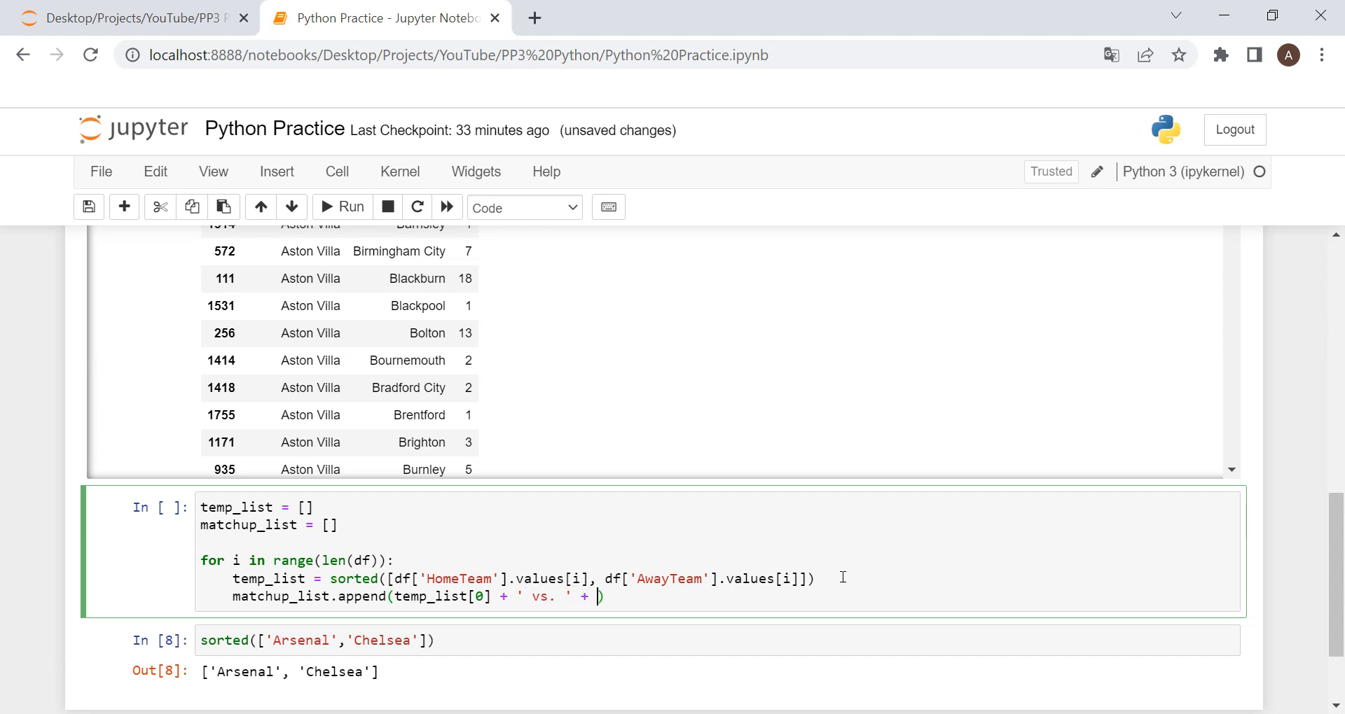
type("temp_list[1")
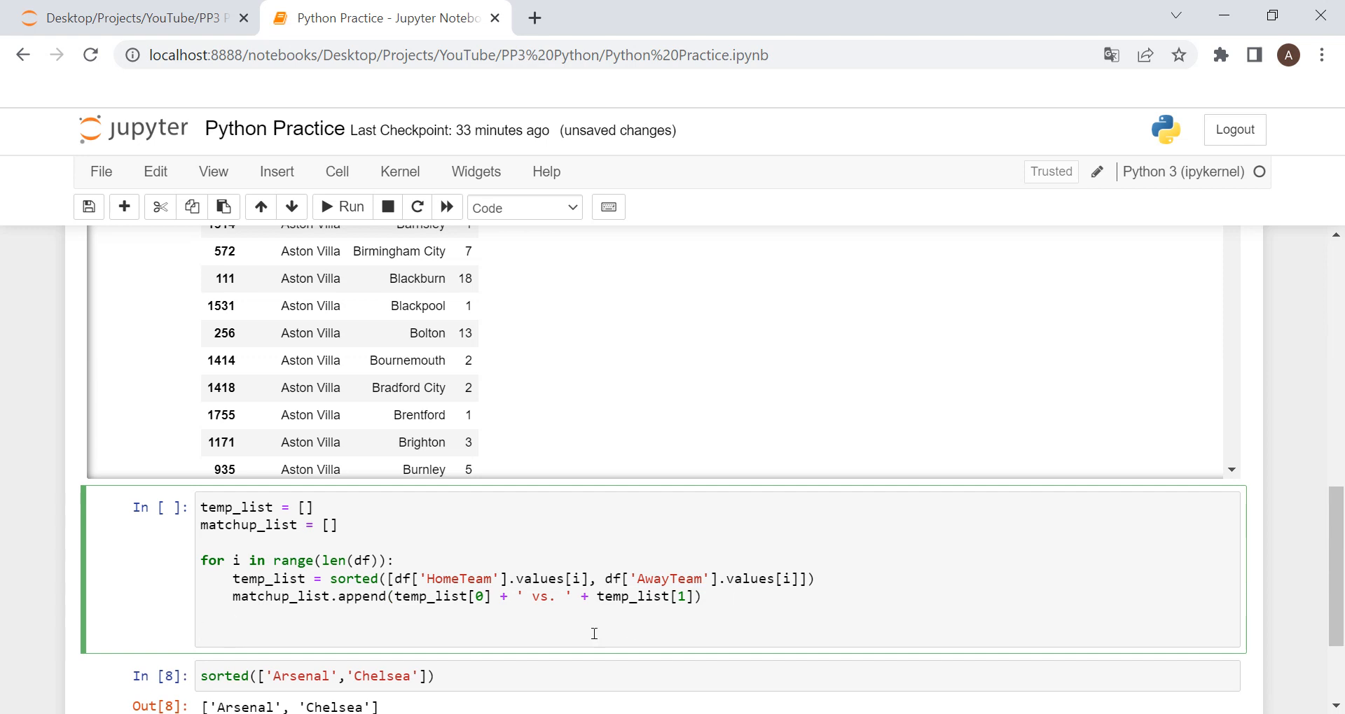
Step: Run the loop cell to output matchup_list and inspect the first several 'Team vs. Team' strings
double_click(279, 597)
type("matchup_list")
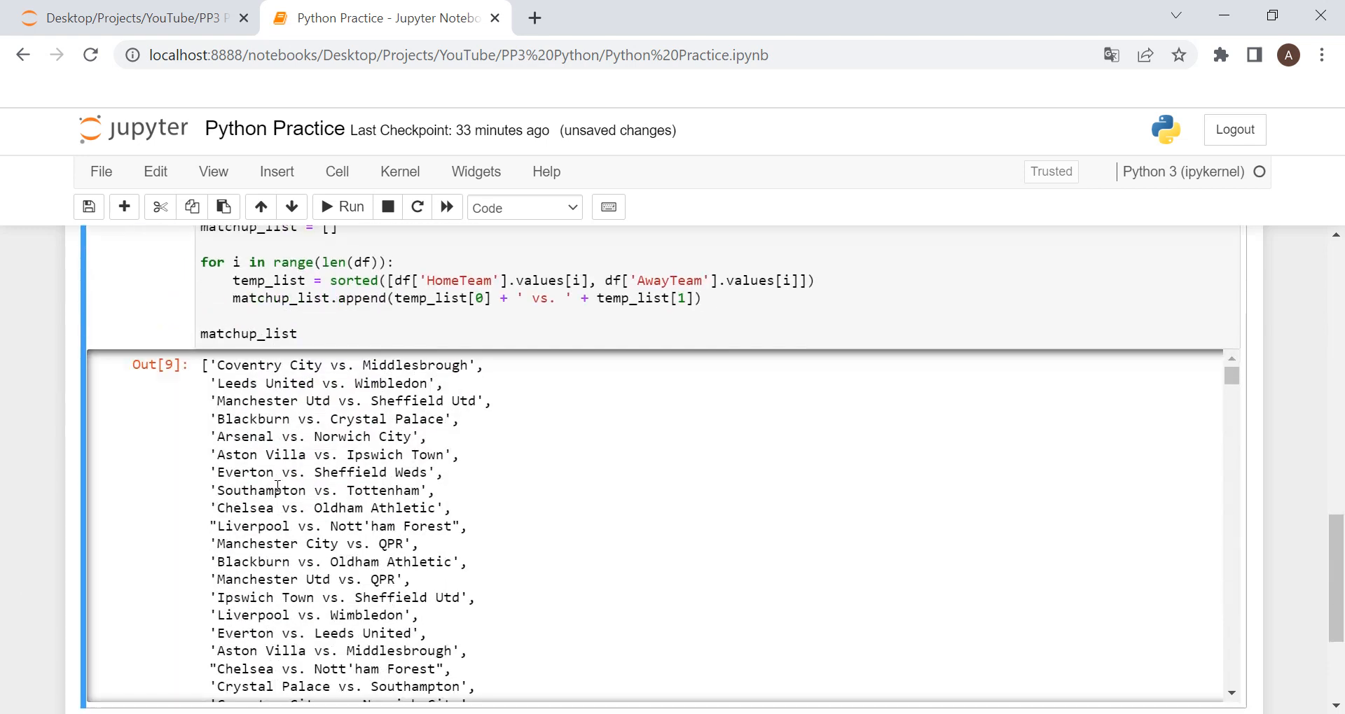
left_click_drag(214, 364, 414, 490)
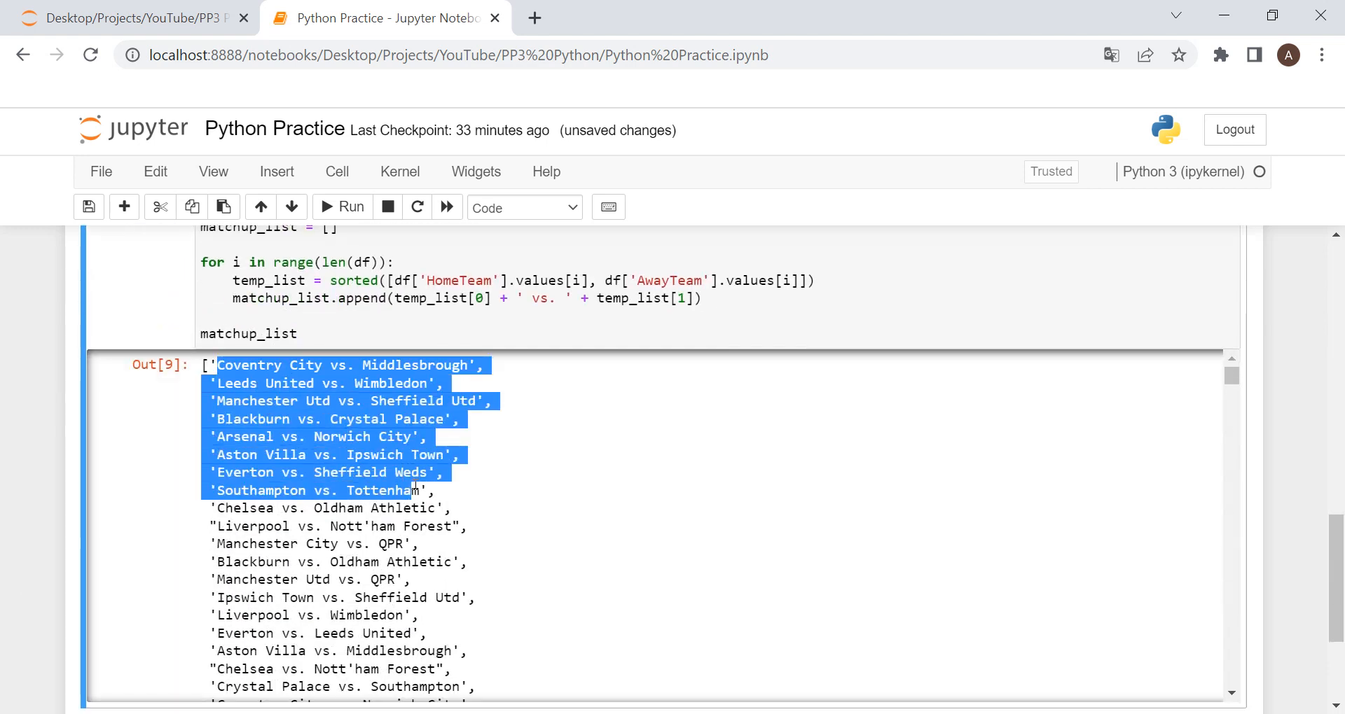
left_click(251, 334)
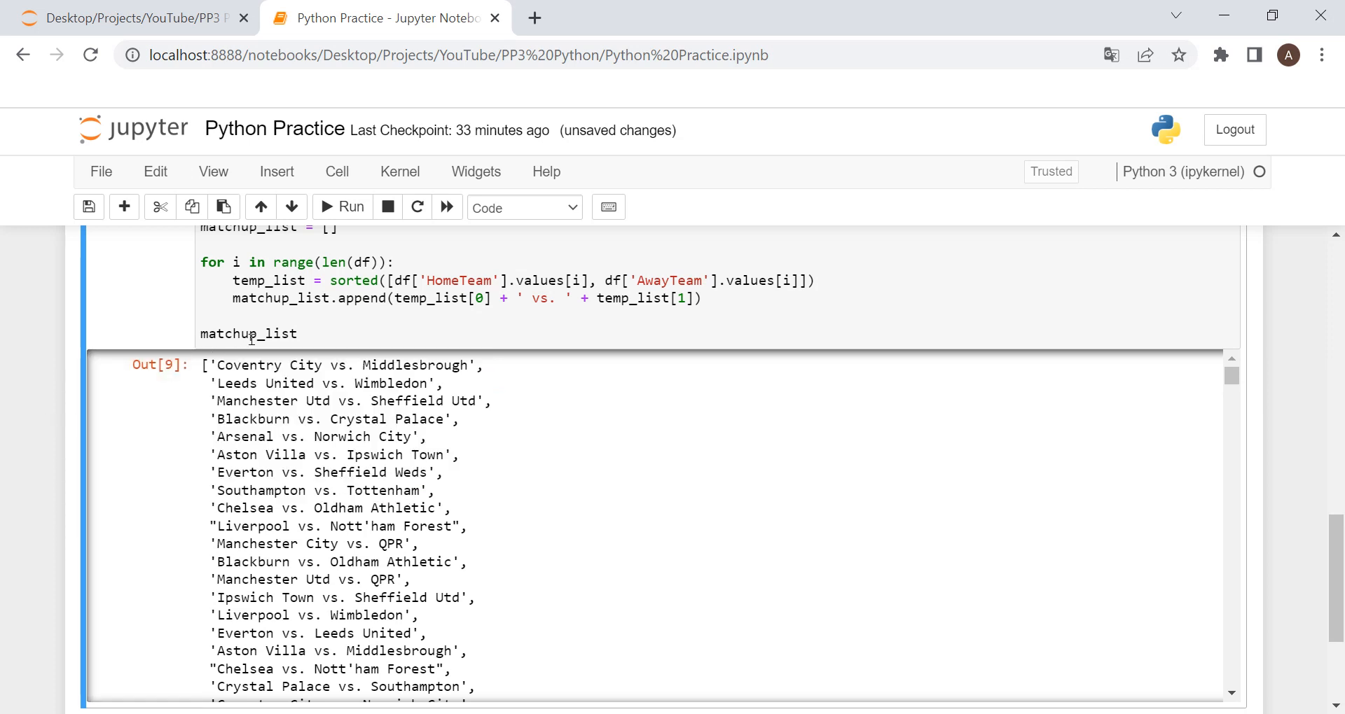
left_click(249, 334)
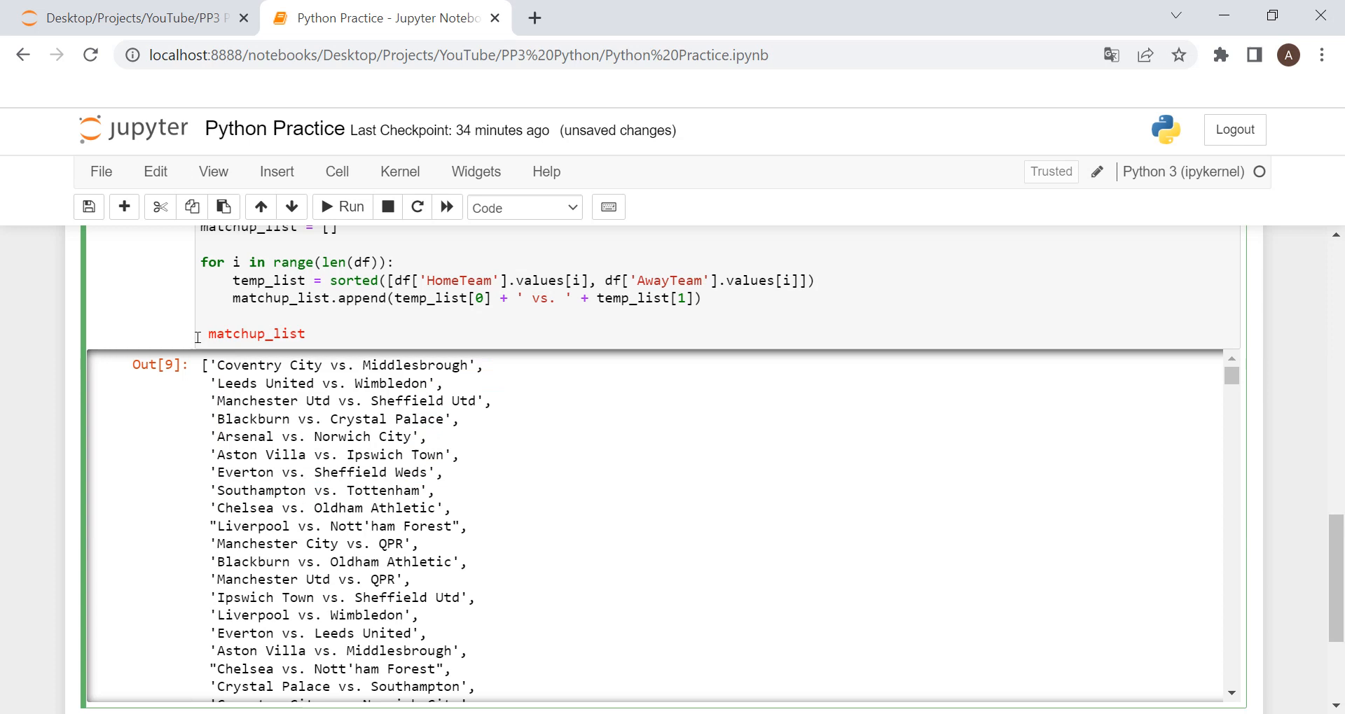
Step: Store the matchup strings in a new df['Matchup'] column
type("df['Matc'")
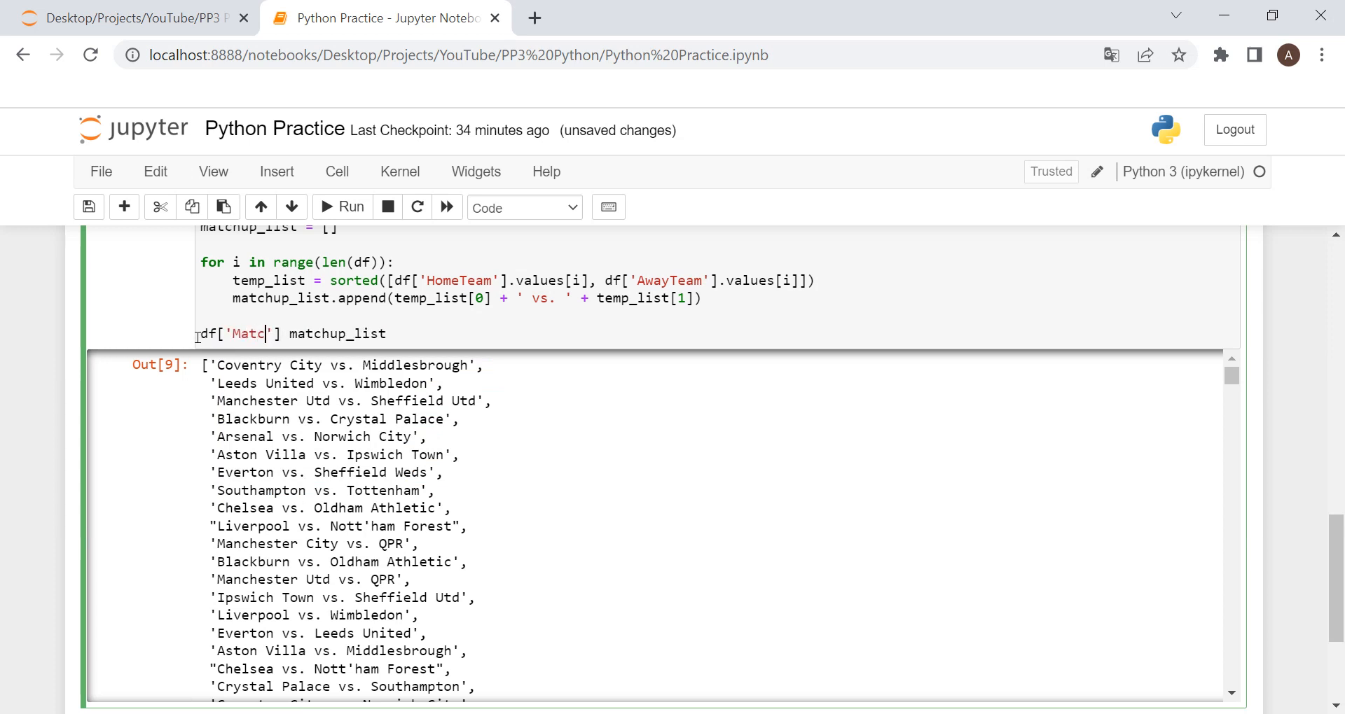
type("hup")
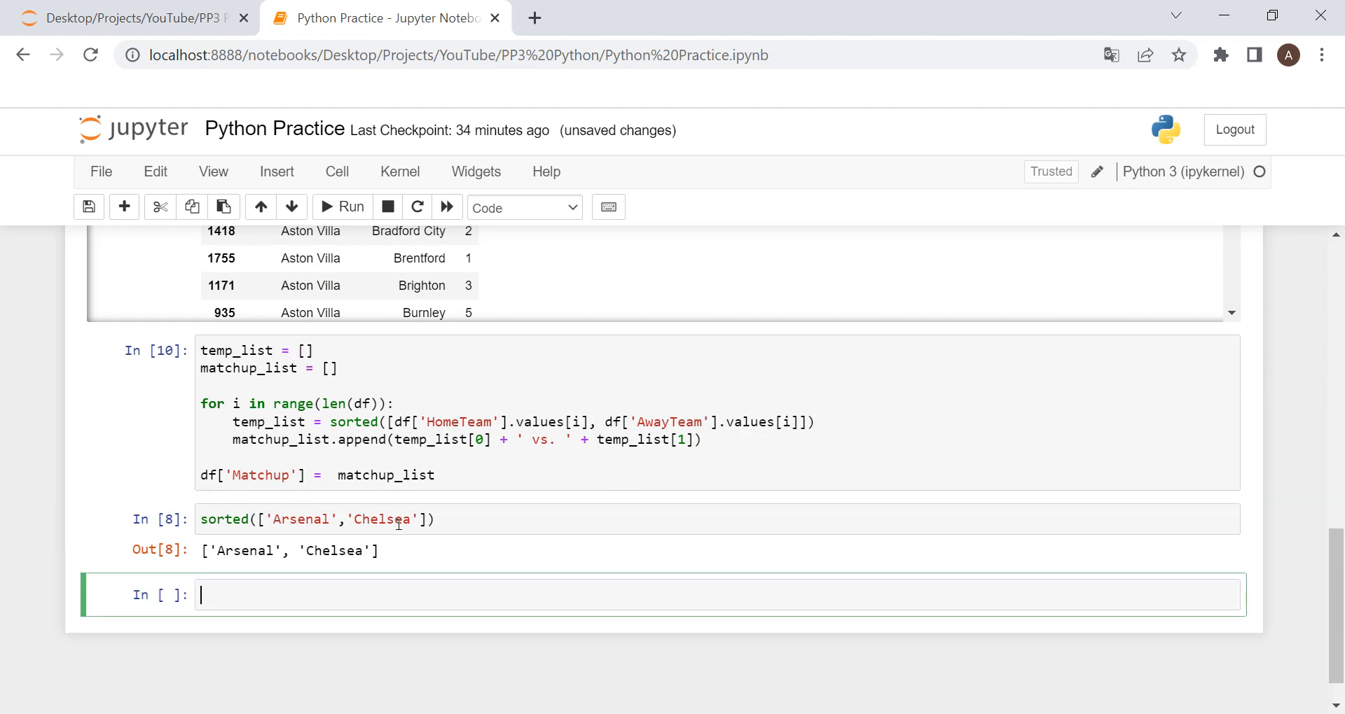
Step: Show df['Matchup'].value_counts().to_frame().reset_index() as a freshly indexed count table
type("df['Matchup'].value")
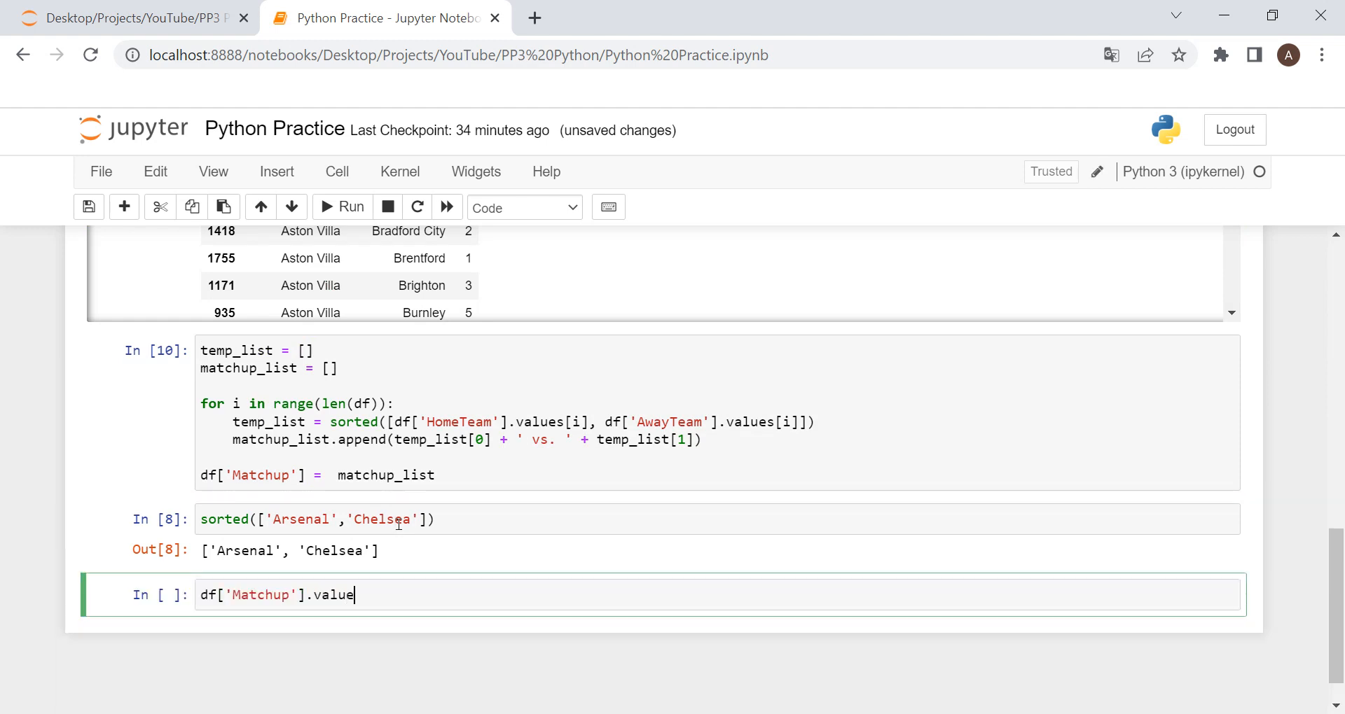
type("_counts")
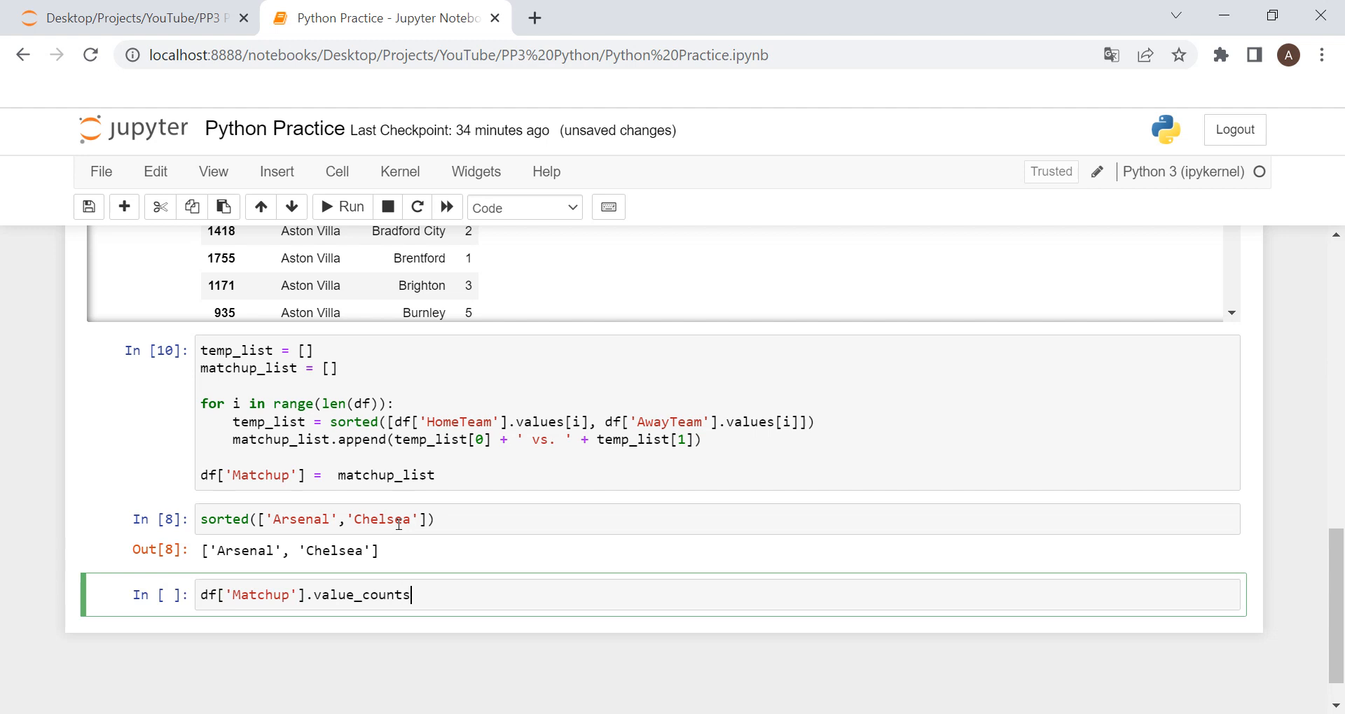
type("().to")
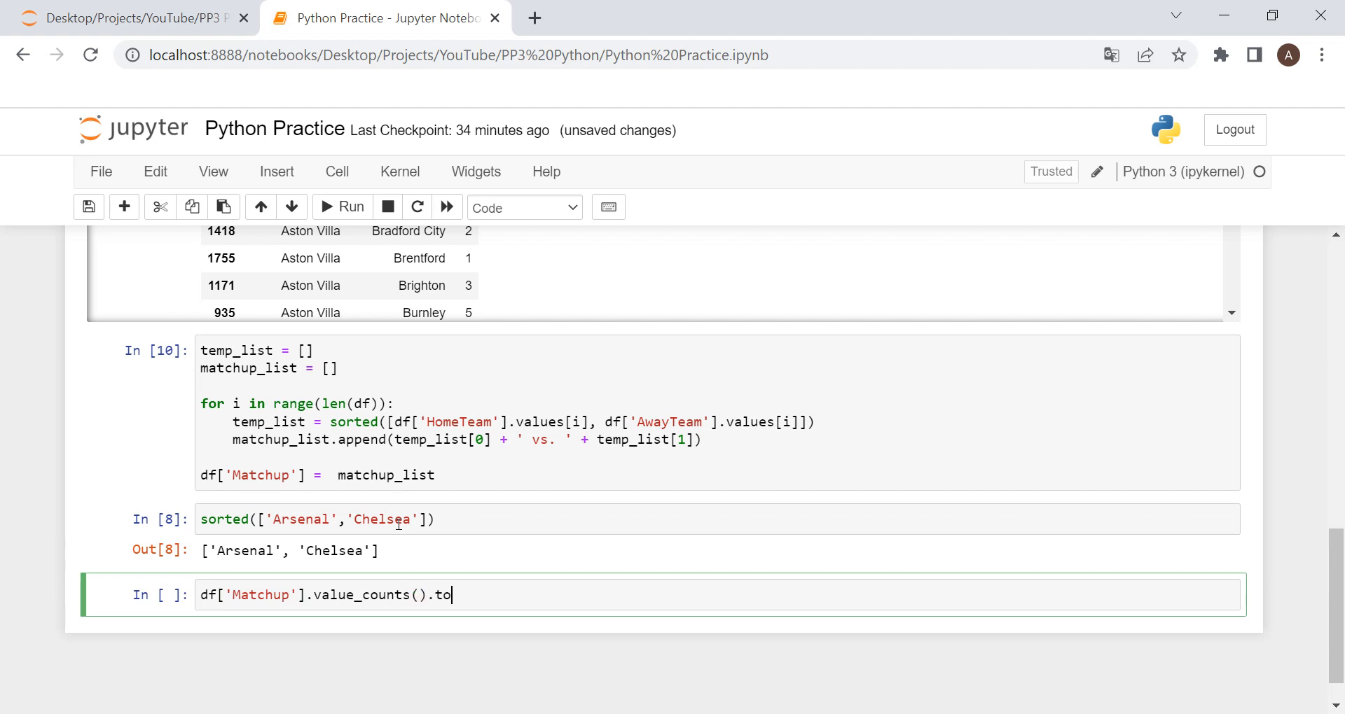
type("_frame(")
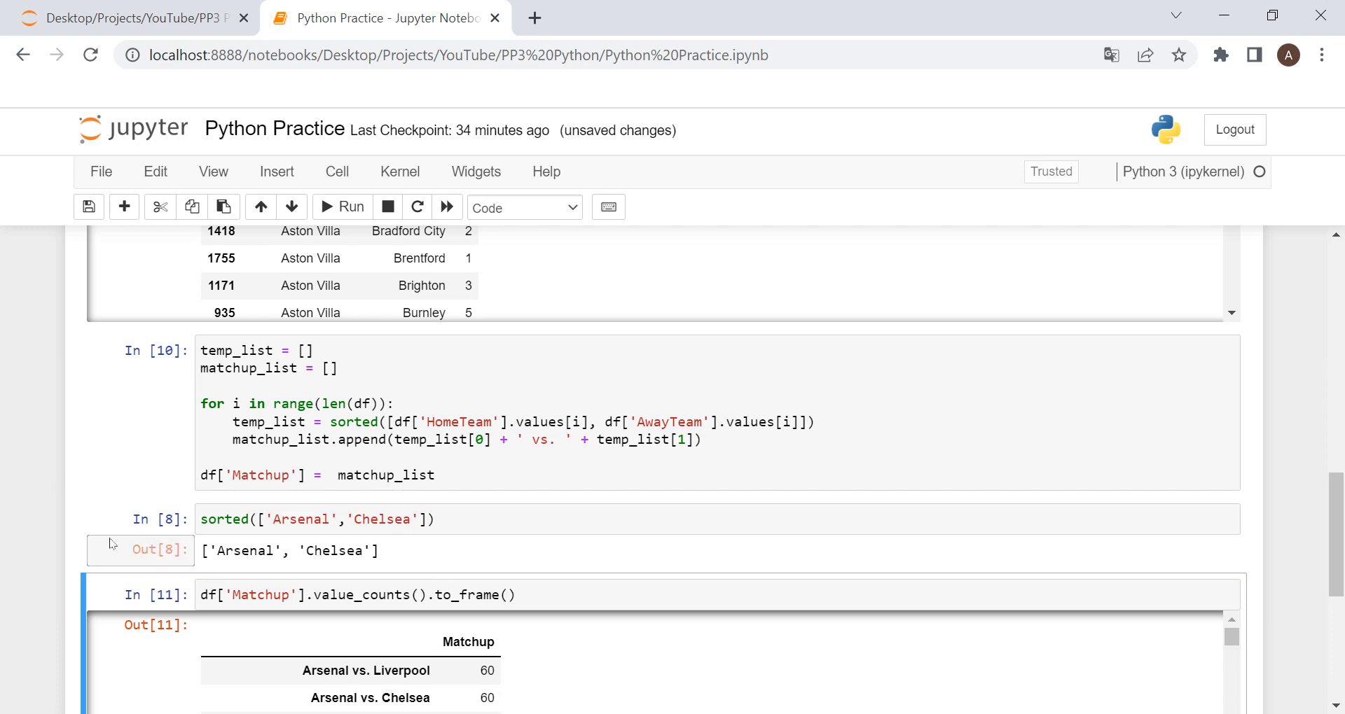
scroll("down", 3)
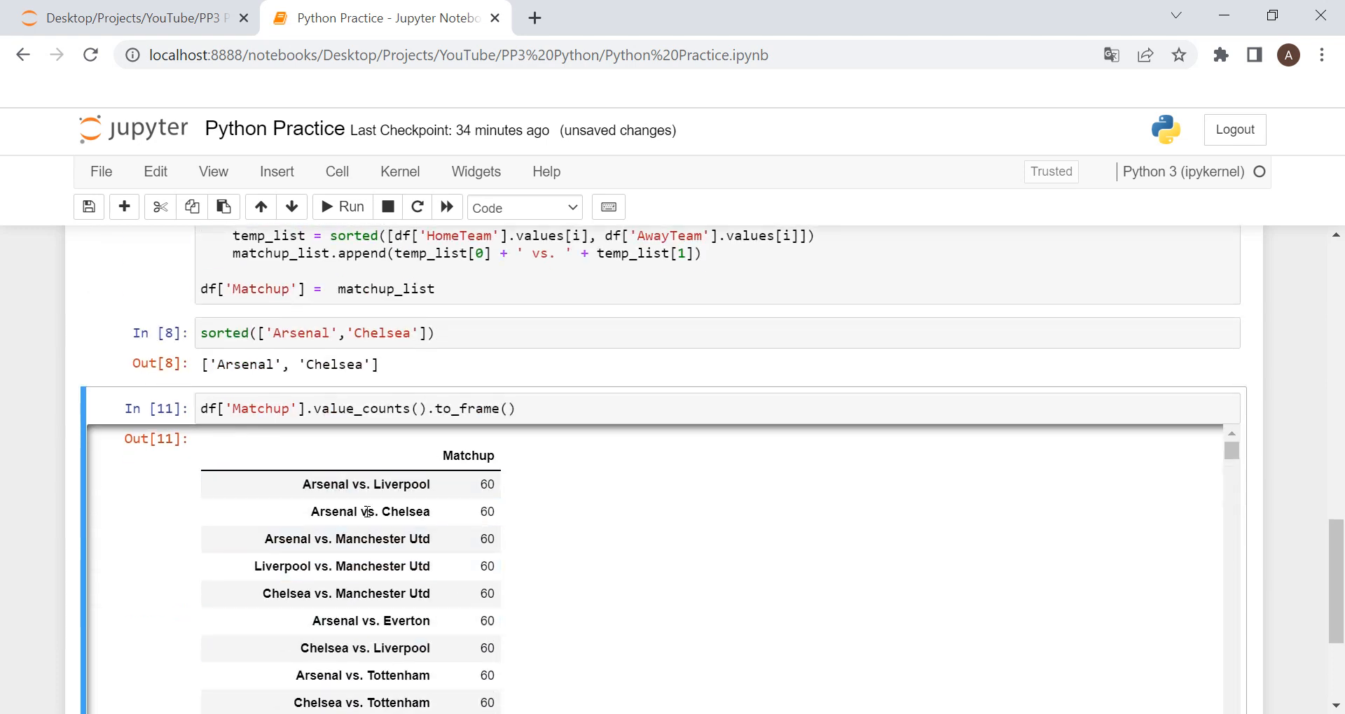
left_click(528, 407)
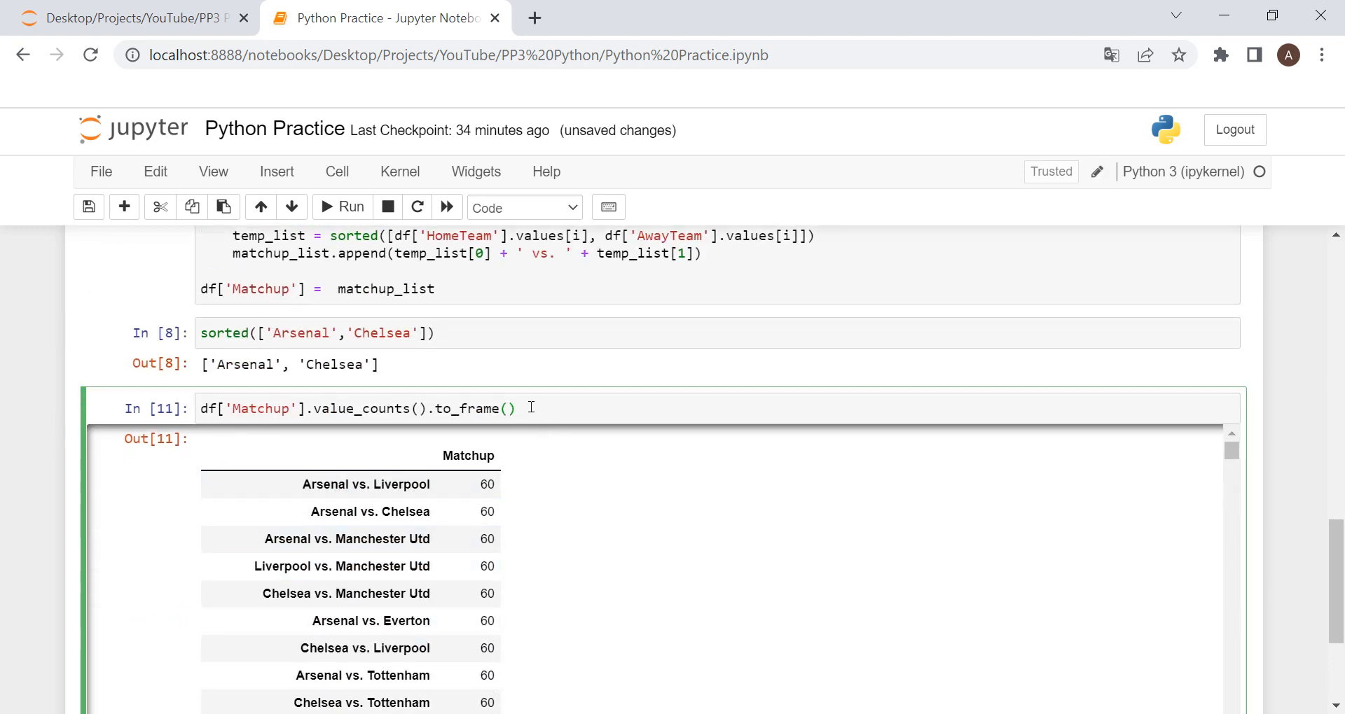
type(".reset_index(")
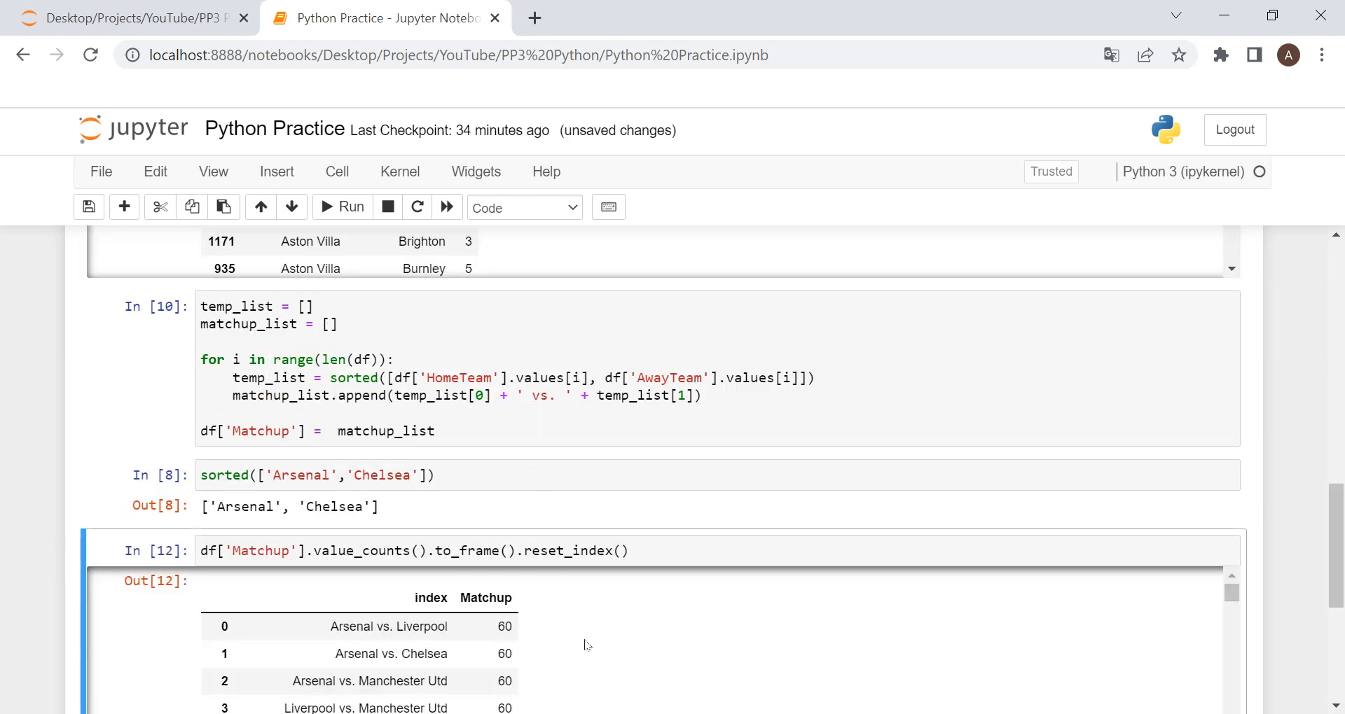
Step: Rename the count table's columns with rename(columns={'index':'Matchup','Matchup':'Count'}) and rerun
scroll("down", 3)
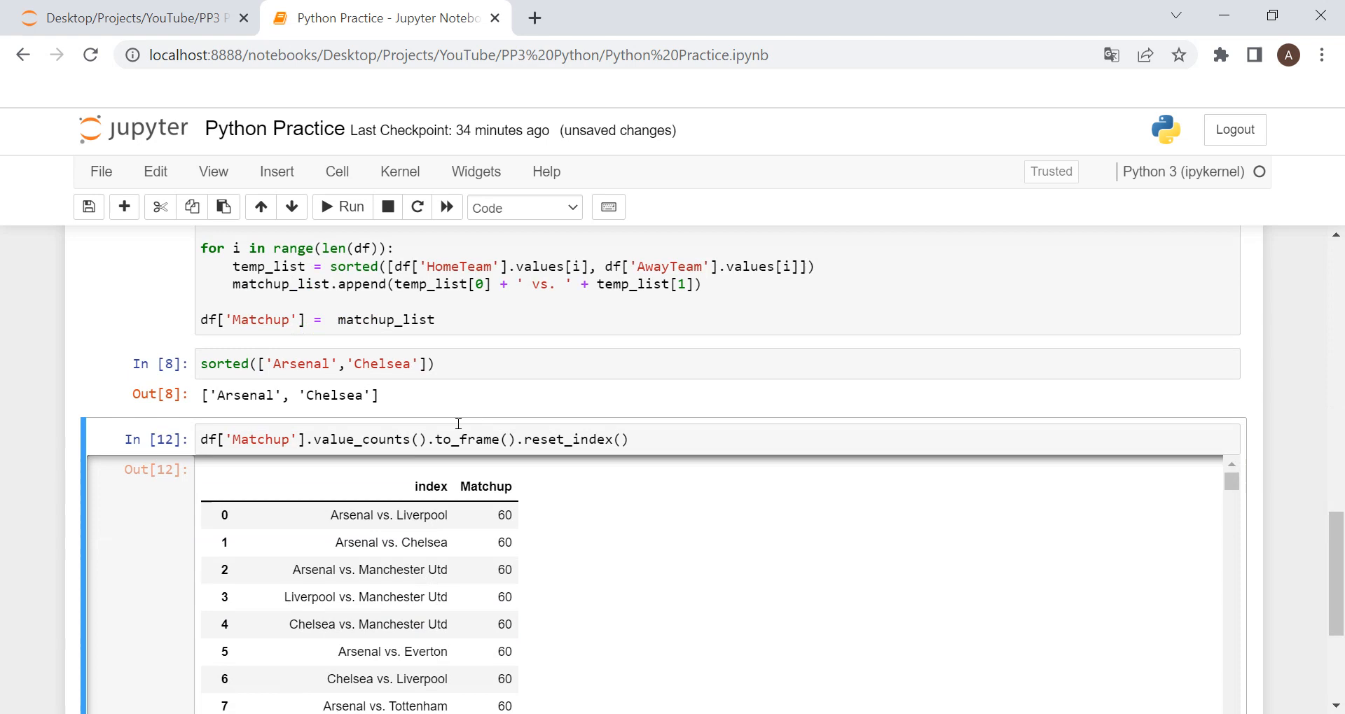
type(".rearrem")
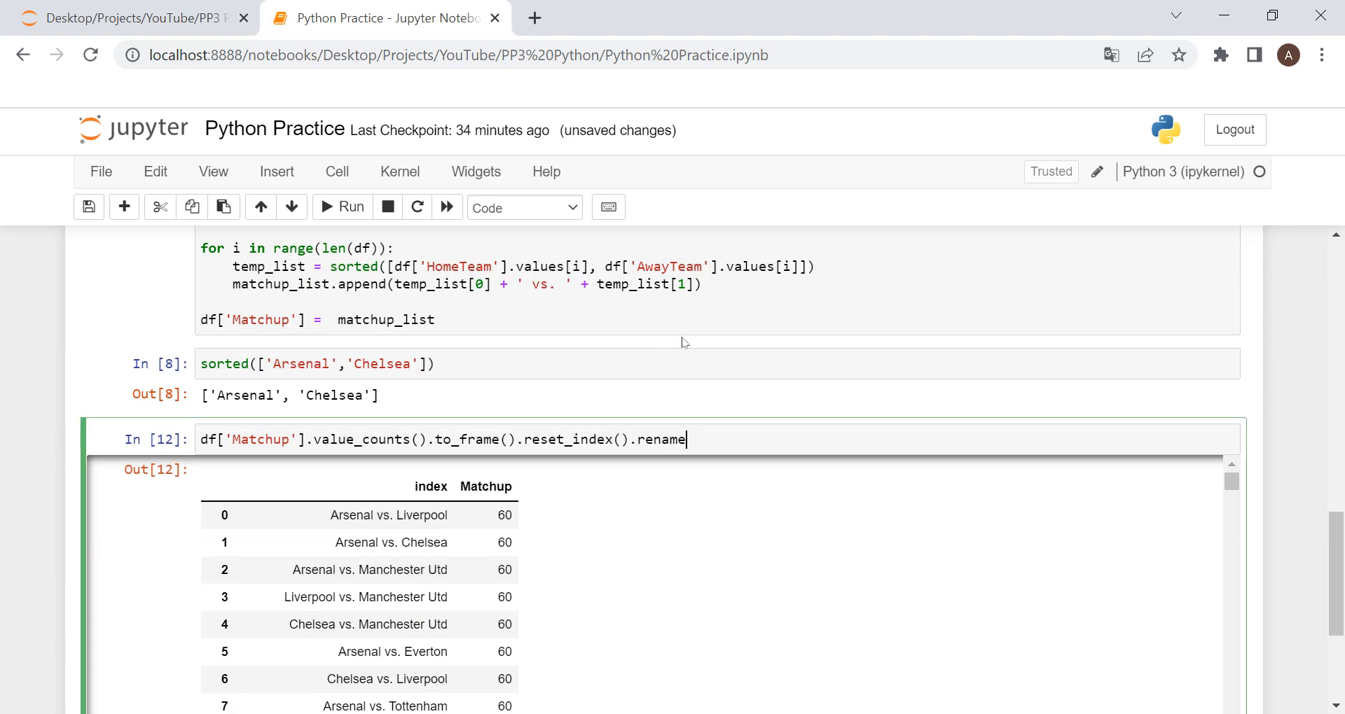
type("(columns={'ind")
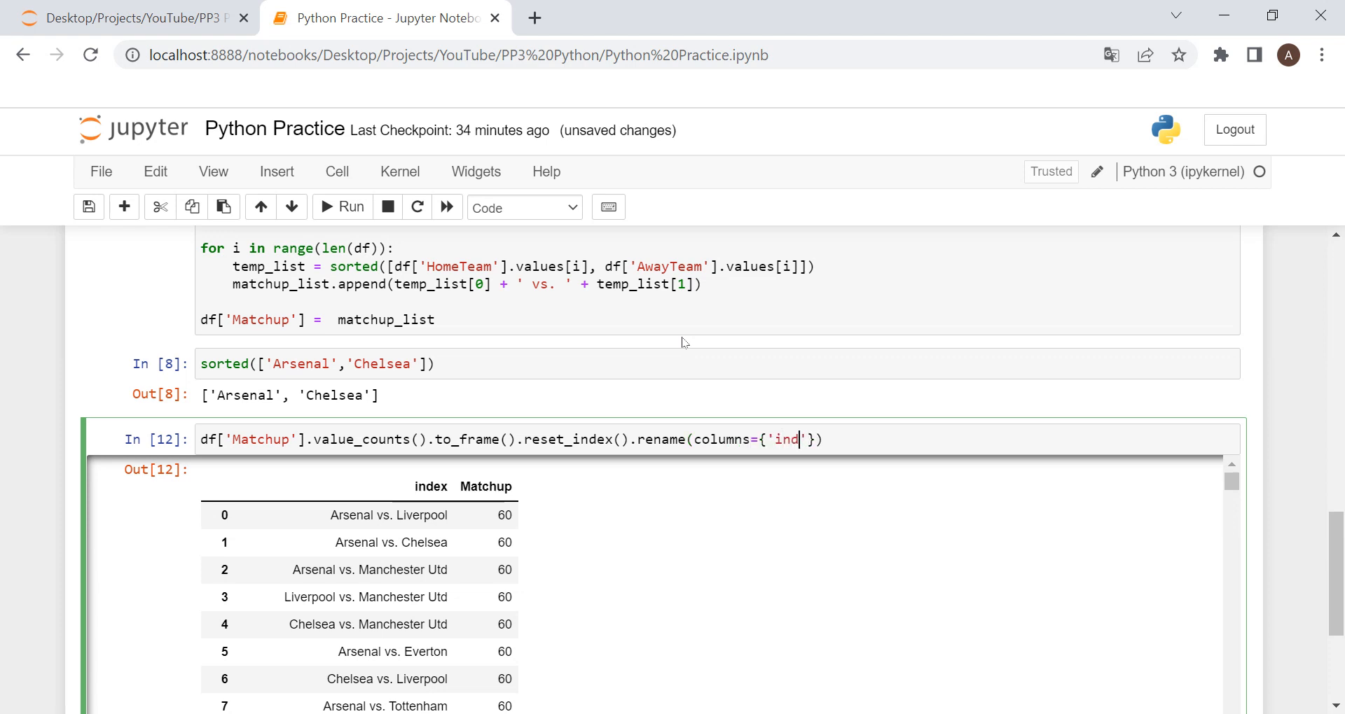
type("ex':'Matchup',")
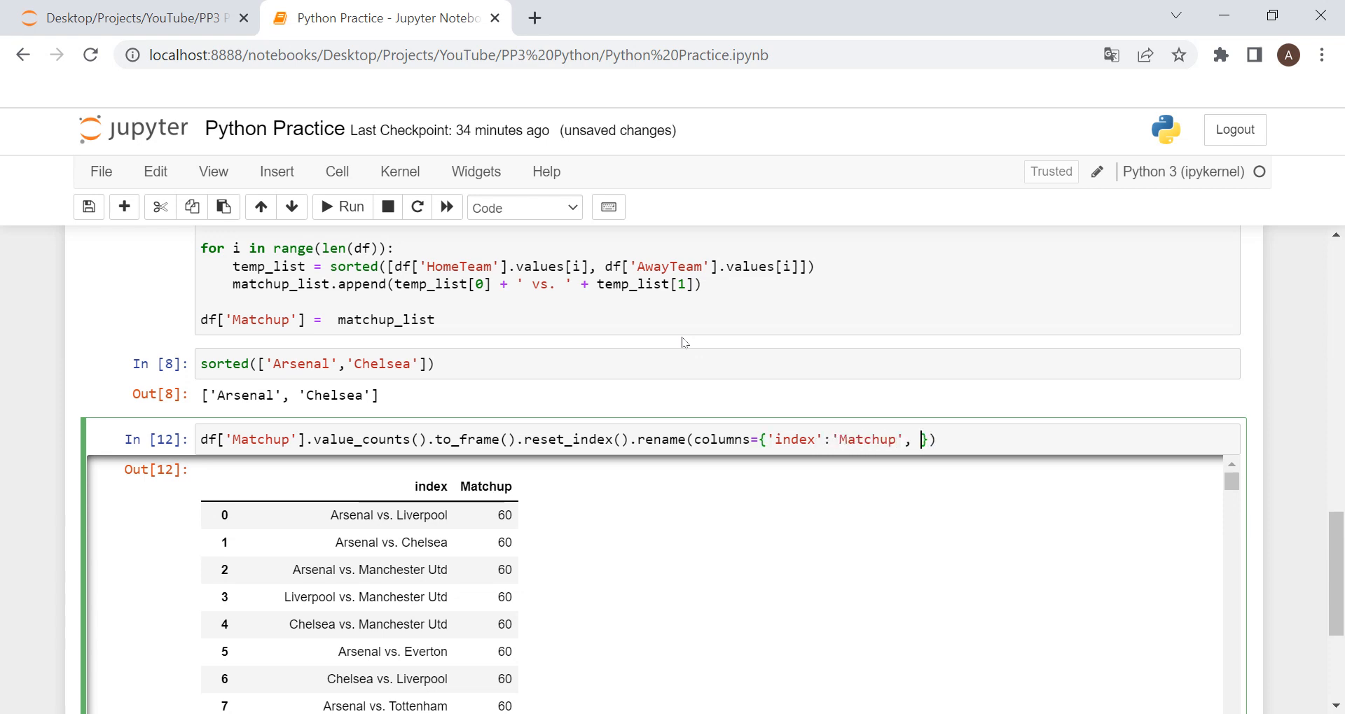
type("'Matchup':'")
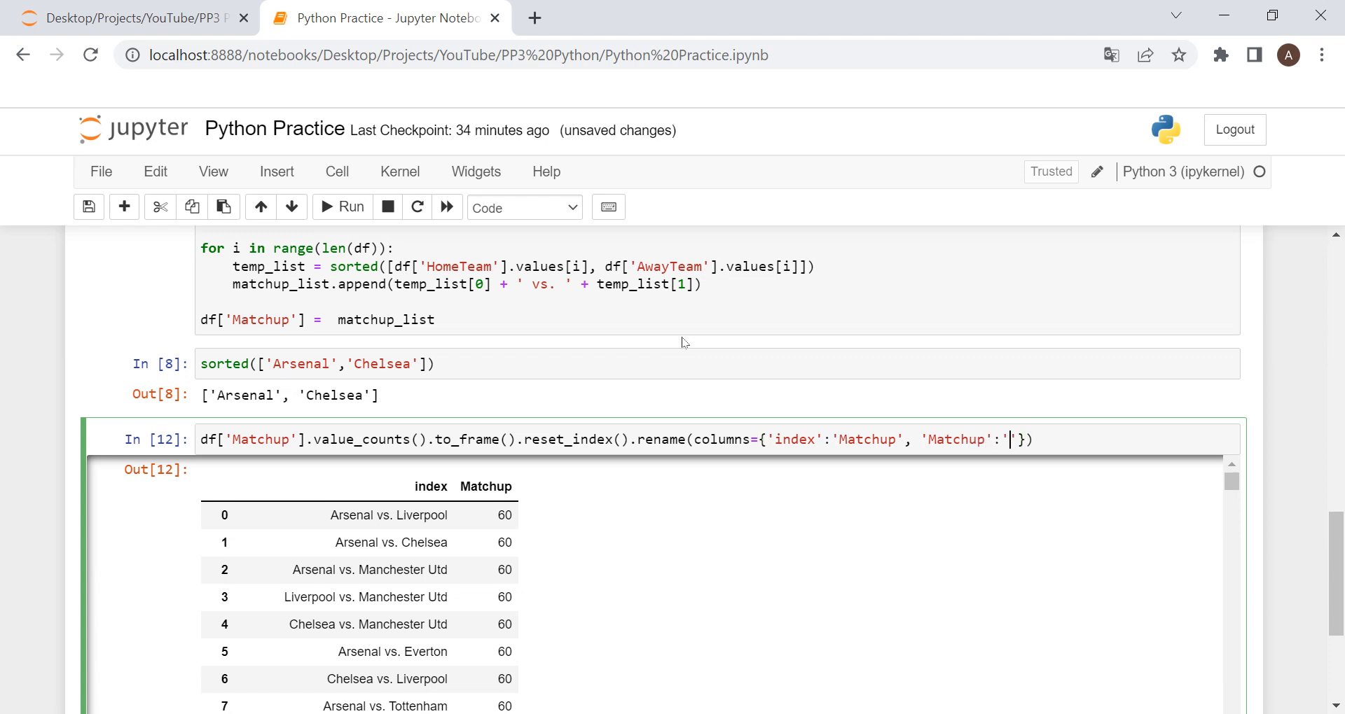
type("Count")
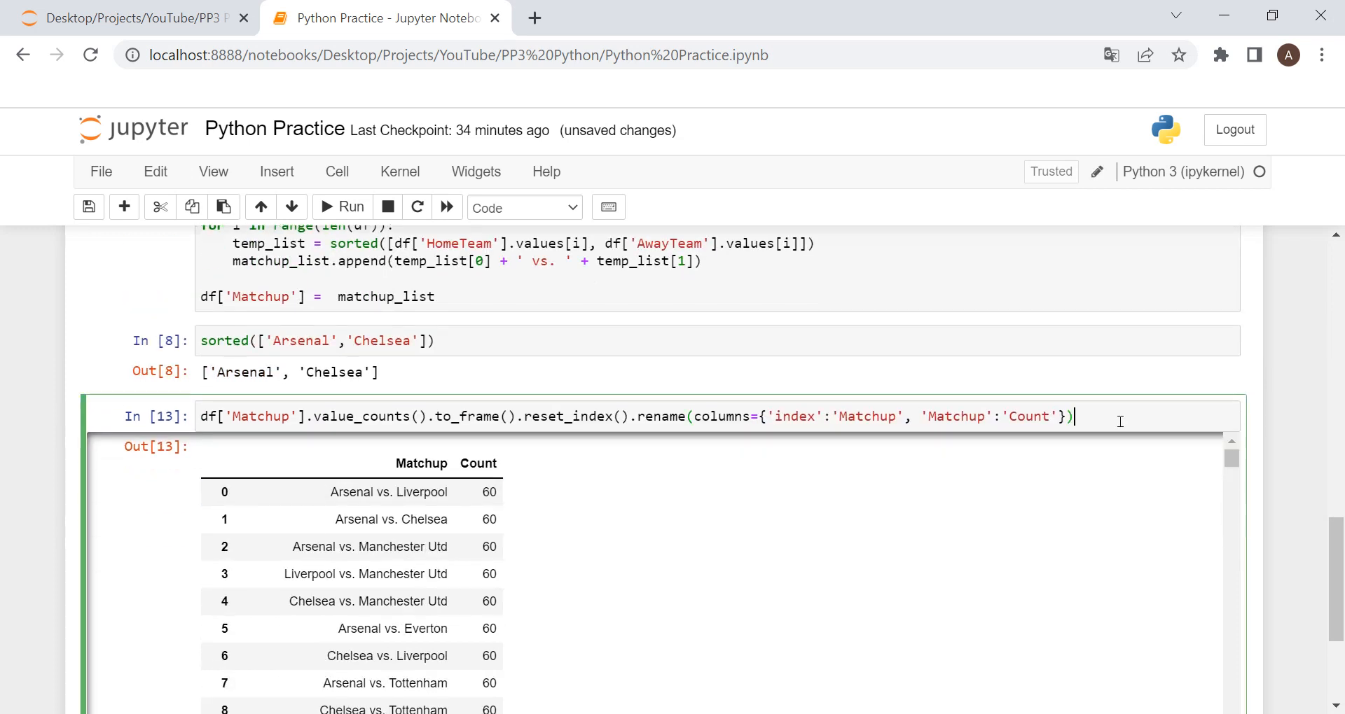
Step: Sort with .sort_values(by=['Count','Matchup'], ascending=[False,True])
type(".\\")
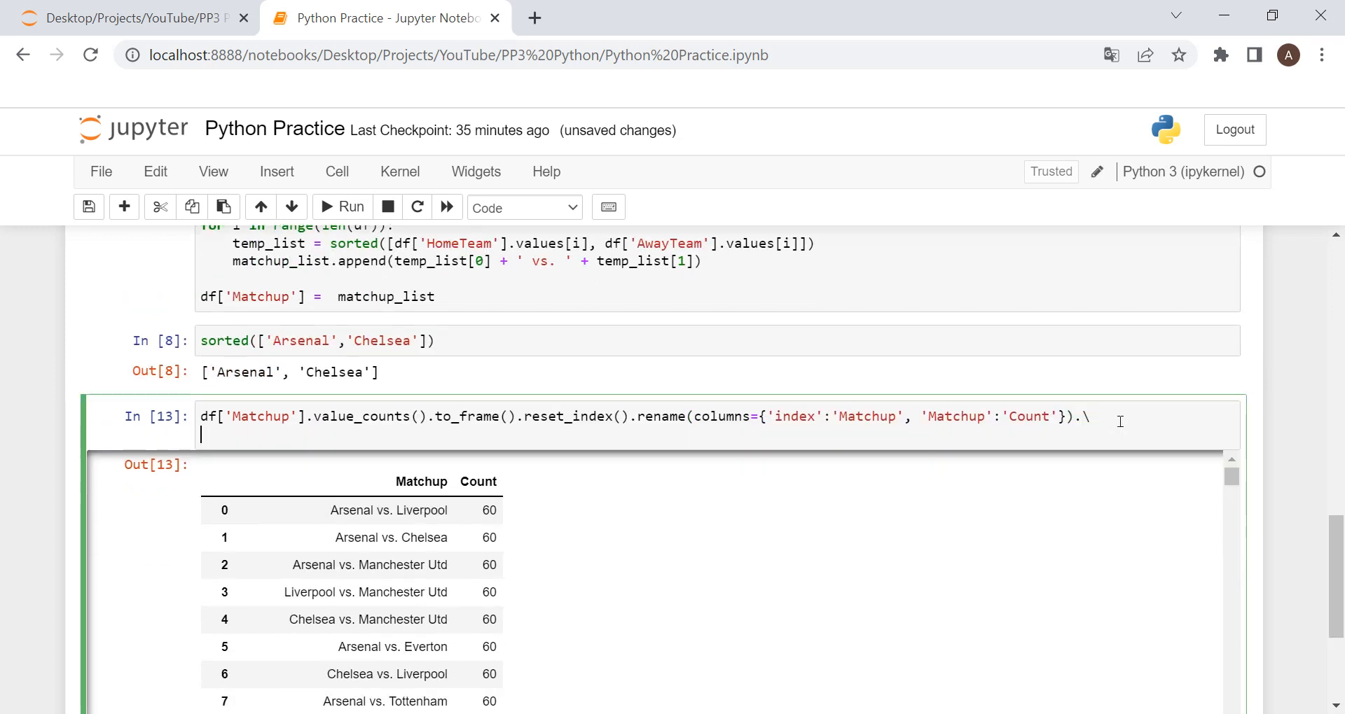
type("sort_")
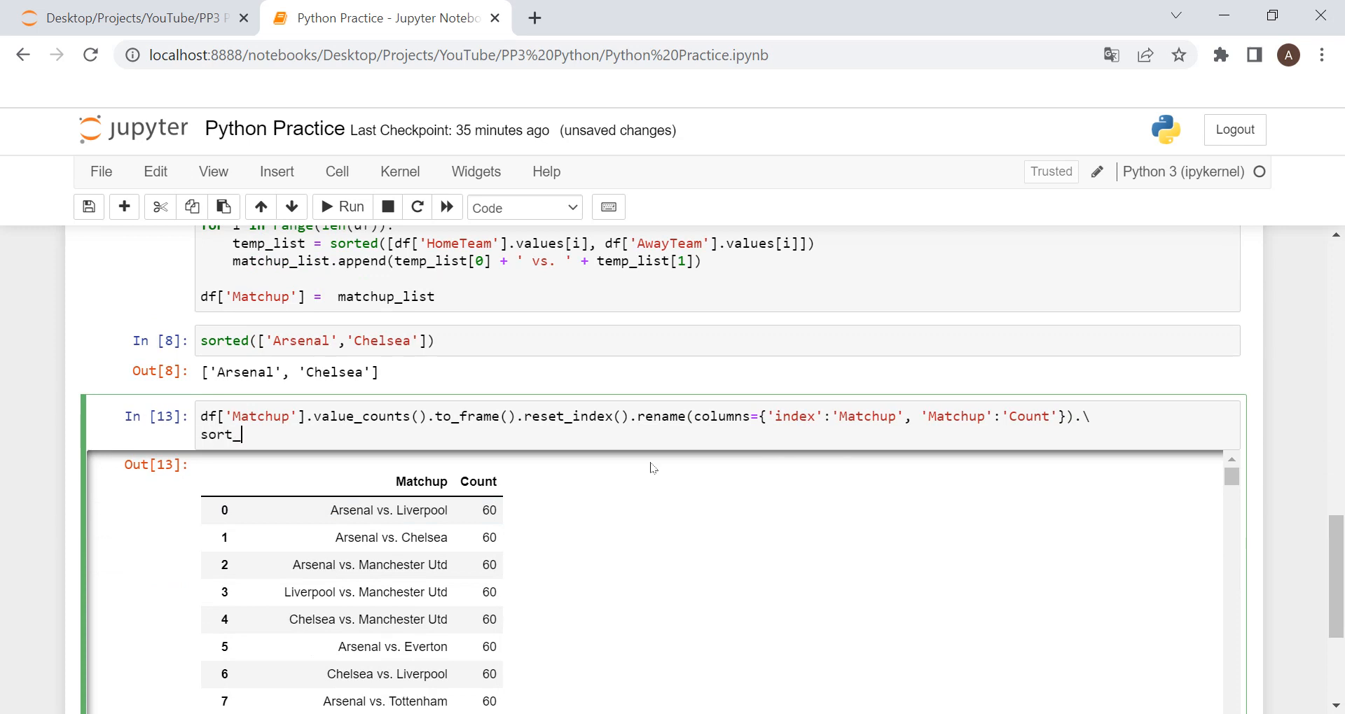
type("values(")
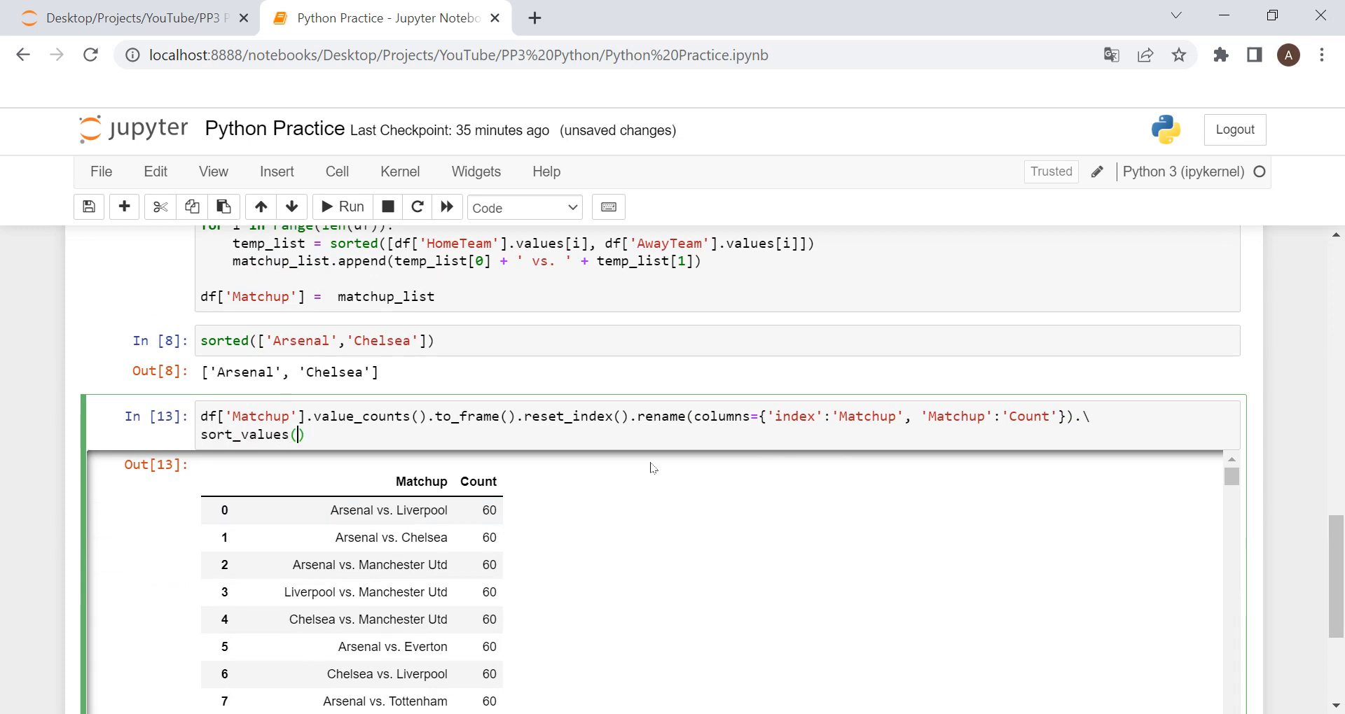
type("by=[")
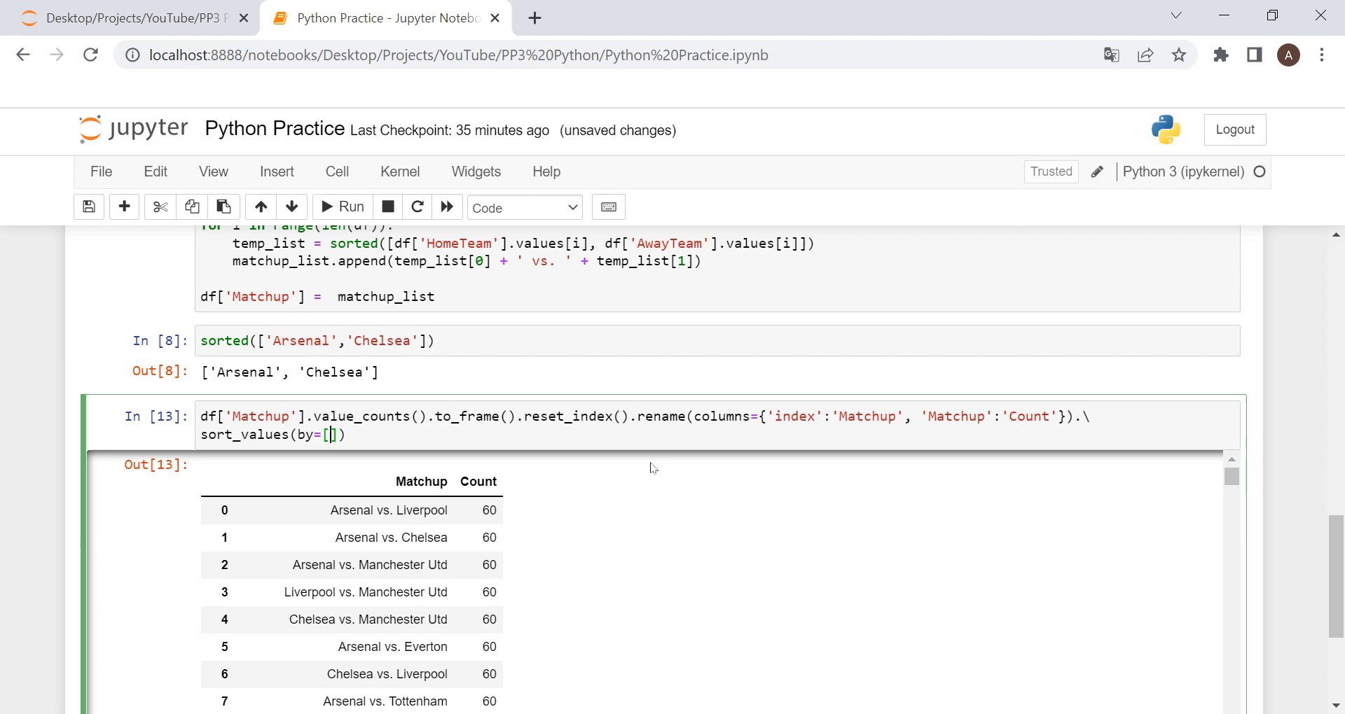
type("'Count'")
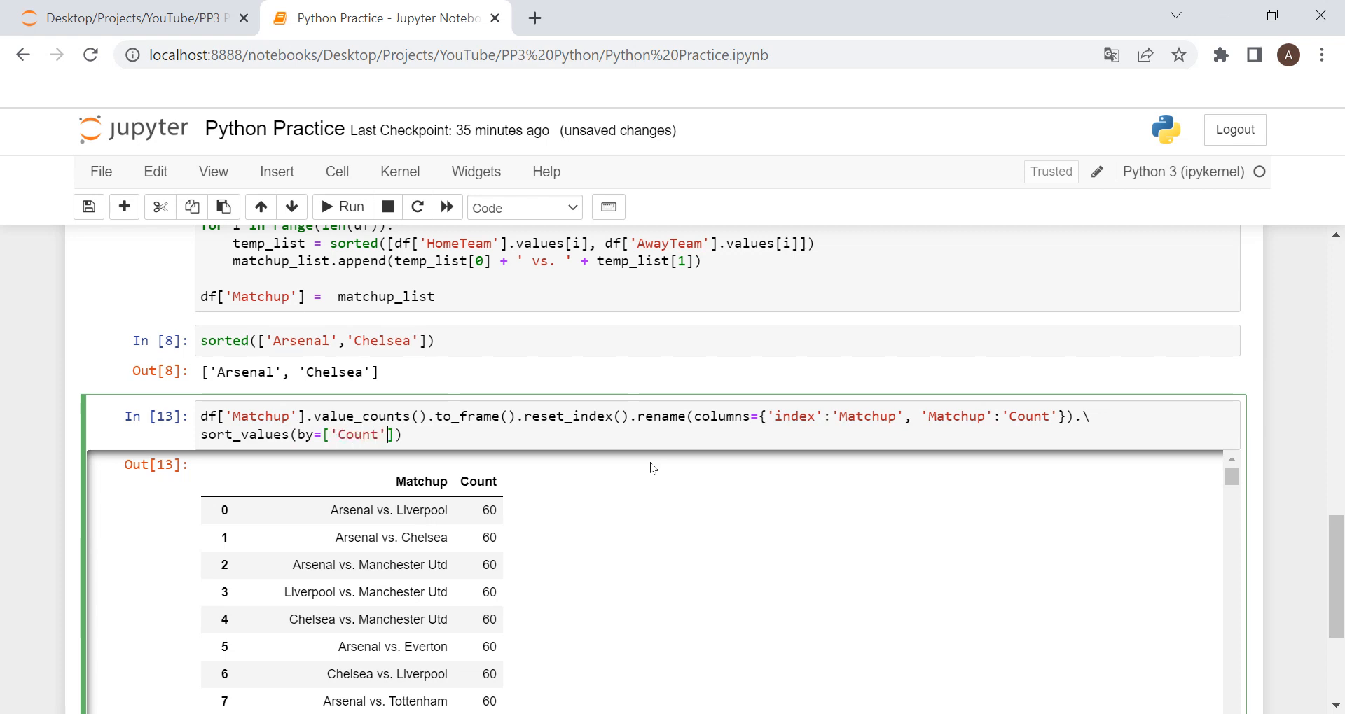
type("Match")
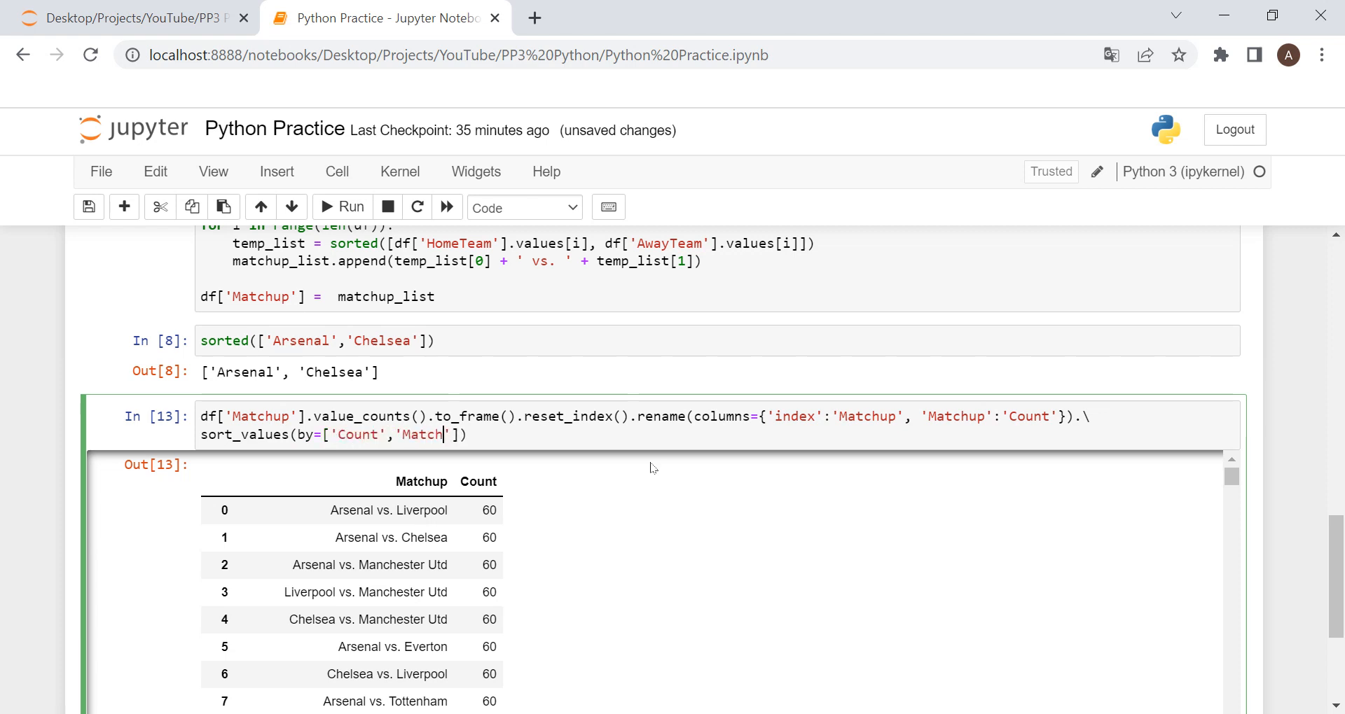
type("up")
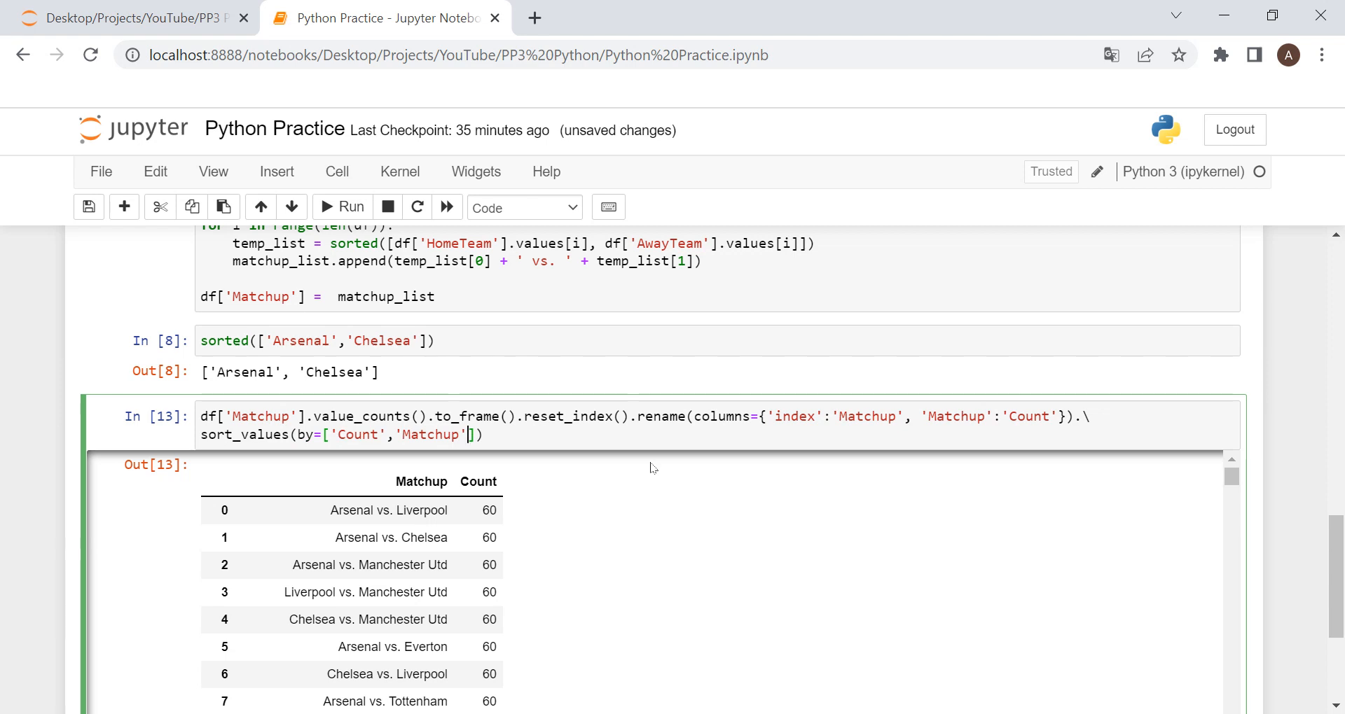
type(", a")
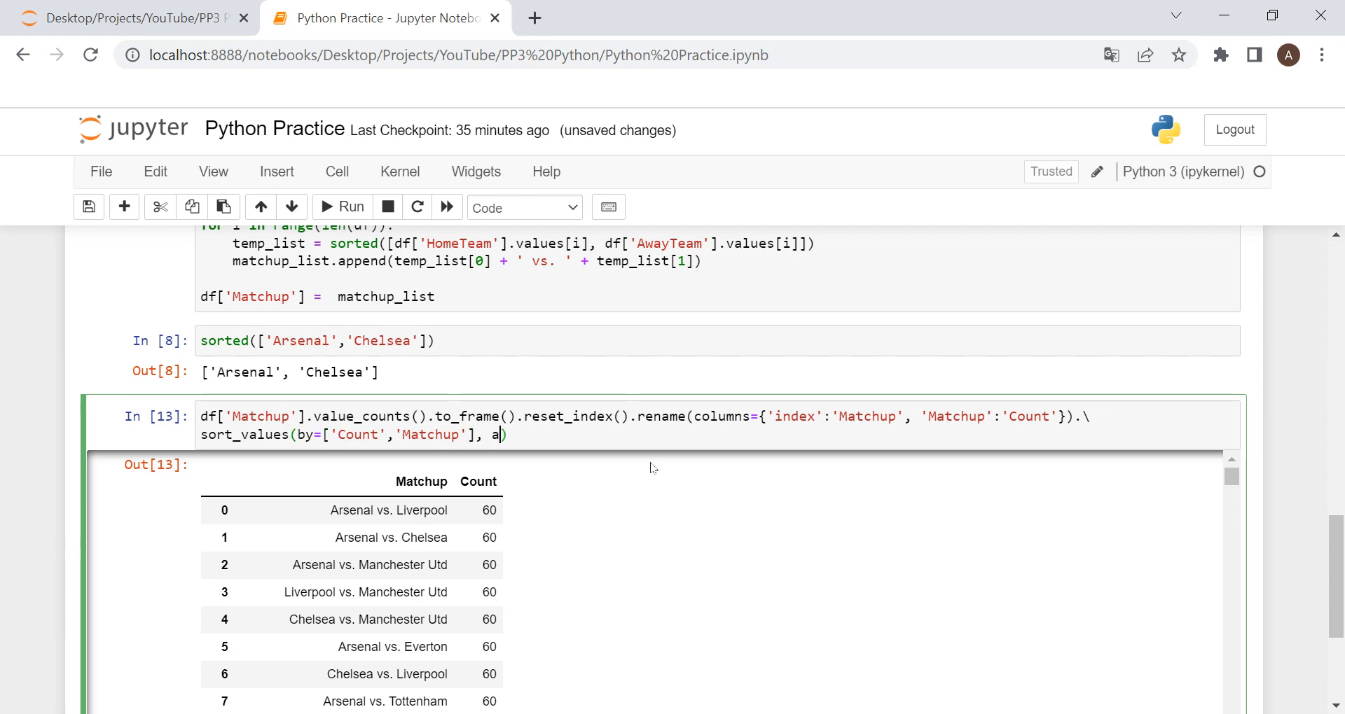
type("scending=")
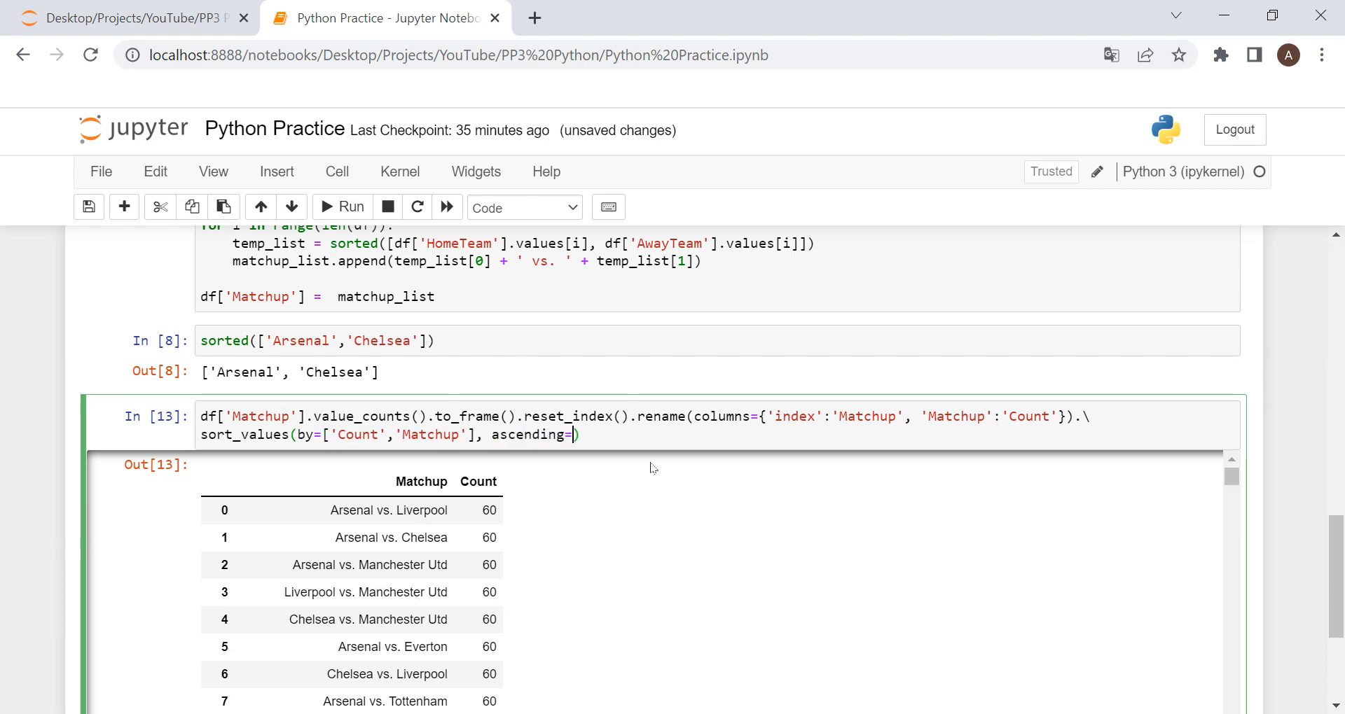
type("[]")
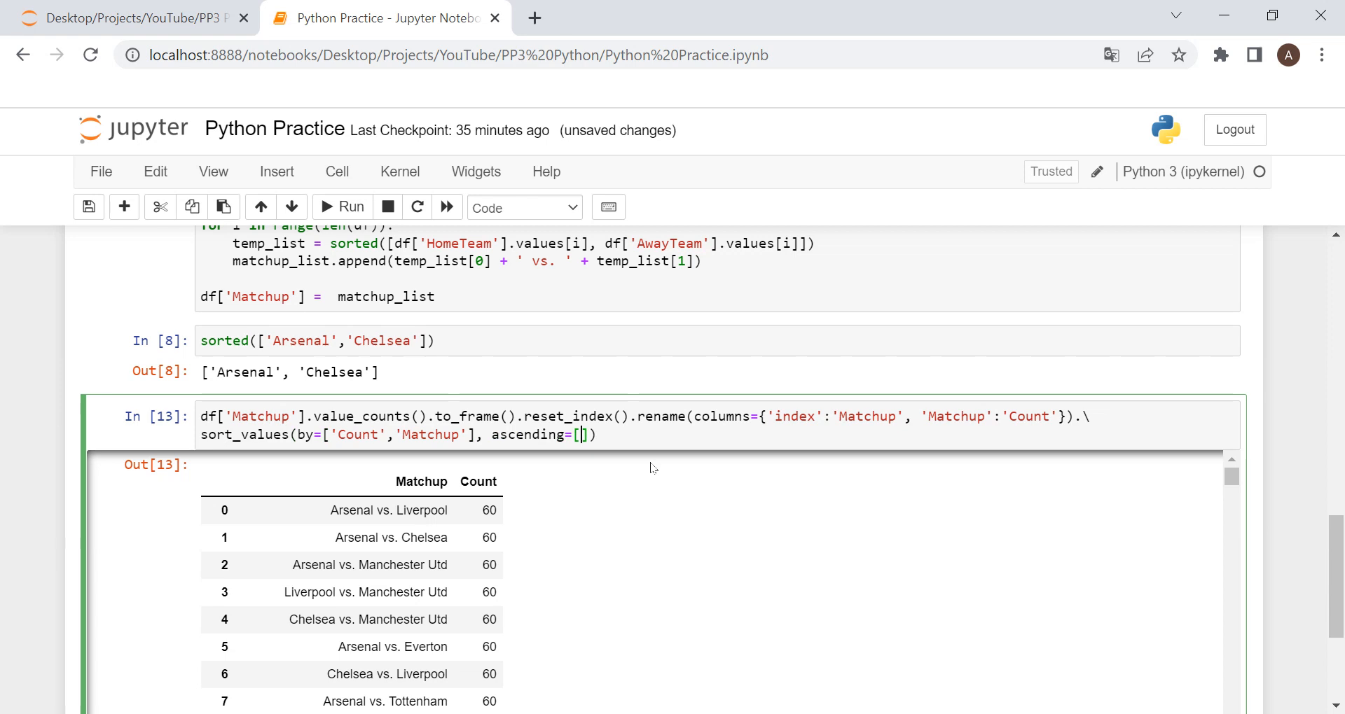
type("False,")
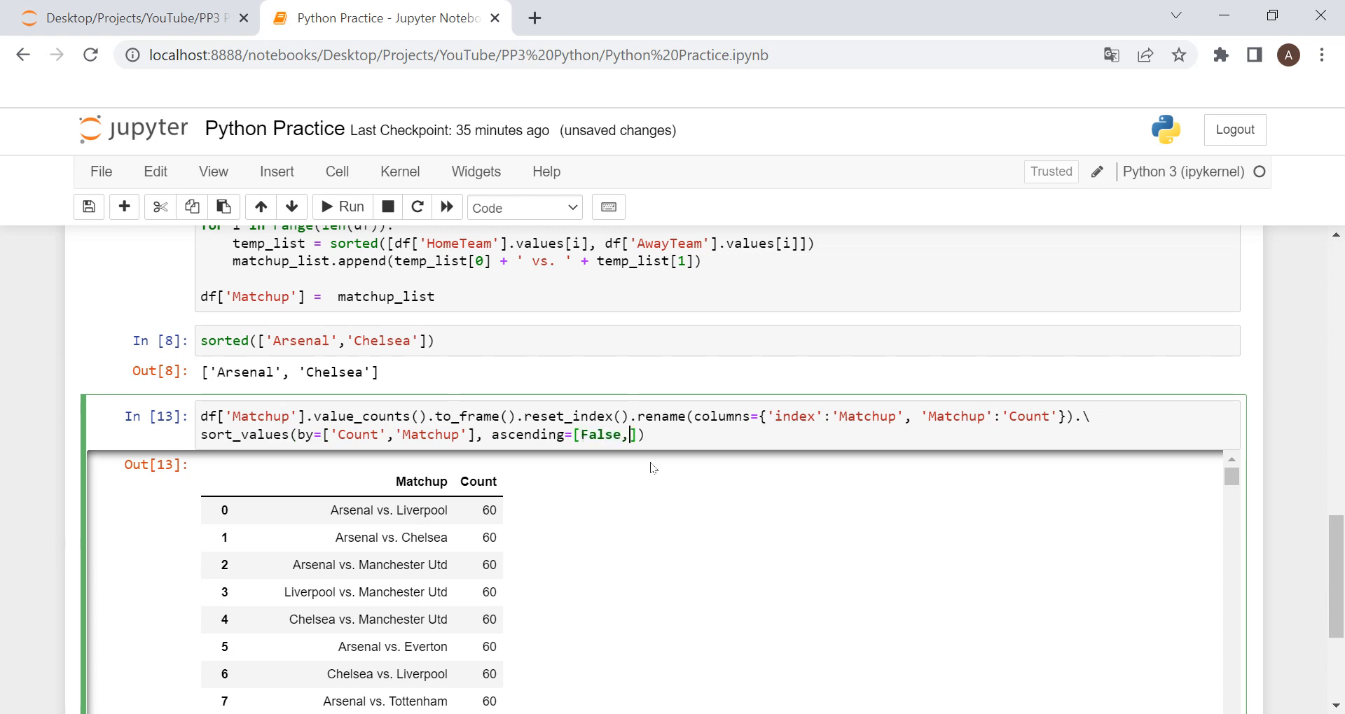
type("True")
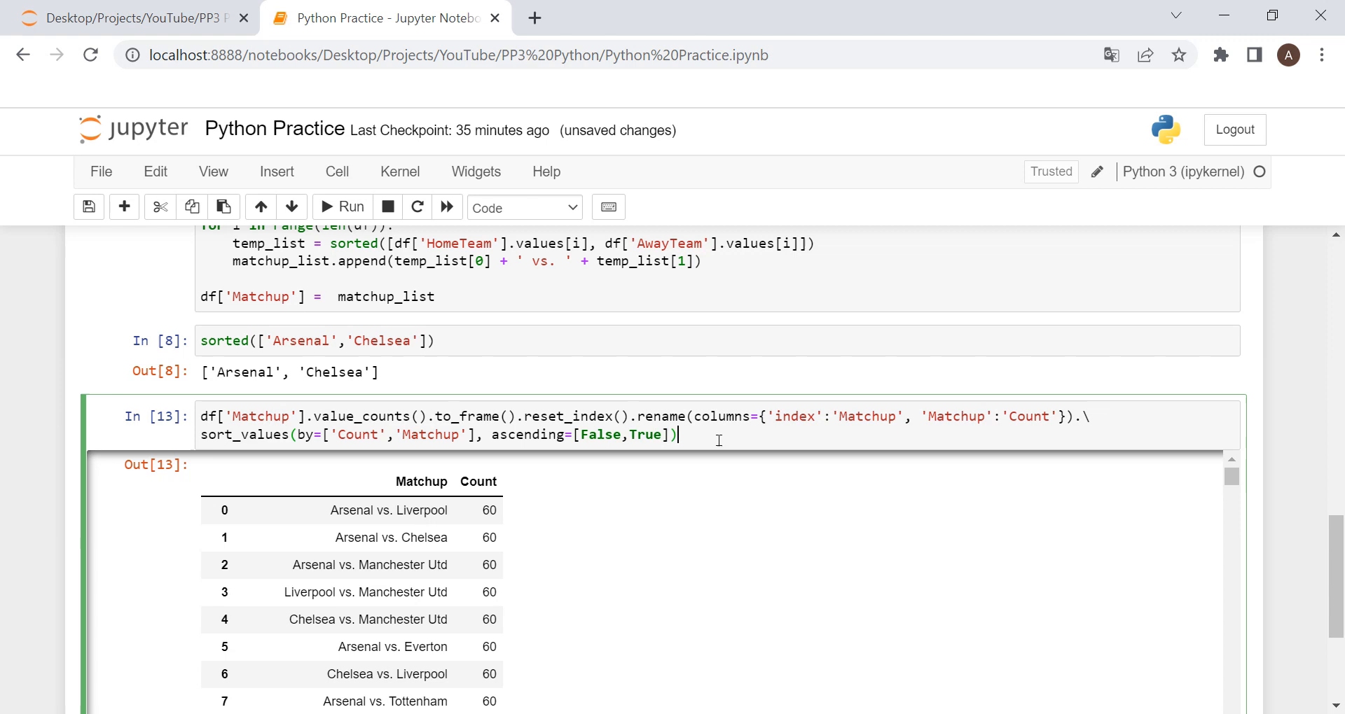
Step: Finish with .reset_index(drop=True) so the sorted table gets a fresh index
type(".reset_in")
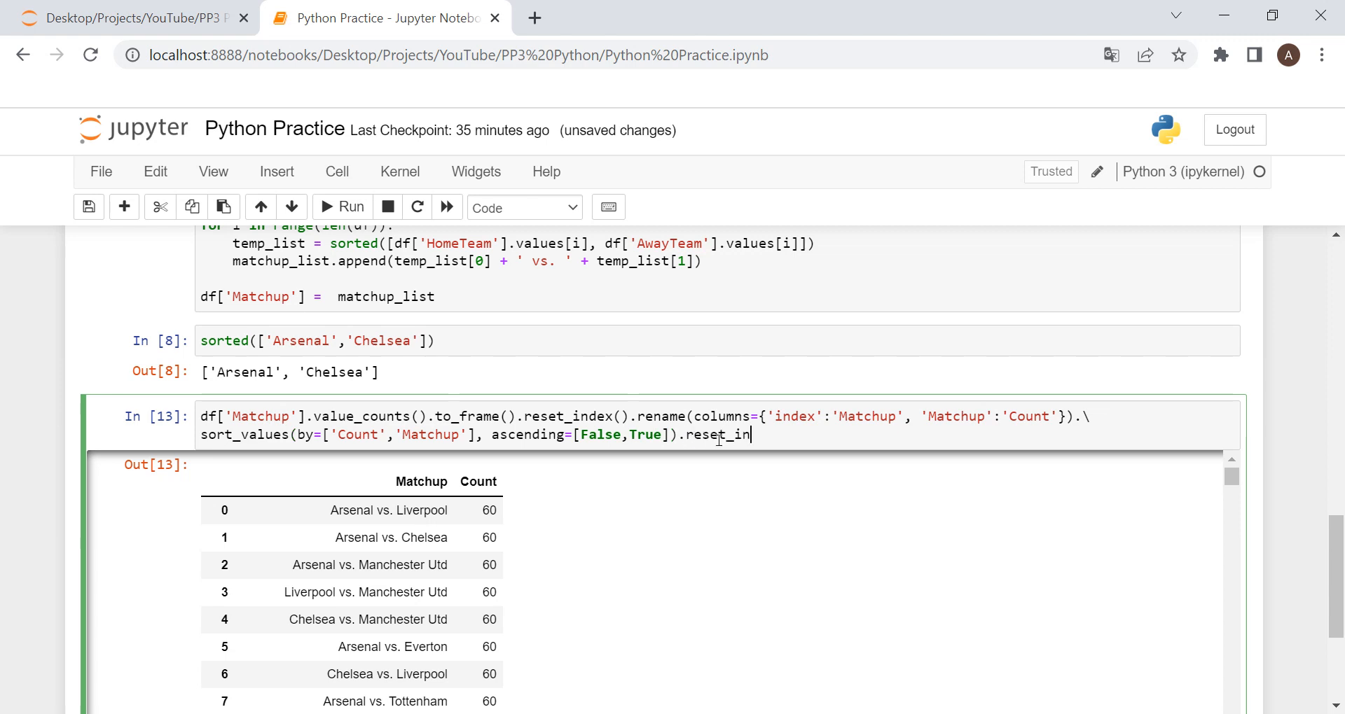
type("dex")
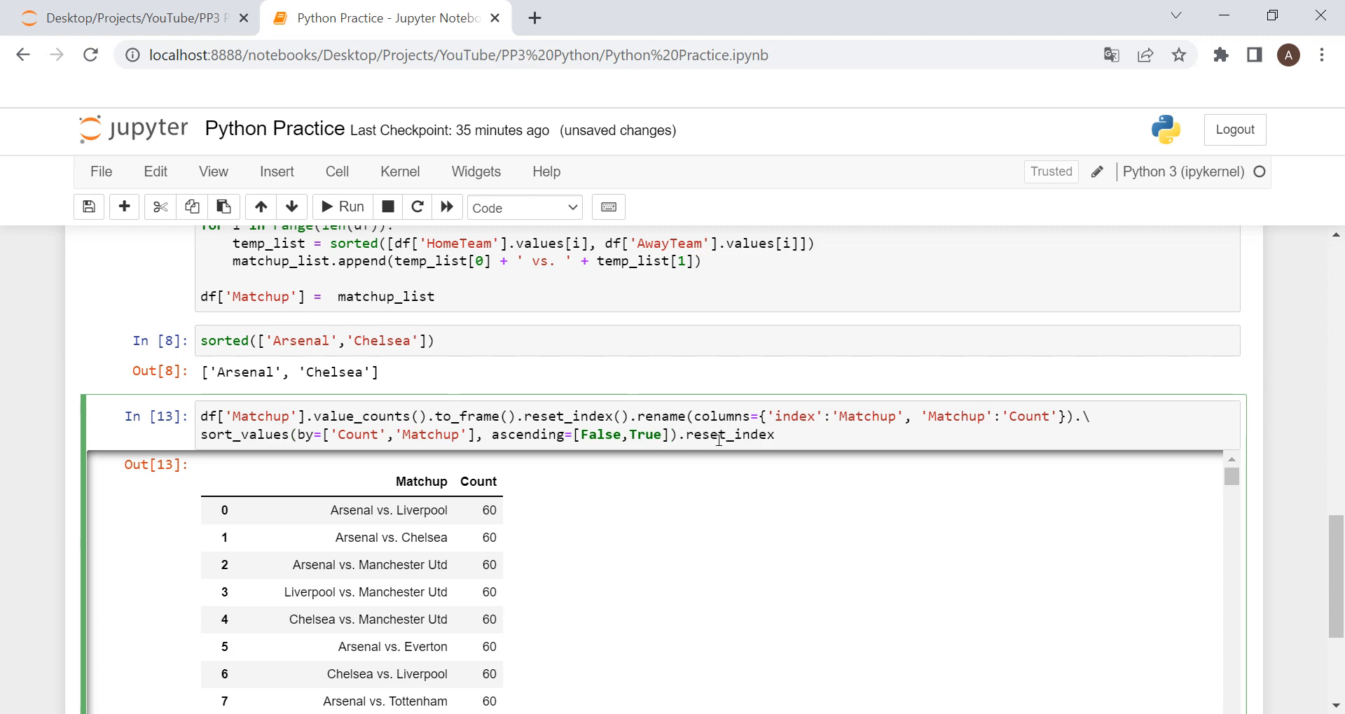
type("(drop")
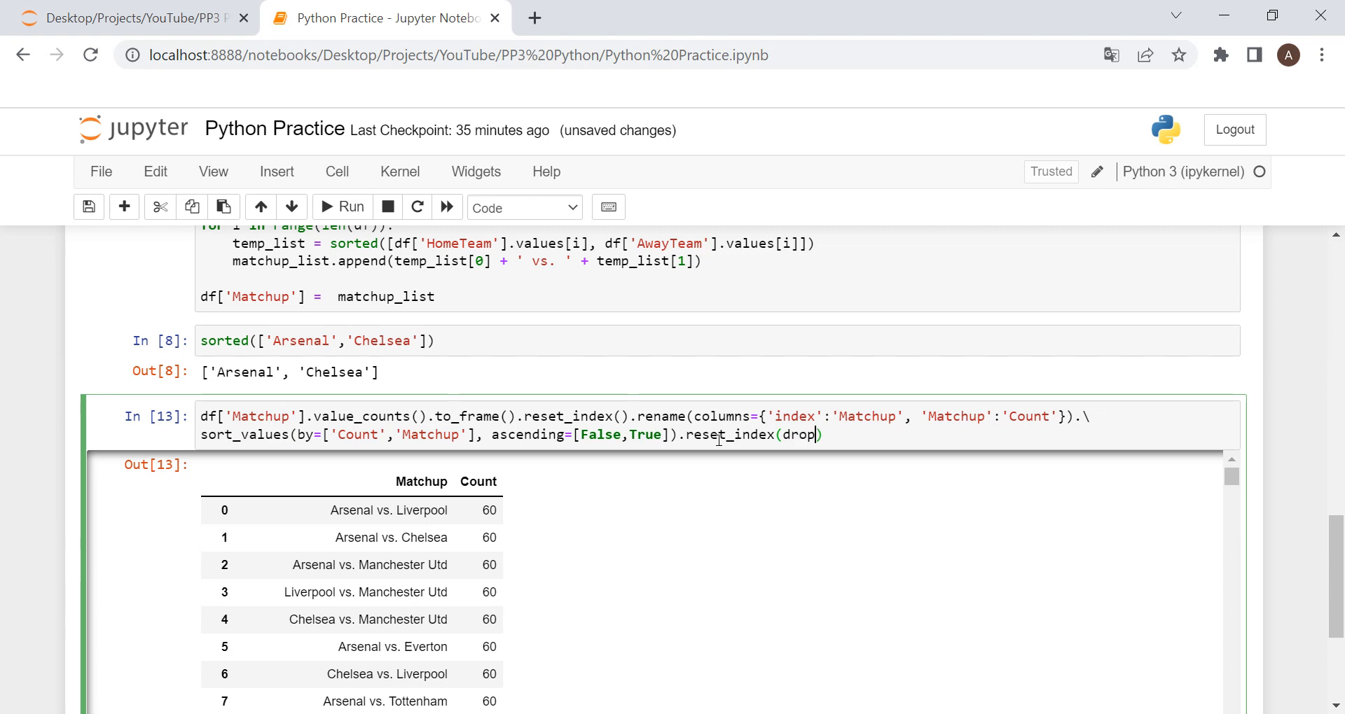
type("True")
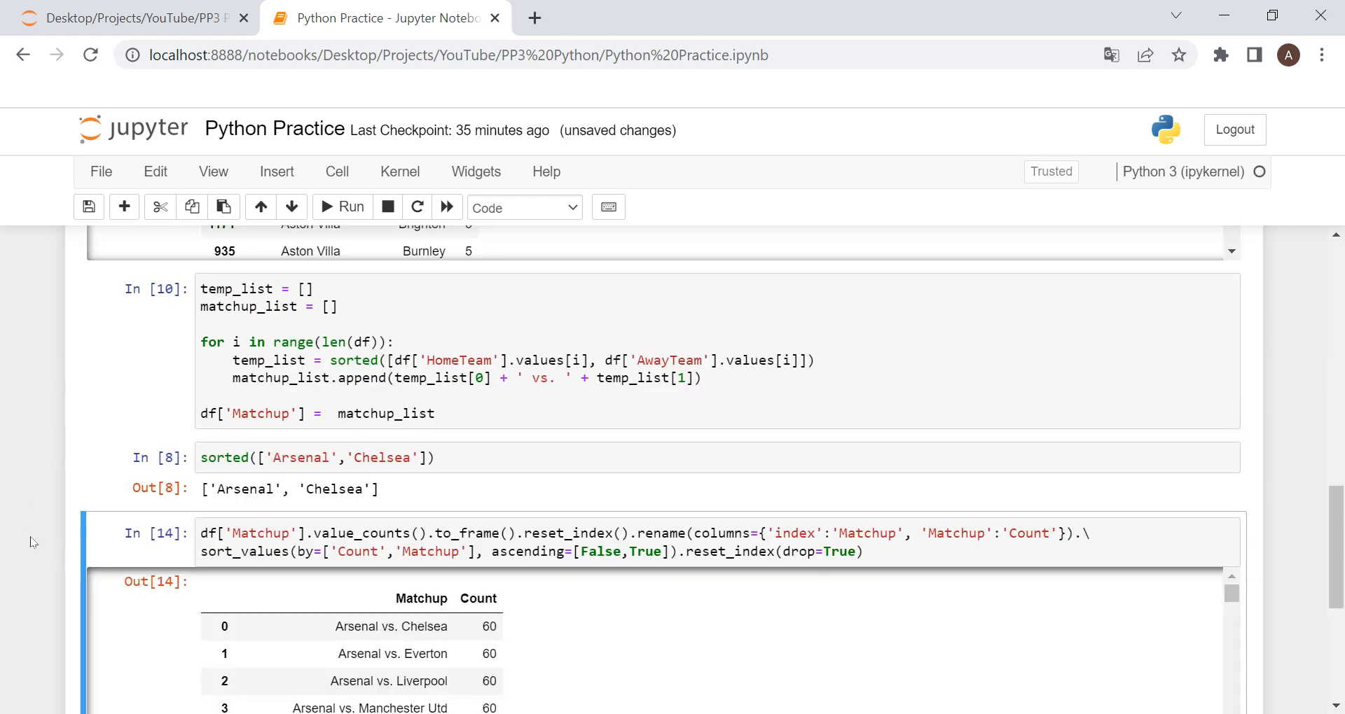
scroll("down", 3)
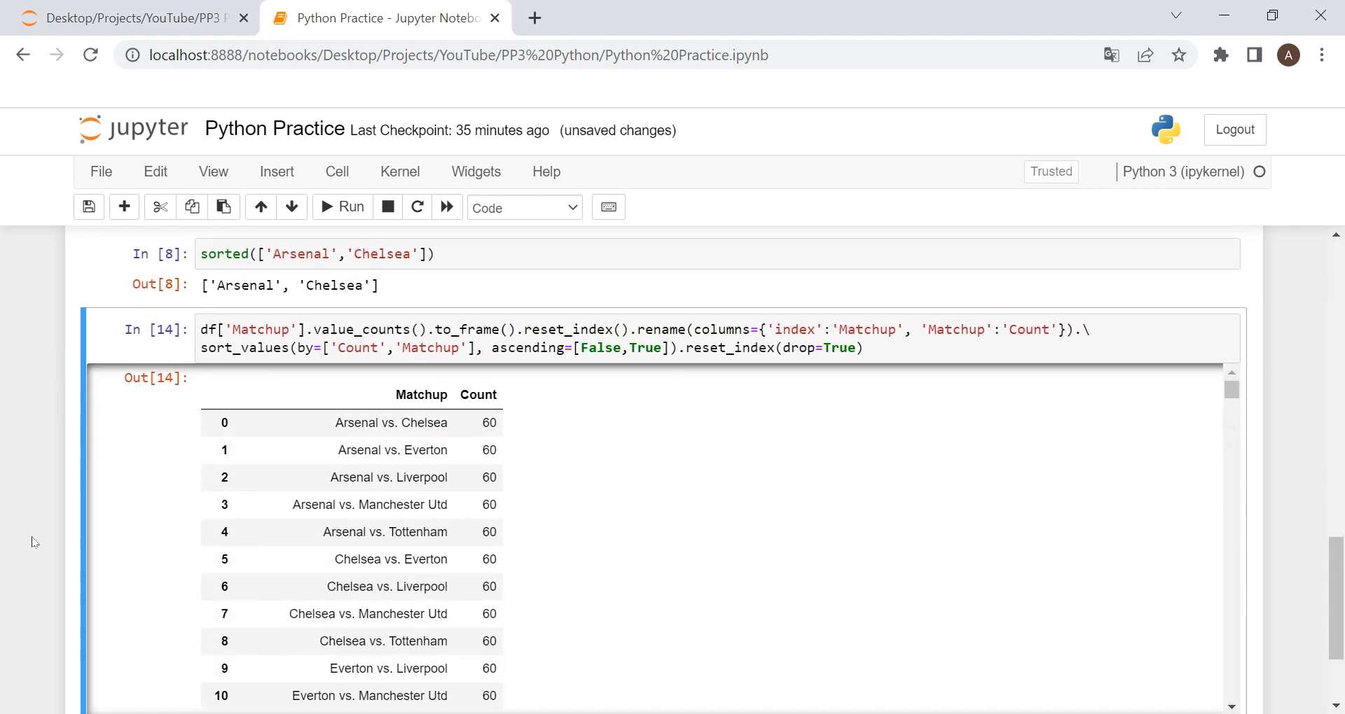
scroll("down", 3)
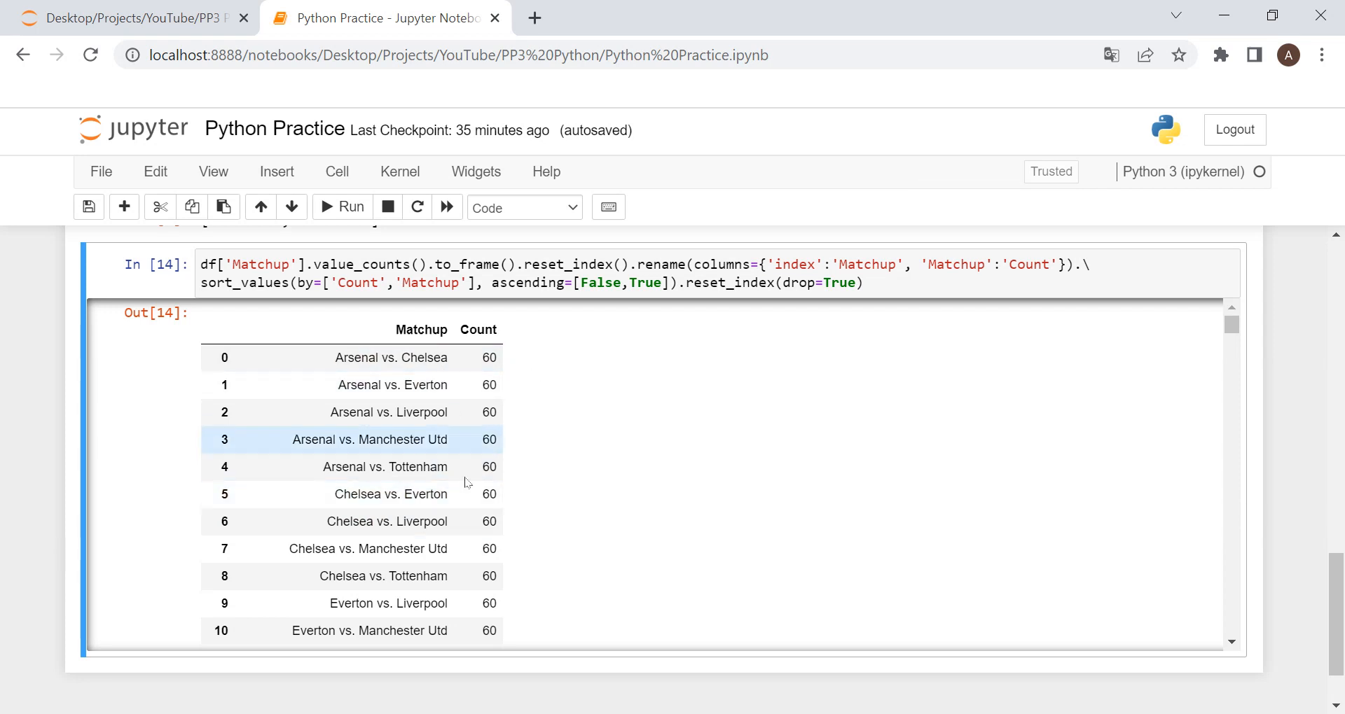
scroll("down", 3)
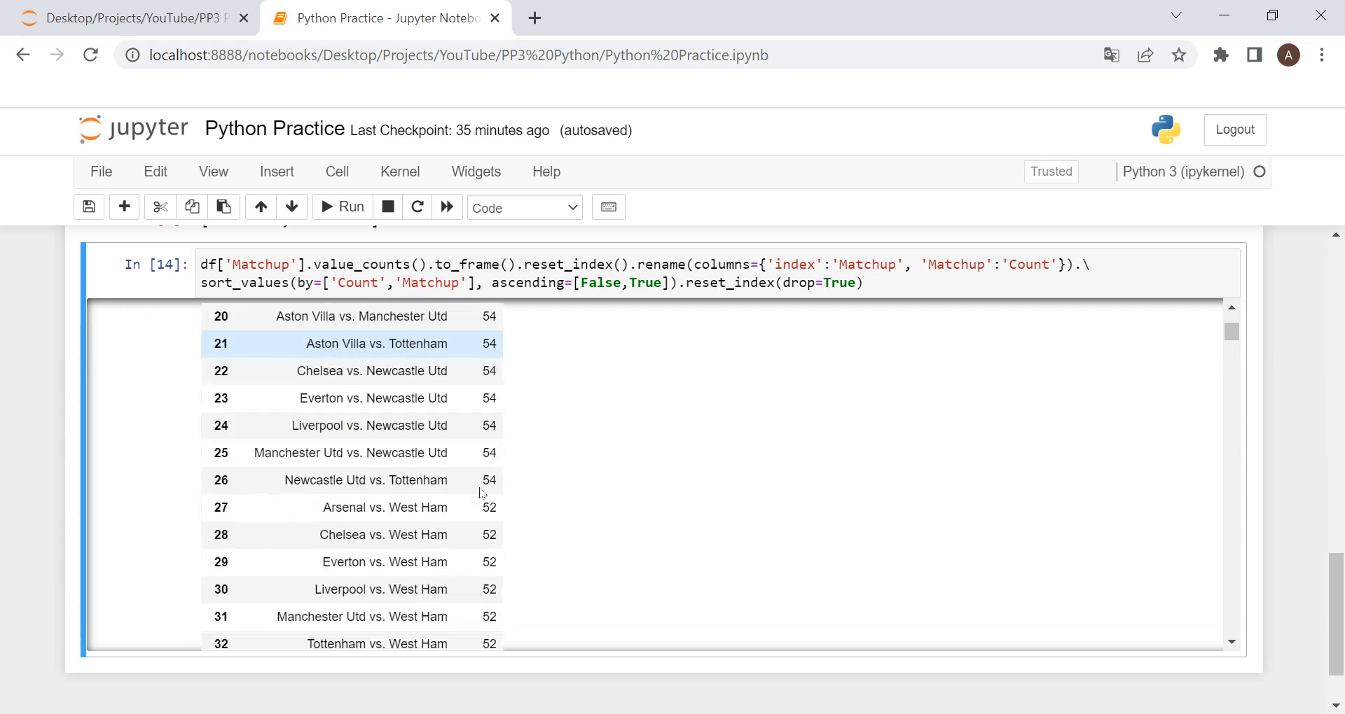
scroll("down", 3)
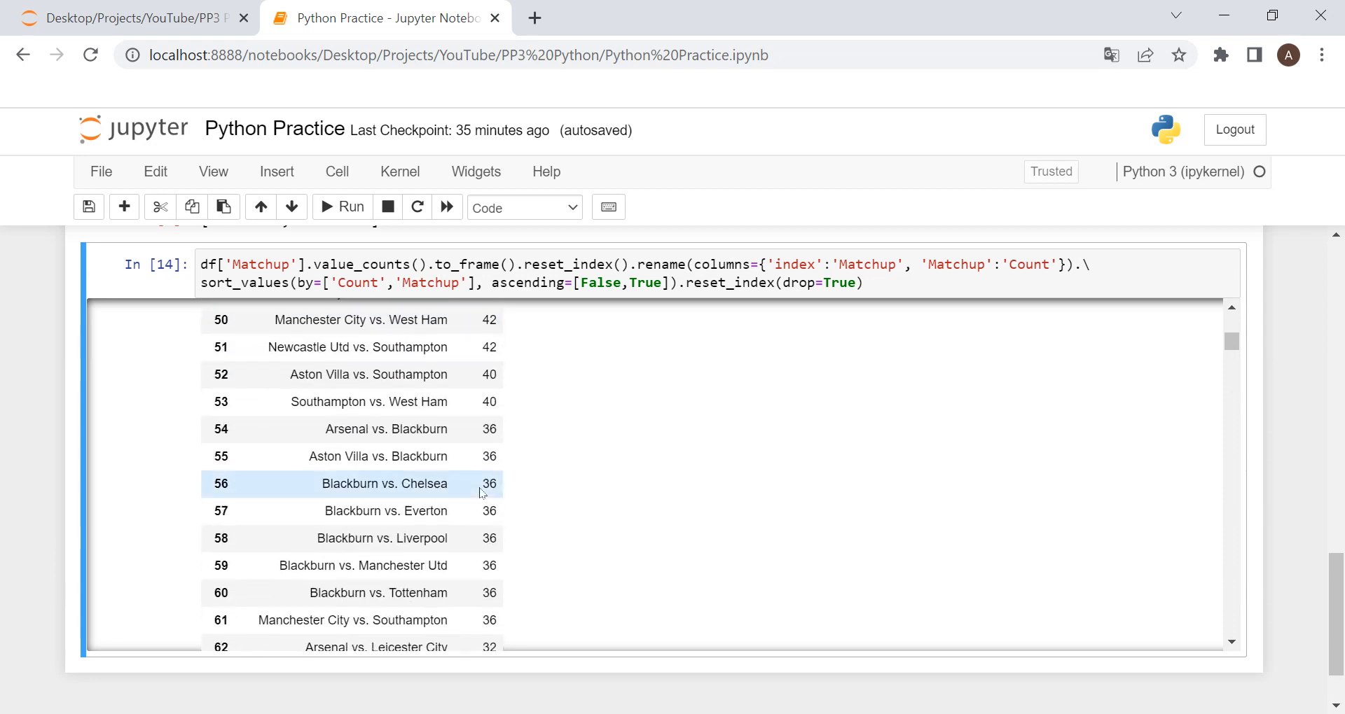
scroll("down", 3)
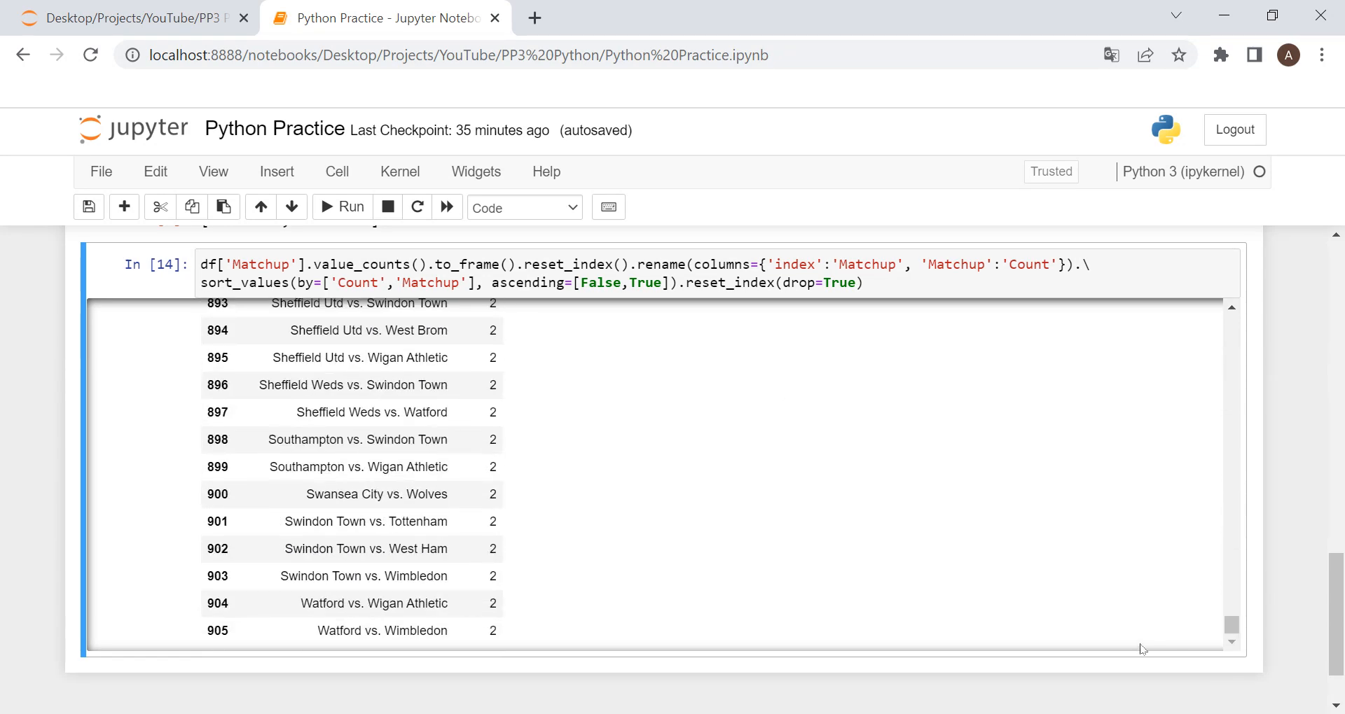
mouse_move(49, 388)
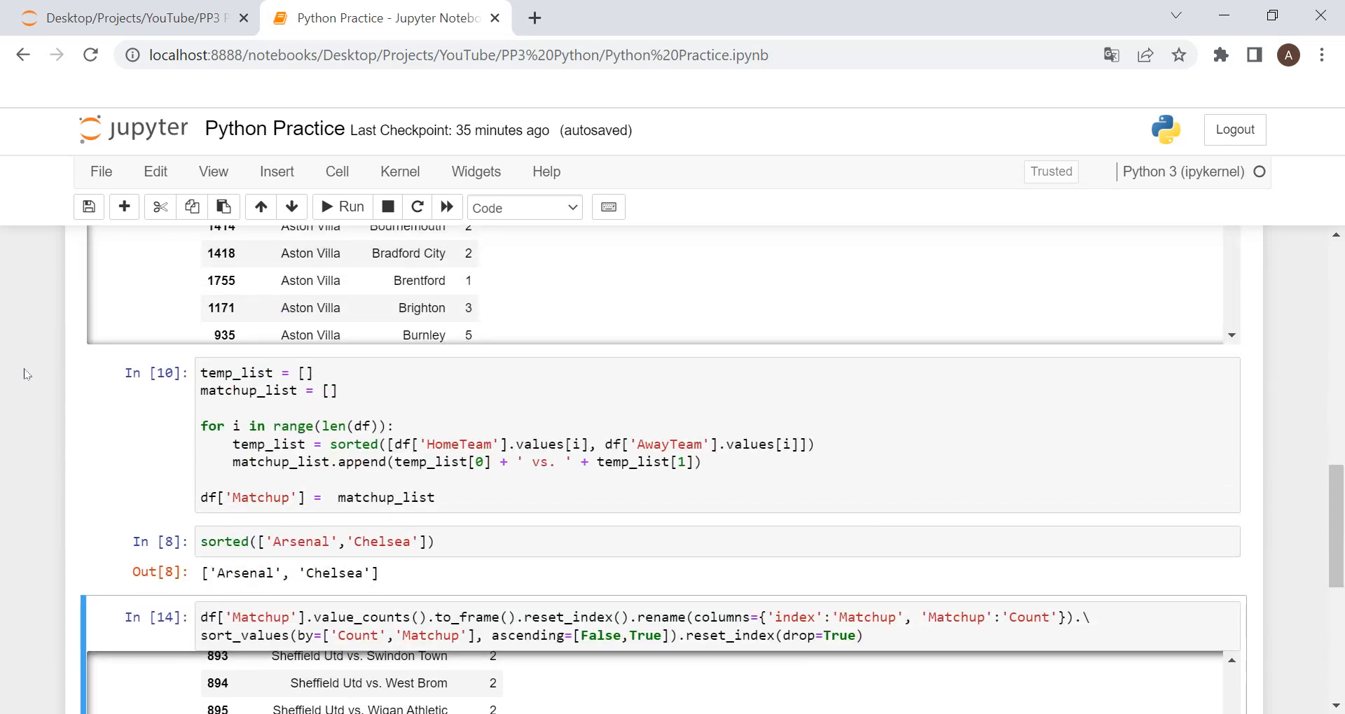
scroll("down", 3)
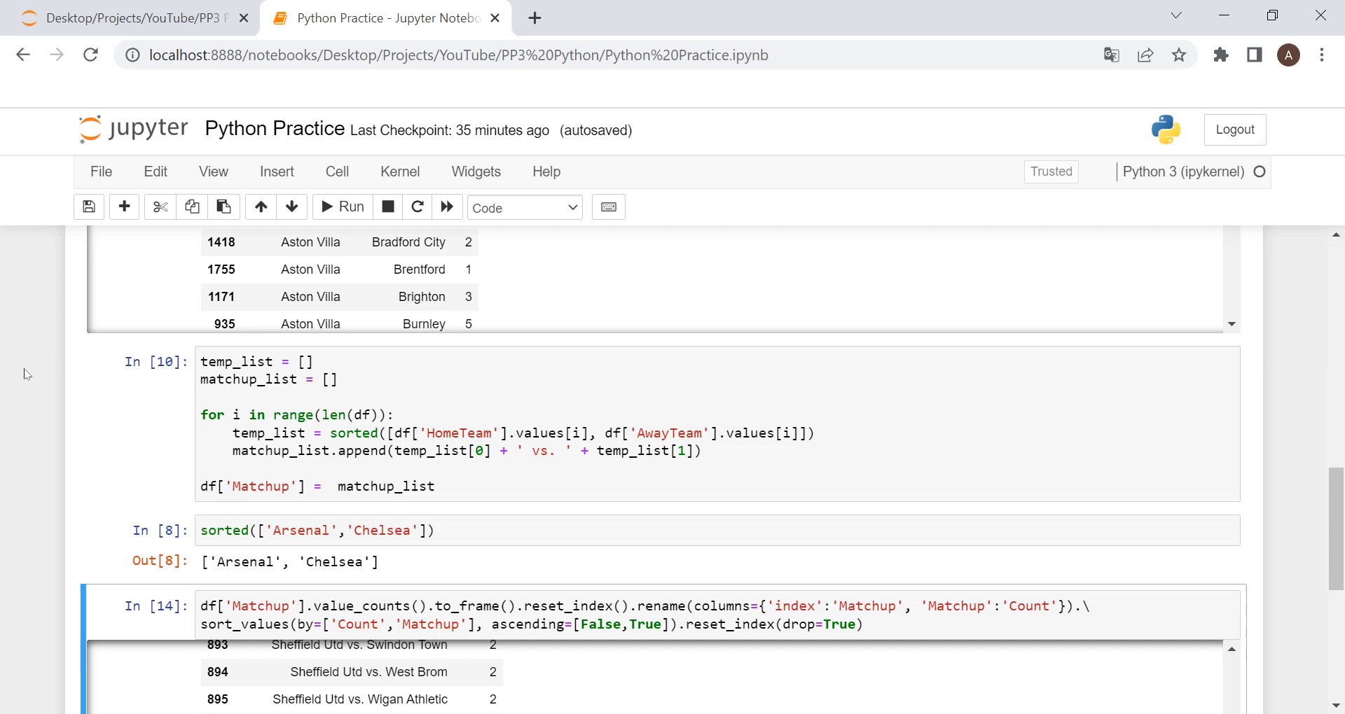